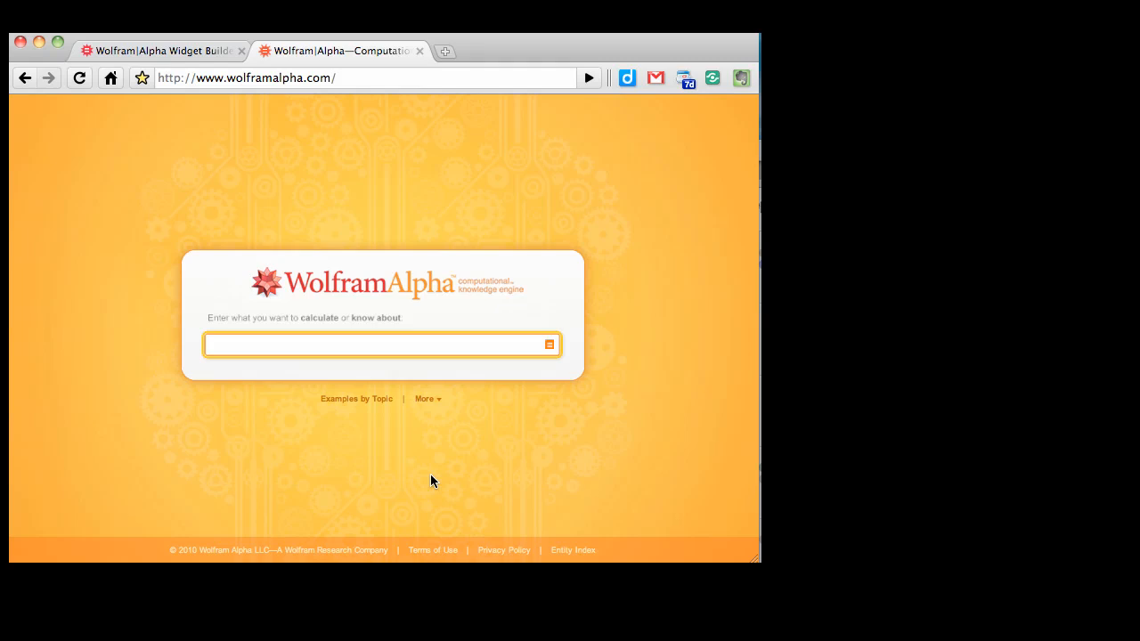
{"action": "mouse_move", "coordinate": [477, 466]}
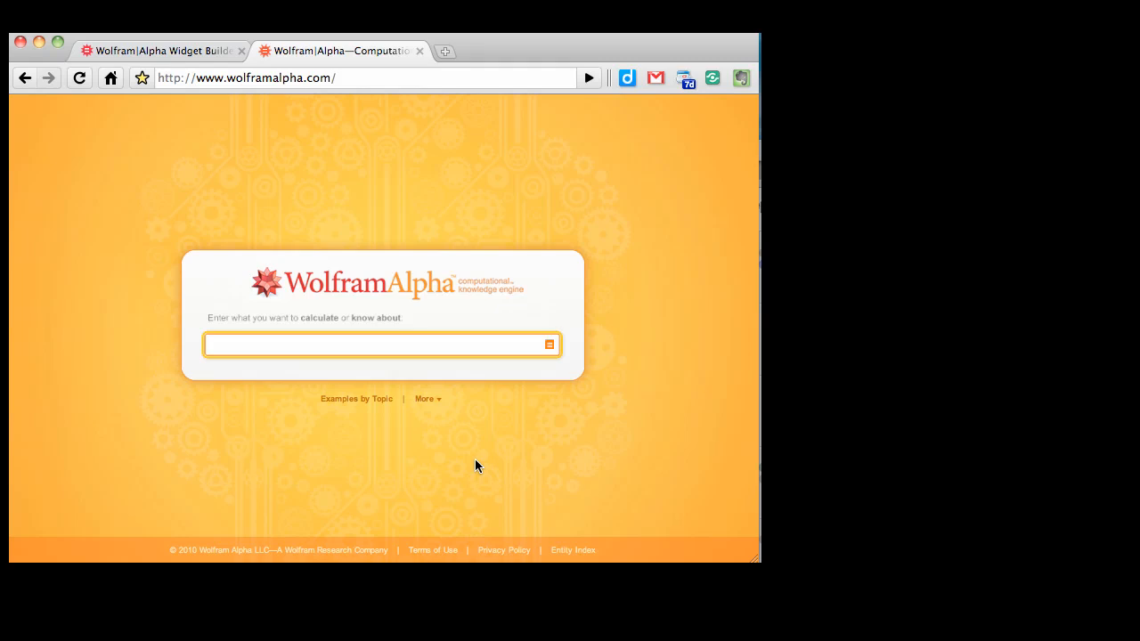
{"action": "mouse_move", "coordinate": [509, 438]}
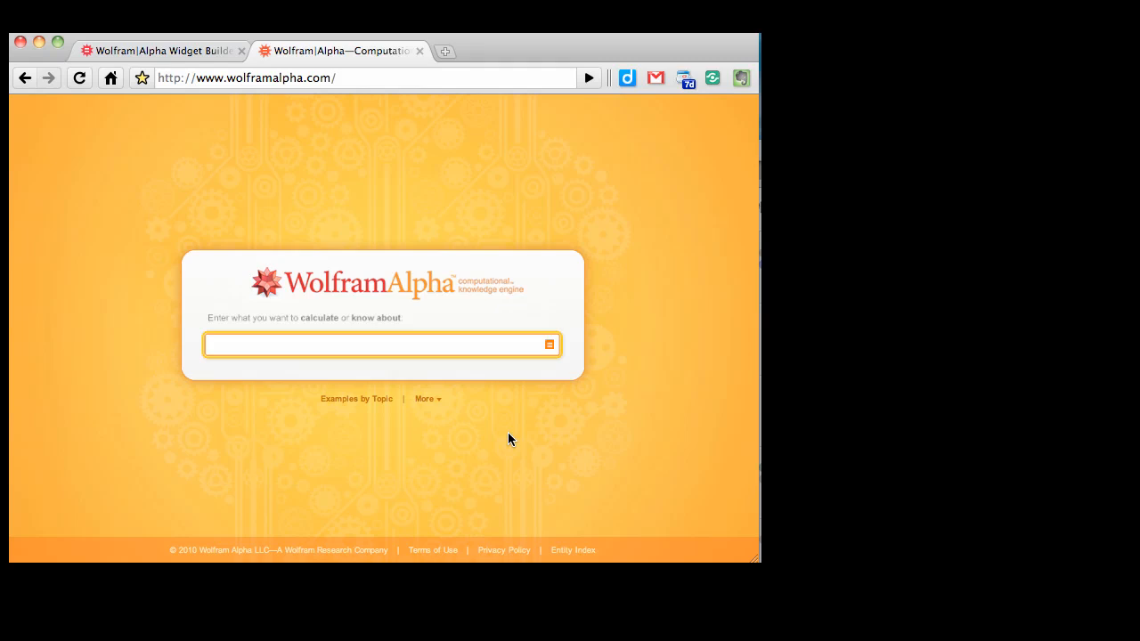
{"action": "mouse_move", "coordinate": [532, 454]}
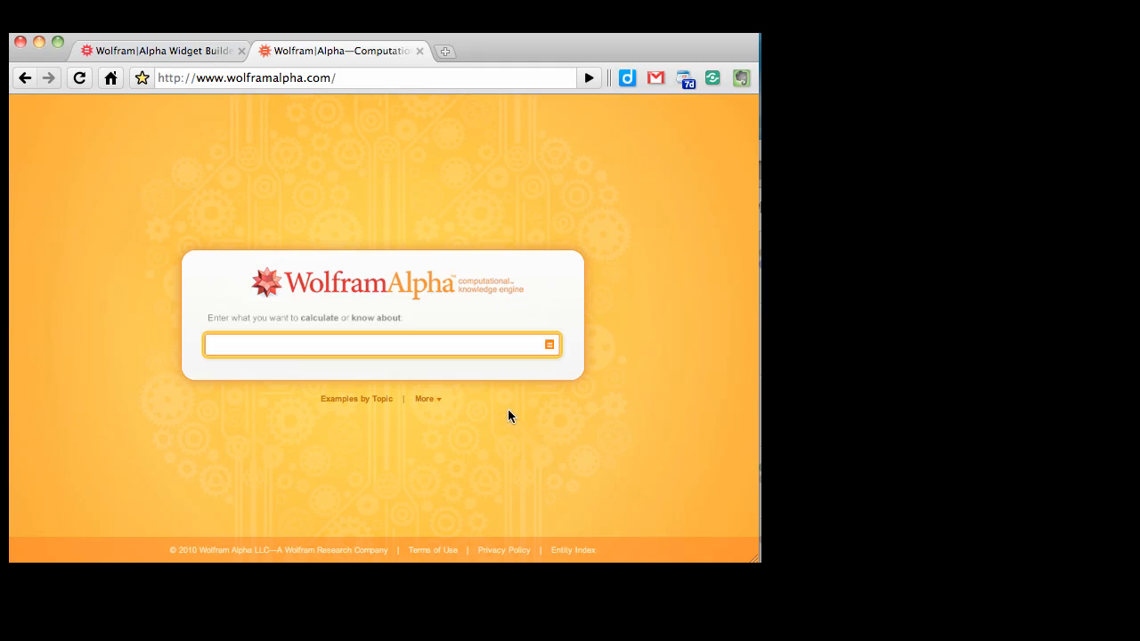
{"action": "mouse_move", "coordinate": [461, 359]}
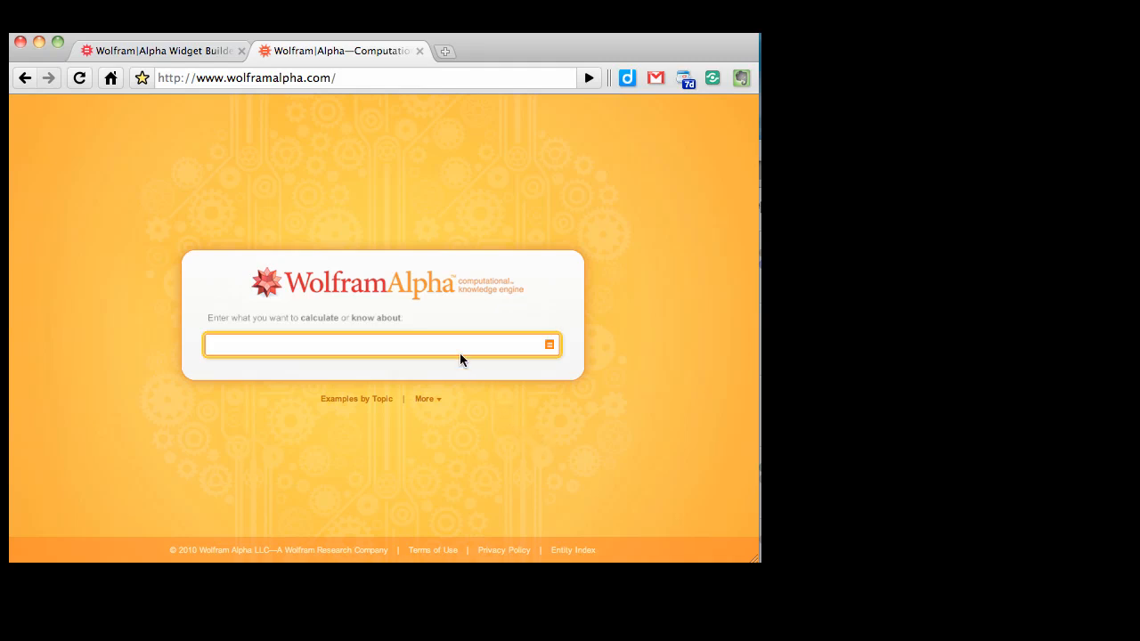
Step: Enter the query "Temperature on July 27 Indianapolis" in the Wolfram|Alpha input field
{"action": "left_click", "coordinate": [383, 346]}
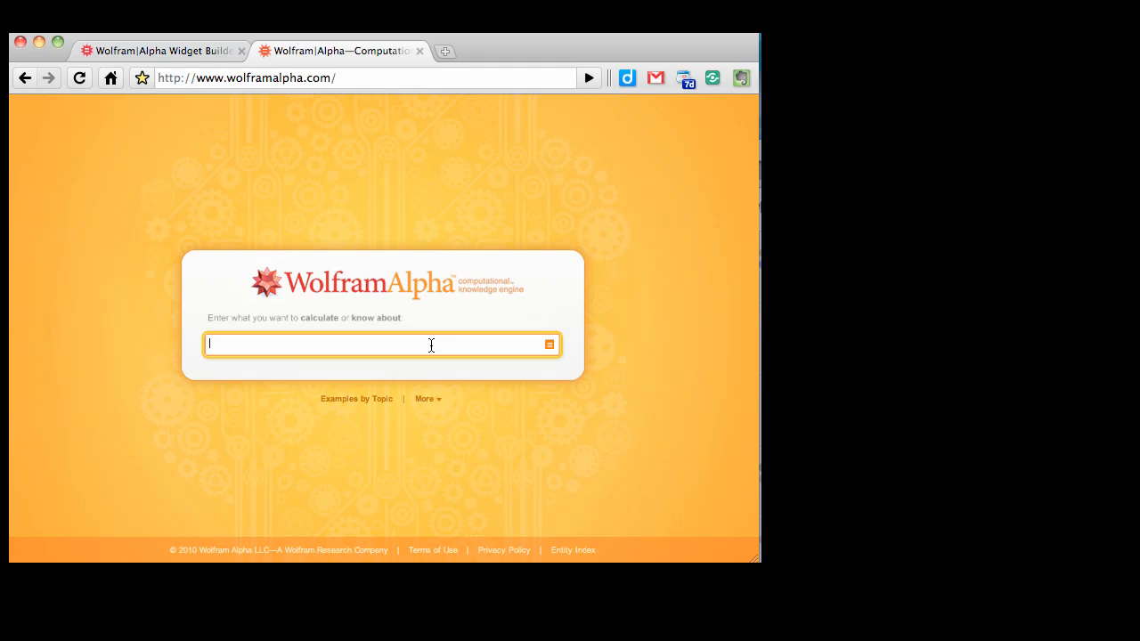
{"action": "type", "text": "Temperature"}
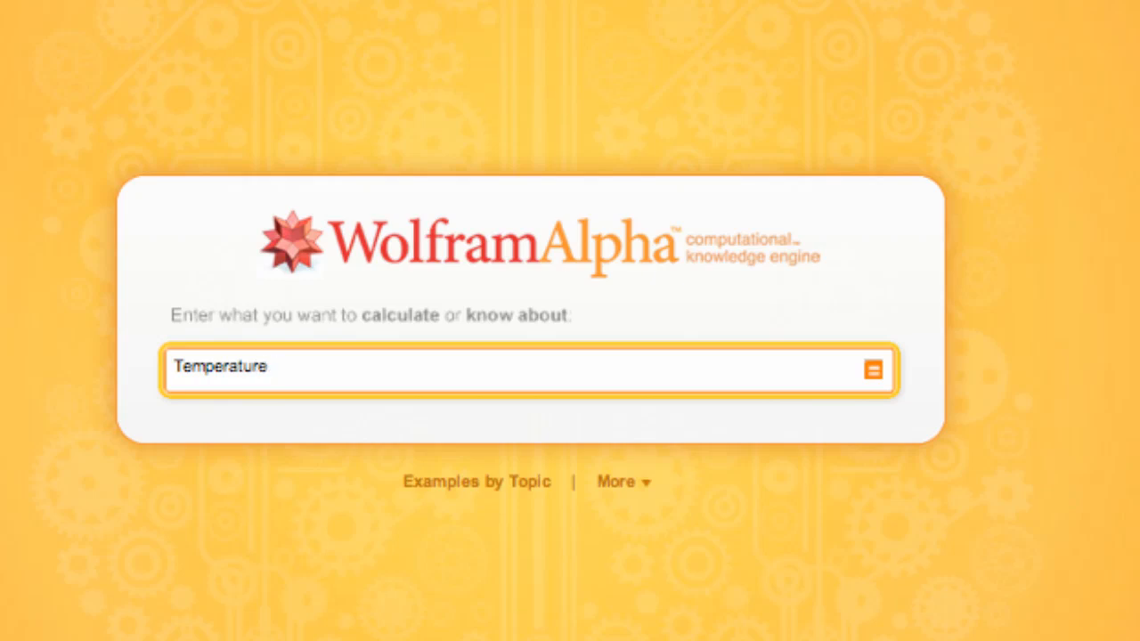
{"action": "type", "text": "on July 27"}
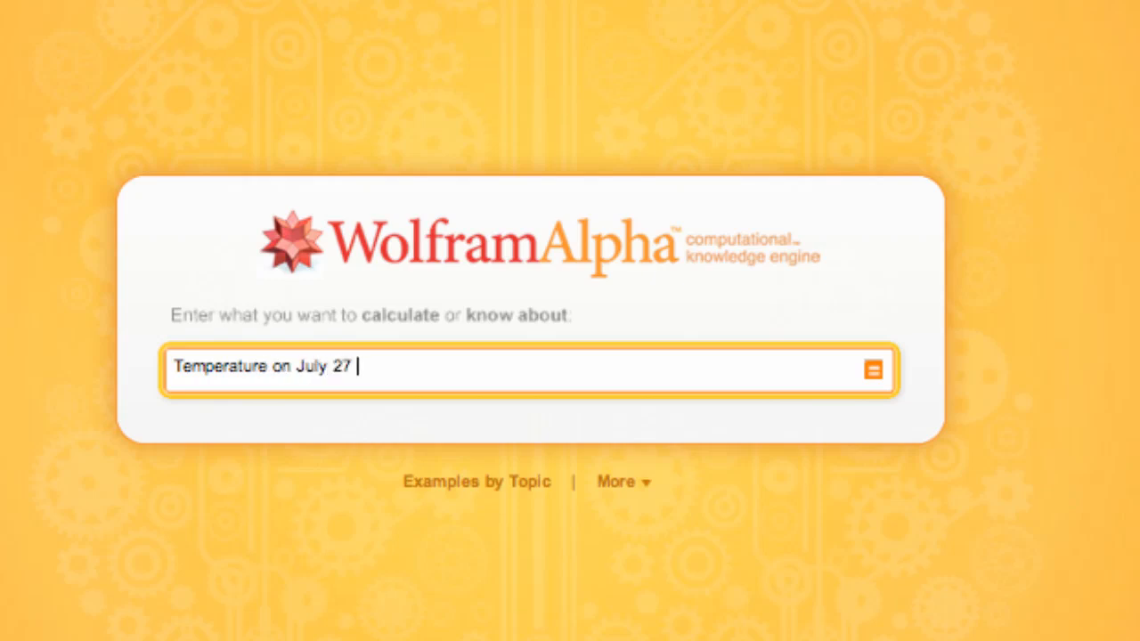
{"action": "type", "text": "Indianapolis"}
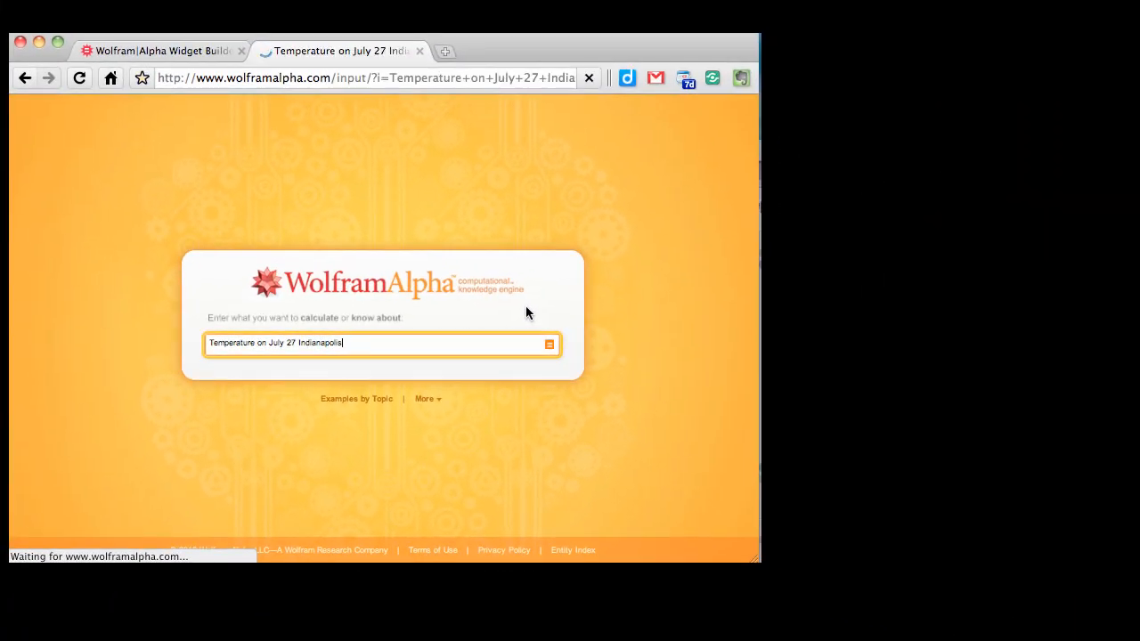
Step: Submit the query and scroll to the Indianapolis July 27 history and forecast graph
{"action": "key", "text": "enter"}
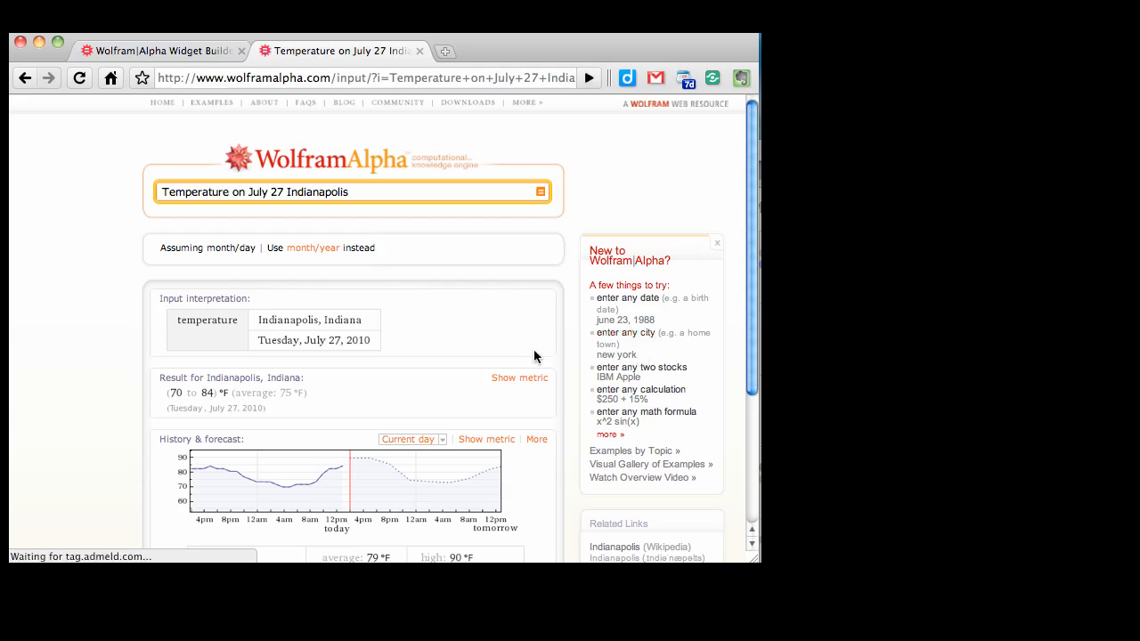
{"action": "scroll", "scroll_direction": "down", "scroll_amount": 3}
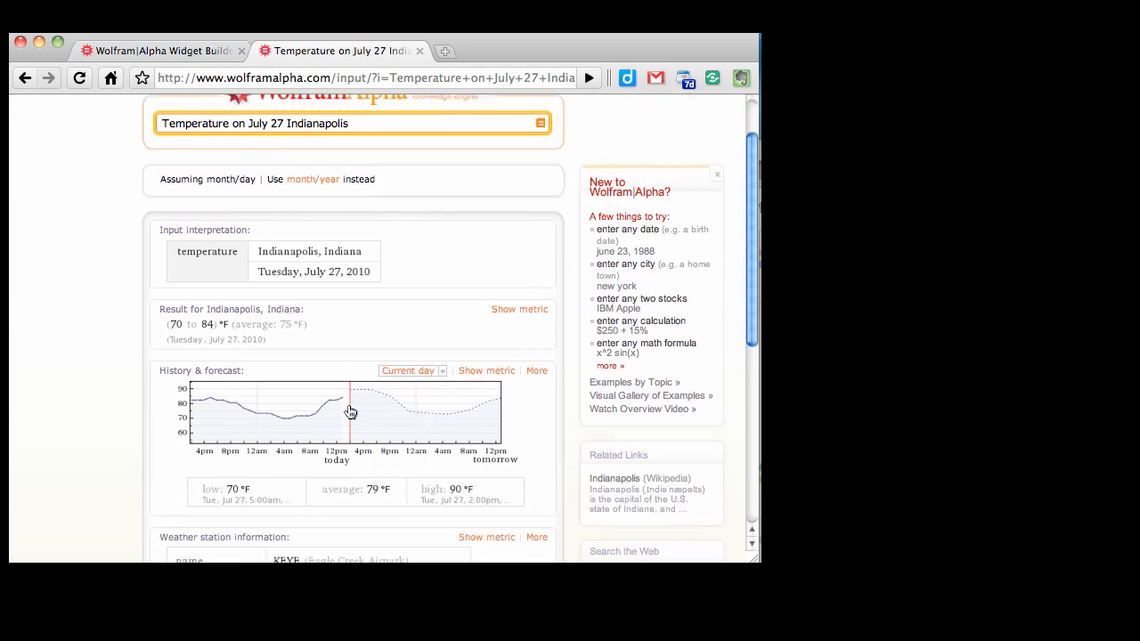
{"action": "mouse_move", "coordinate": [239, 420]}
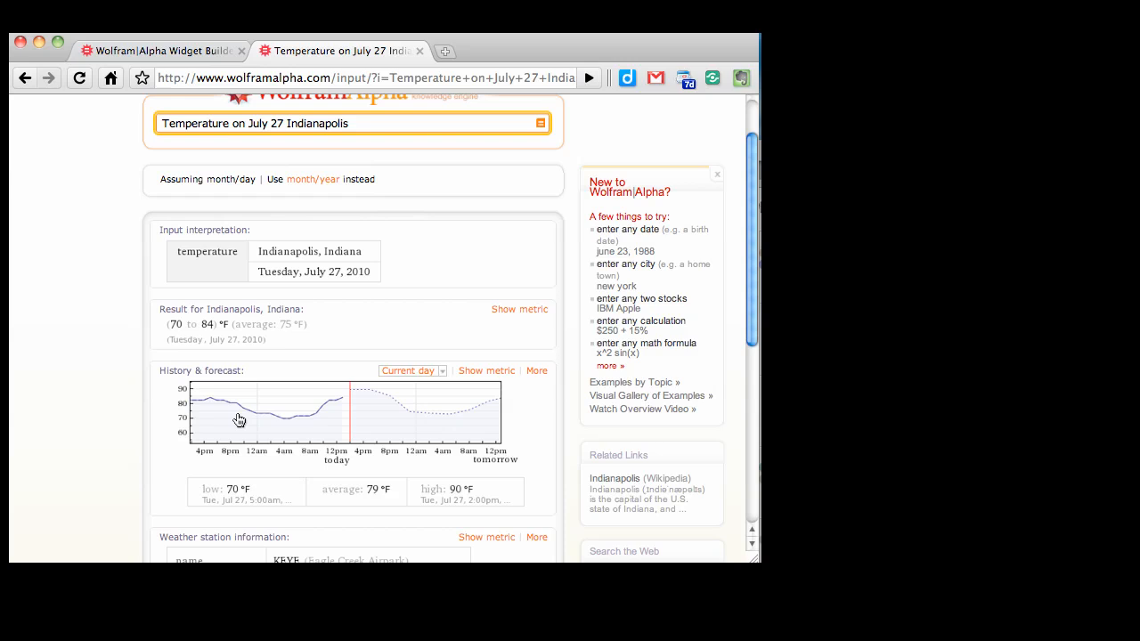
{"action": "mouse_move", "coordinate": [348, 459]}
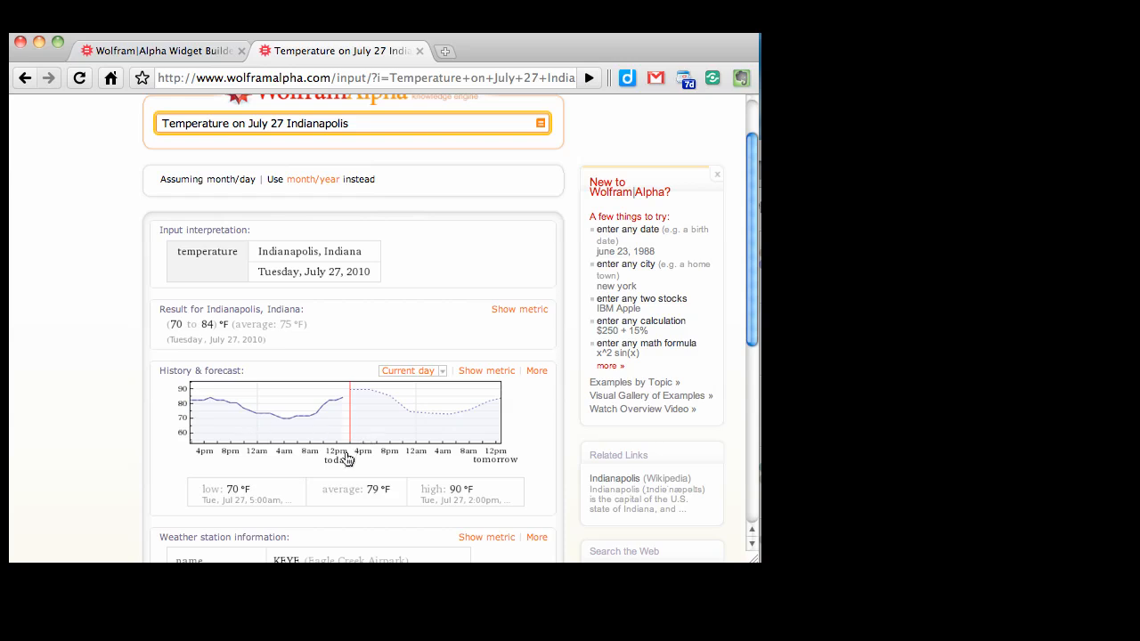
{"action": "mouse_move", "coordinate": [203, 420]}
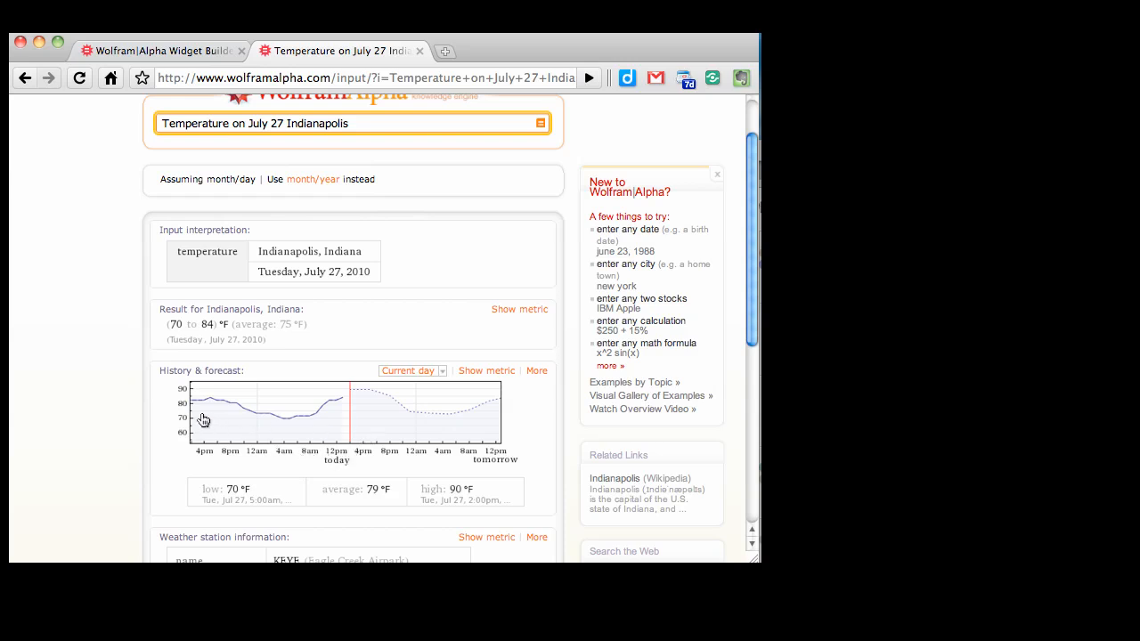
{"action": "mouse_move", "coordinate": [157, 420]}
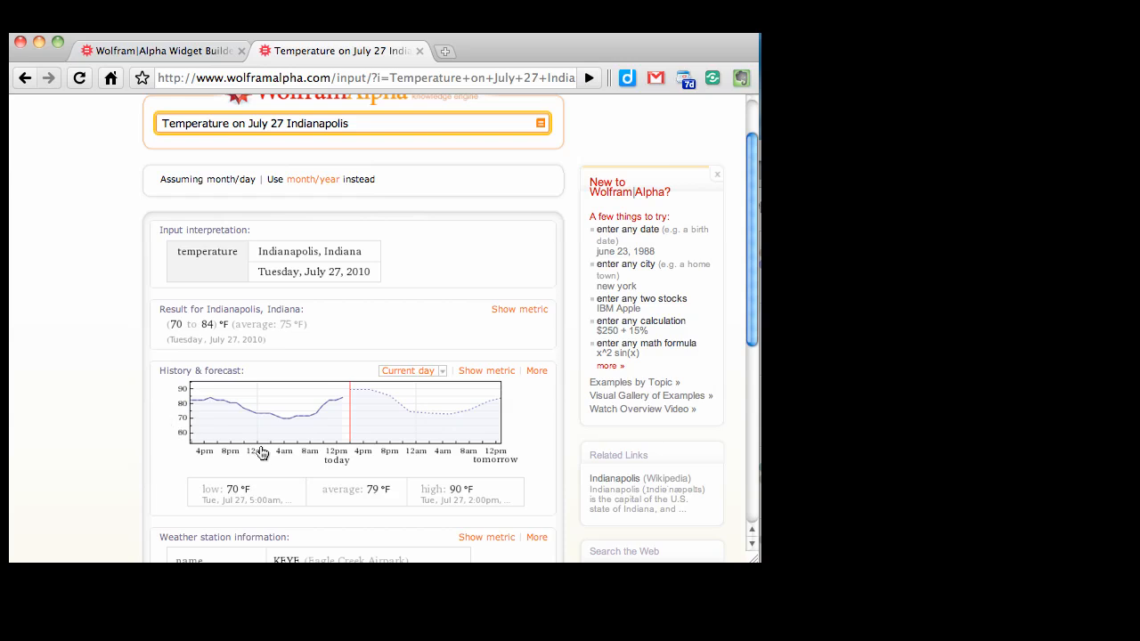
{"action": "mouse_move", "coordinate": [310, 422]}
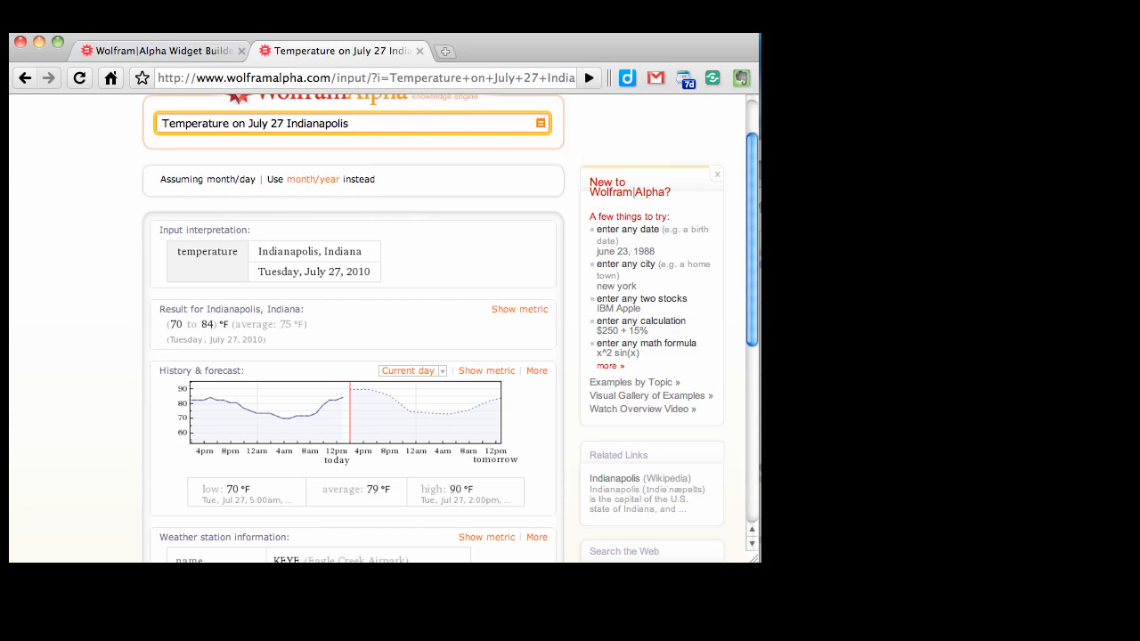
{"action": "mouse_move", "coordinate": [445, 410]}
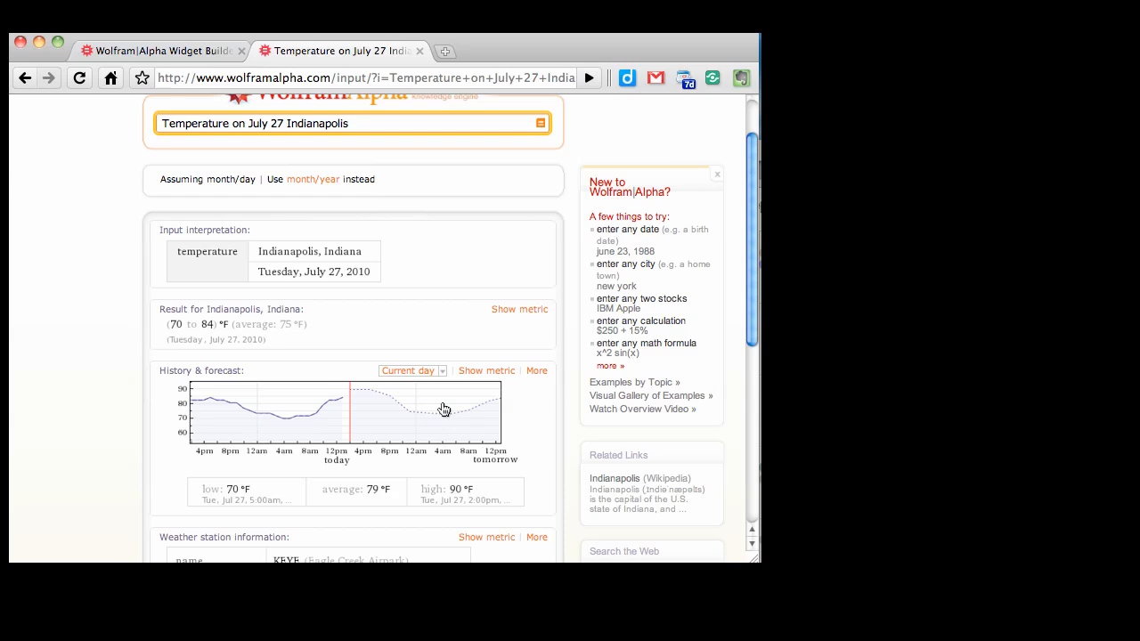
{"action": "mouse_move", "coordinate": [421, 424]}
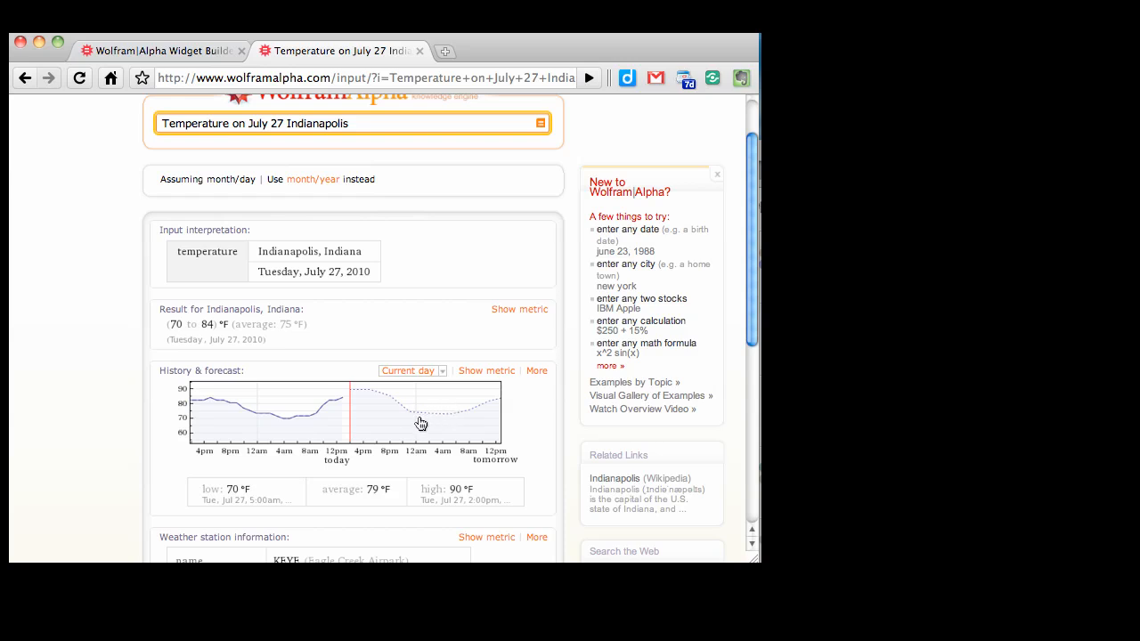
{"action": "mouse_move", "coordinate": [426, 427]}
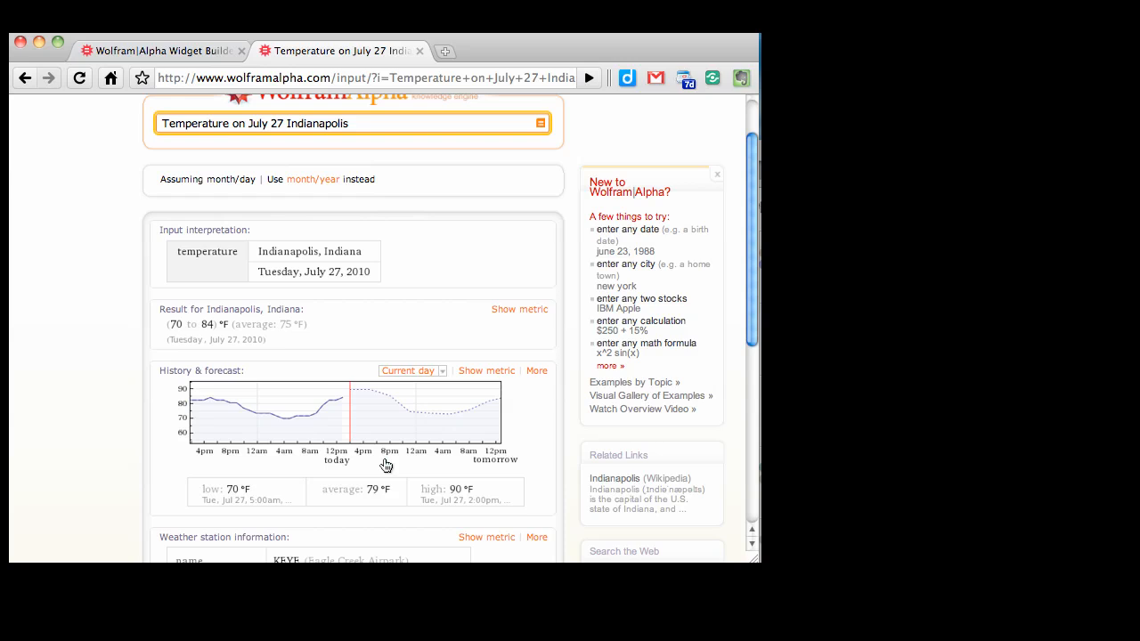
{"action": "mouse_move", "coordinate": [331, 438]}
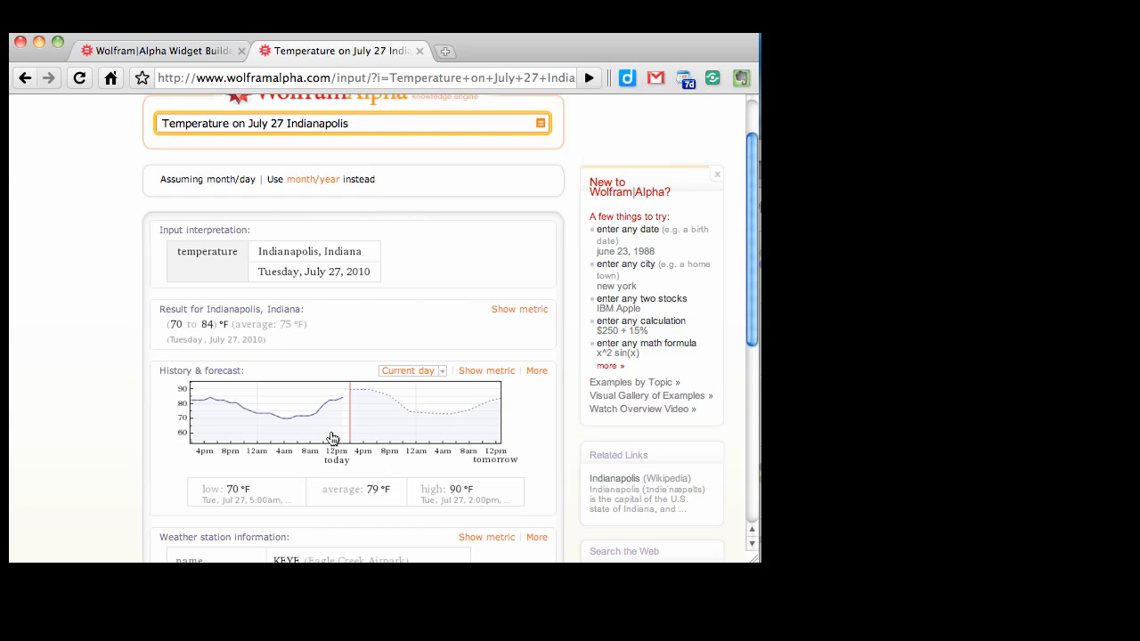
{"action": "mouse_move", "coordinate": [264, 139]}
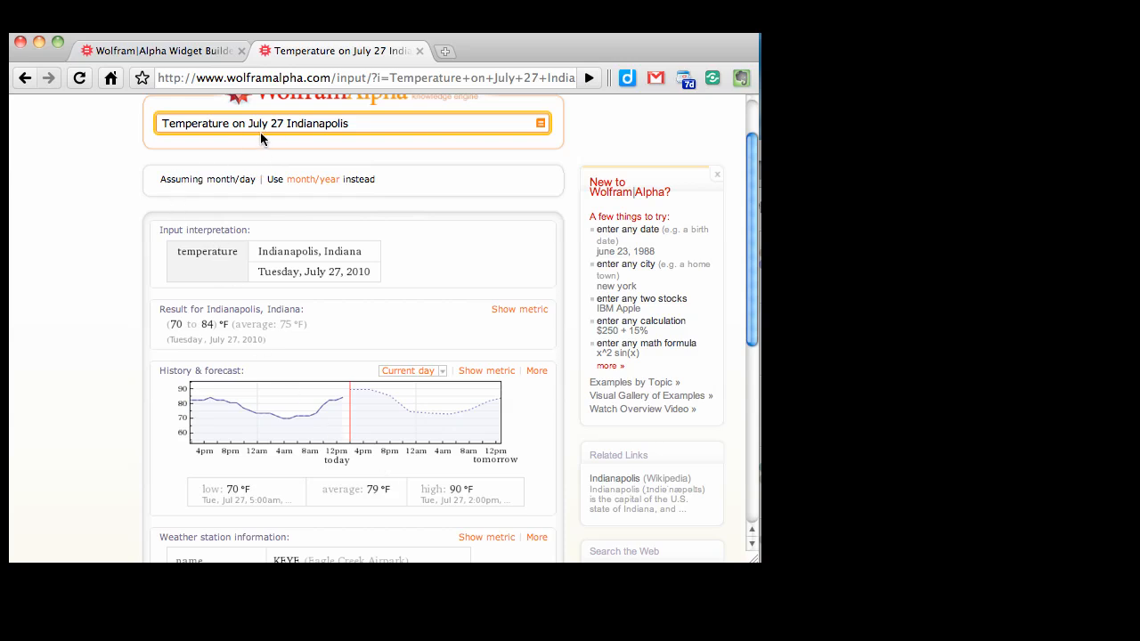
{"action": "mouse_move", "coordinate": [424, 299]}
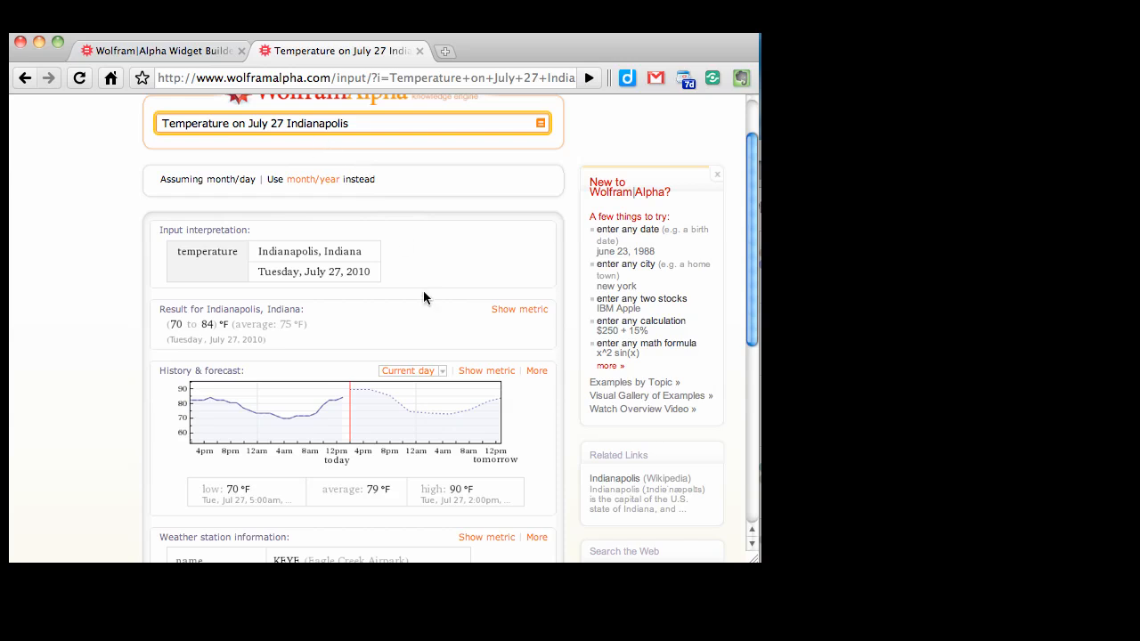
{"action": "mouse_move", "coordinate": [107, 363]}
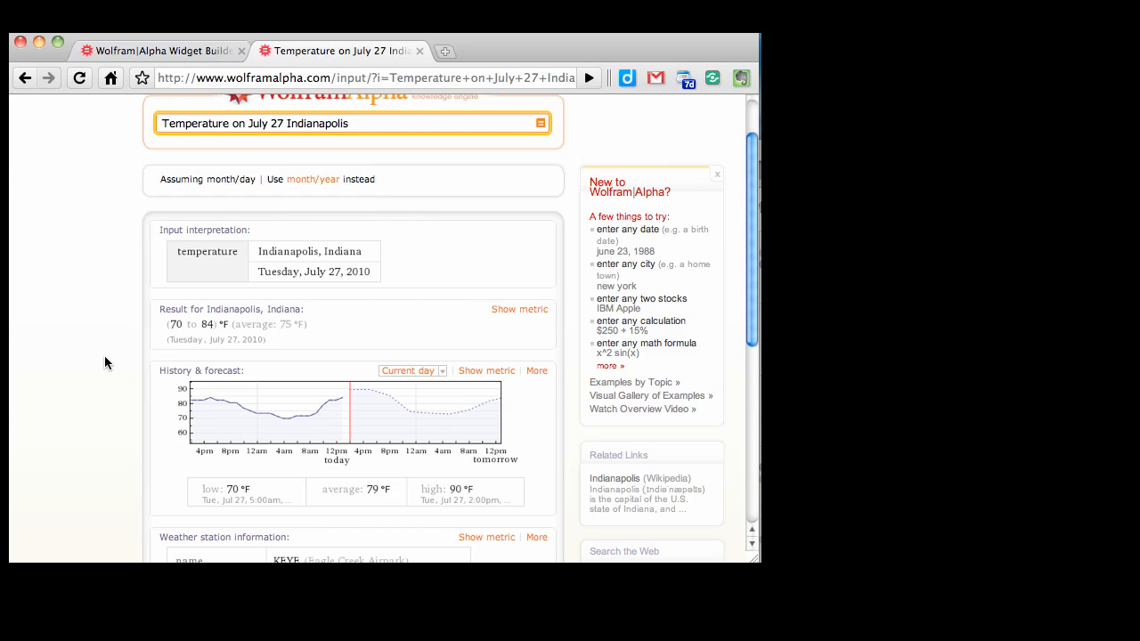
{"action": "mouse_move", "coordinate": [109, 378]}
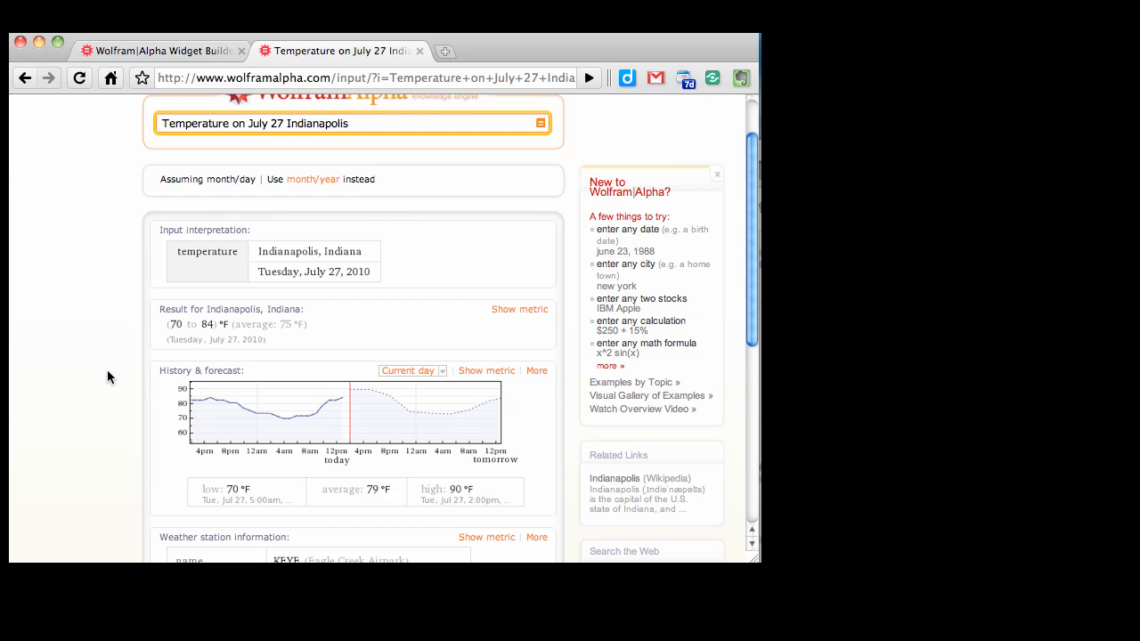
{"action": "mouse_move", "coordinate": [161, 214]}
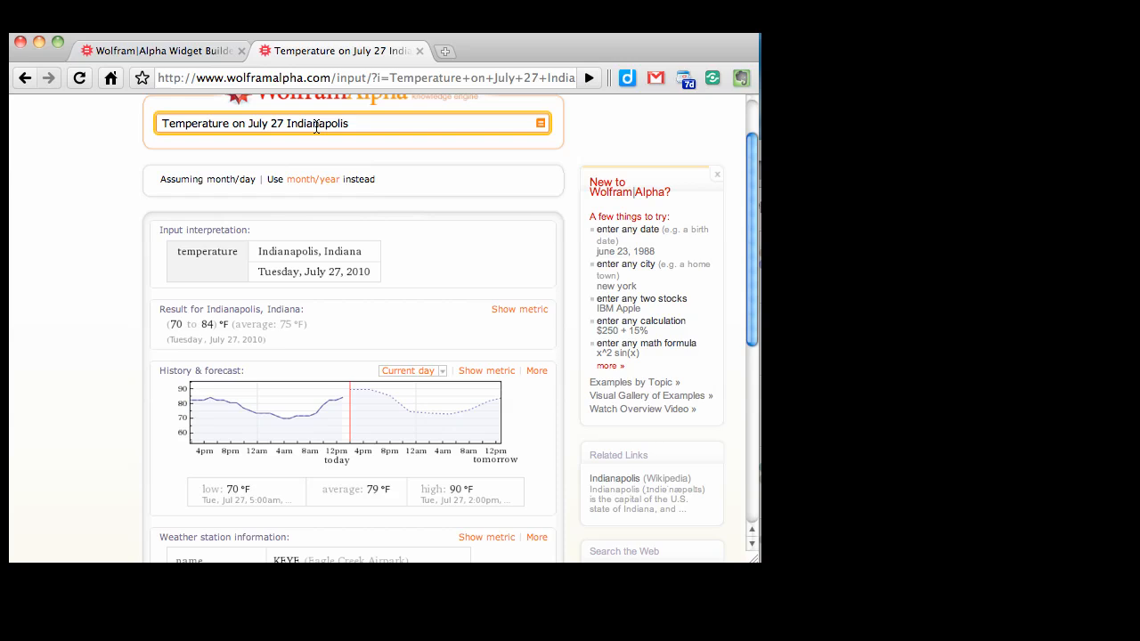
{"action": "mouse_move", "coordinate": [150, 182]}
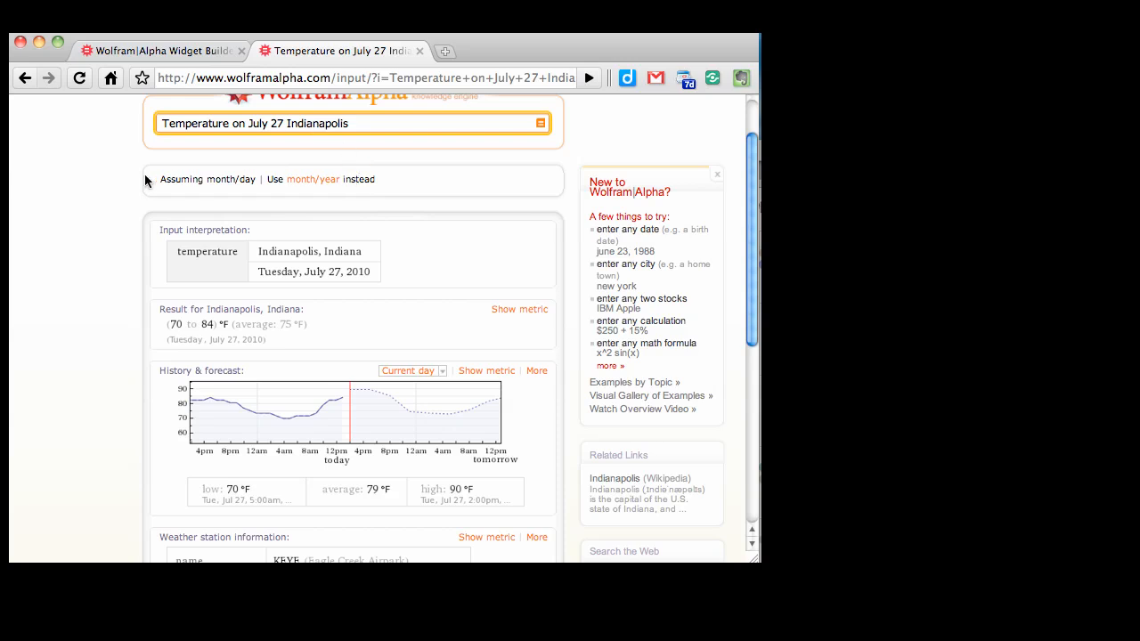
{"action": "mouse_move", "coordinate": [89, 230]}
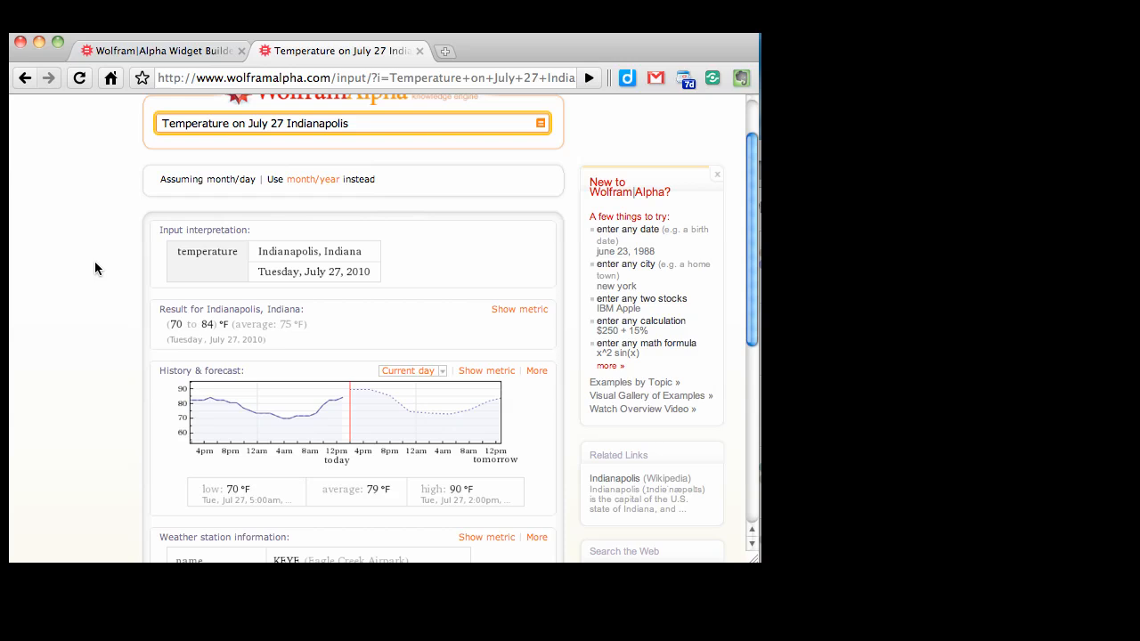
{"action": "mouse_move", "coordinate": [389, 345]}
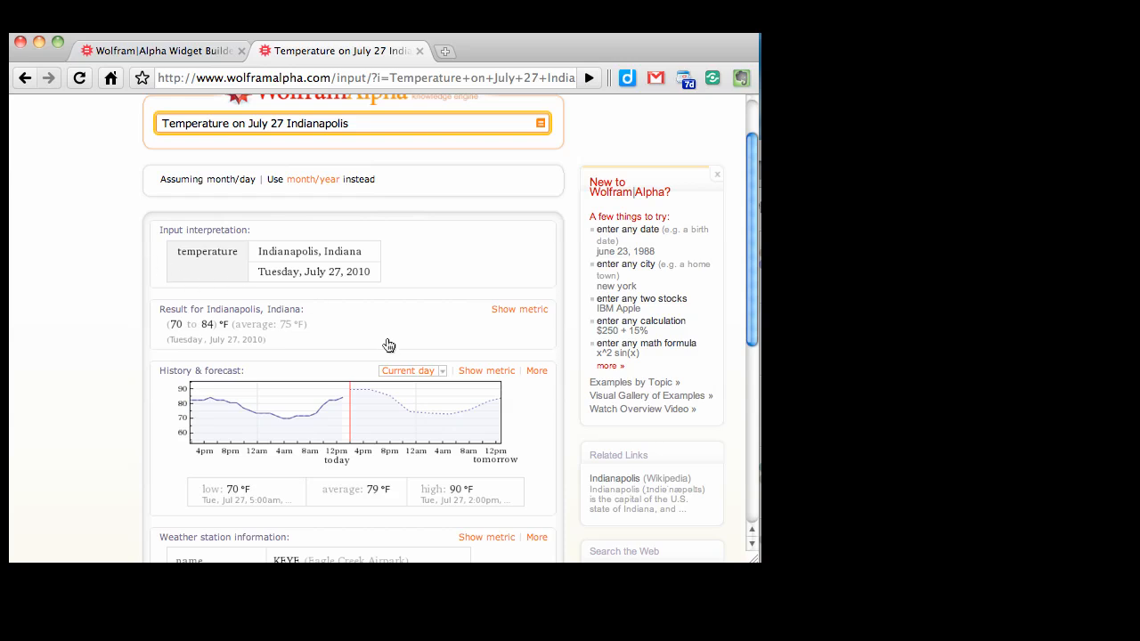
{"action": "mouse_move", "coordinate": [217, 82]}
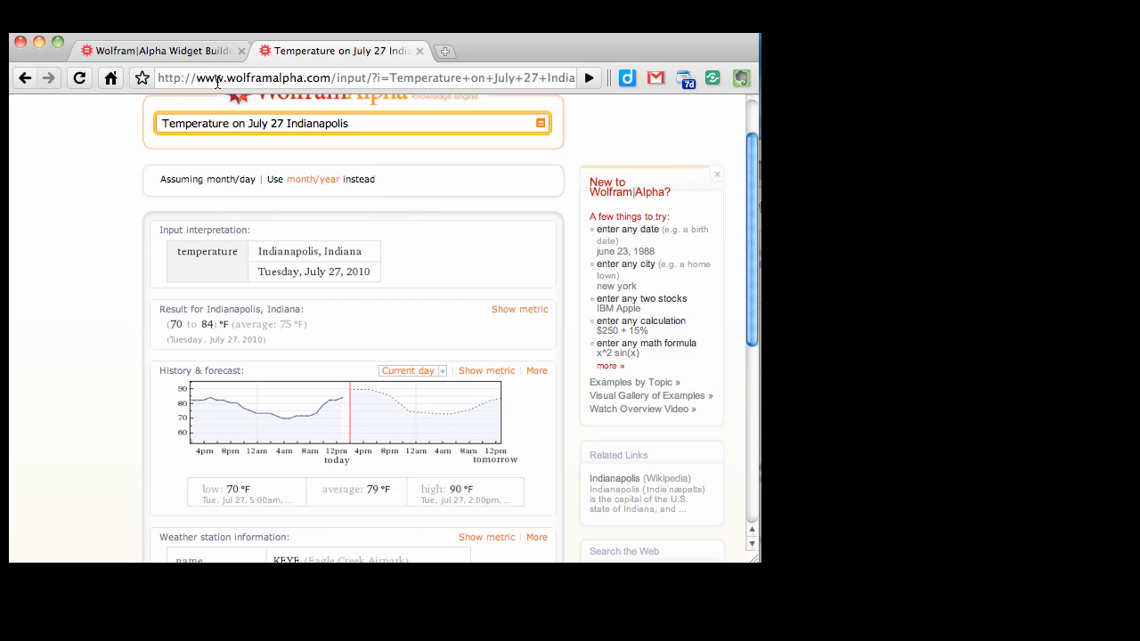
Step: Switch to the widgets site and begin a new widget at the query template step
{"action": "left_click", "coordinate": [160, 50]}
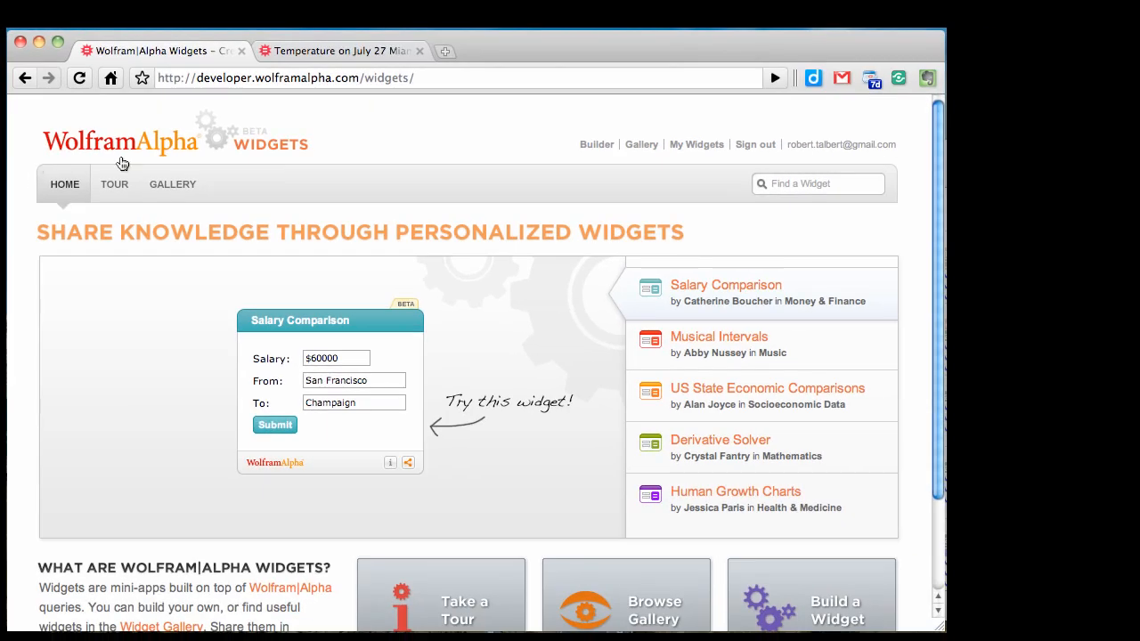
{"action": "left_click", "coordinate": [596, 144]}
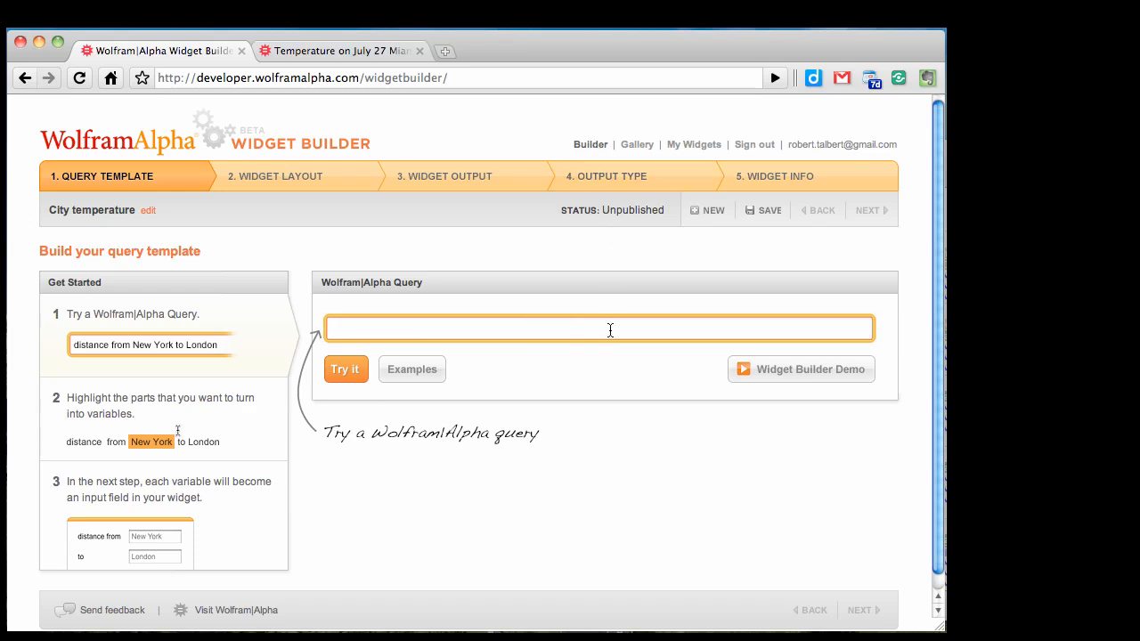
Step: Try the query "Temperature on July 27 Indianapolis", review the preview, and use it as the template
{"action": "type", "text": "Temperature on July"}
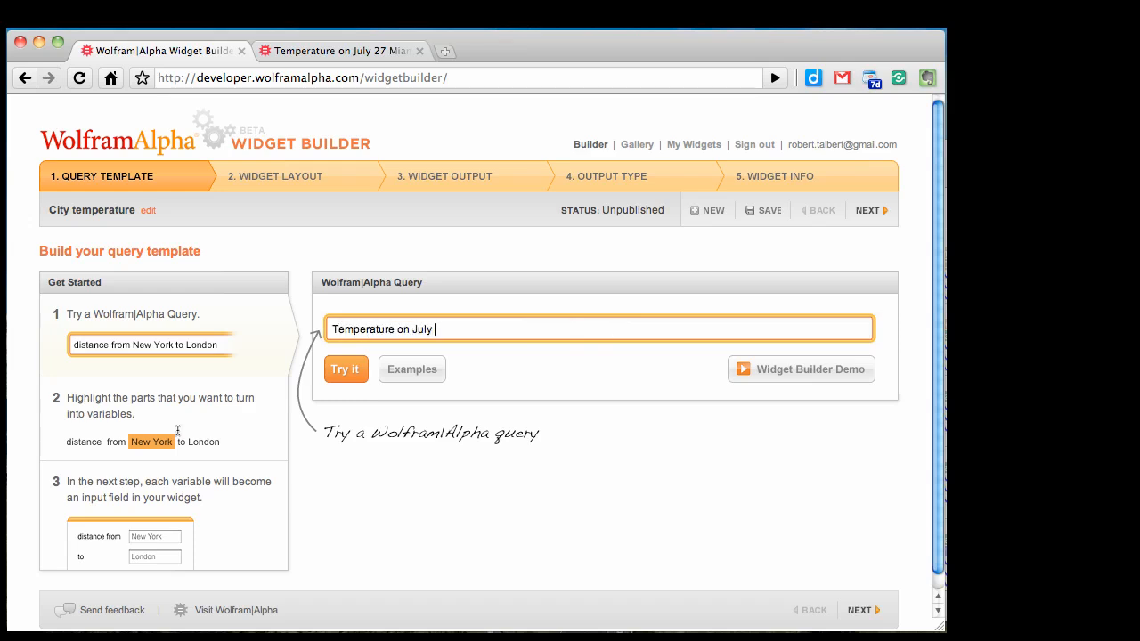
{"action": "type", "text": "27 Indianapolis"}
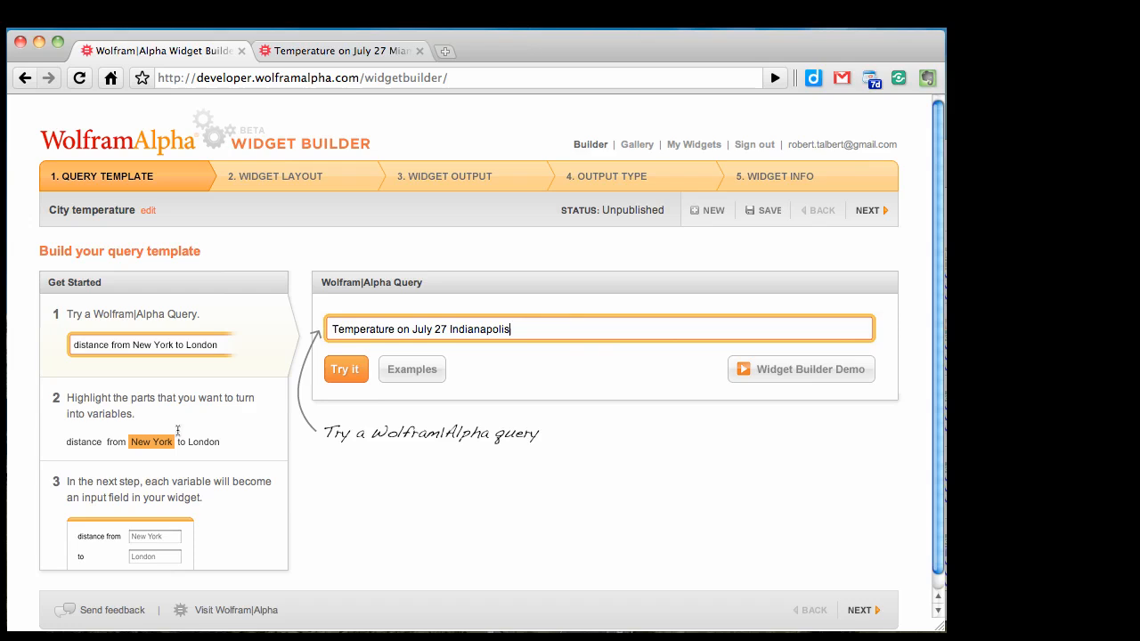
{"action": "left_click", "coordinate": [346, 369]}
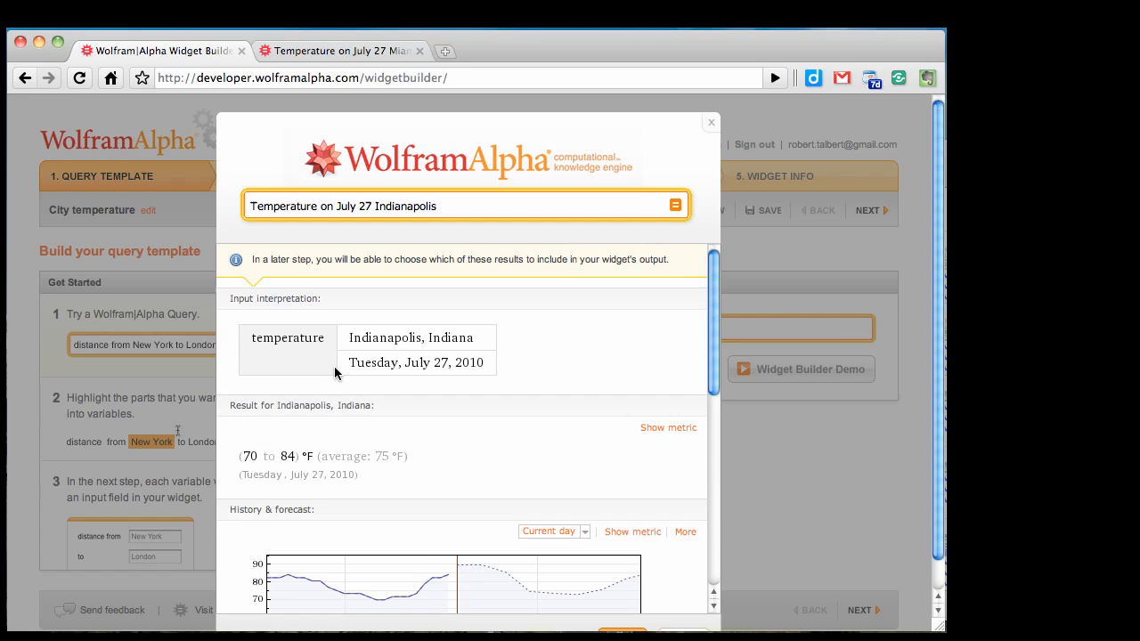
{"action": "scroll", "scroll_direction": "down", "scroll_amount": 3}
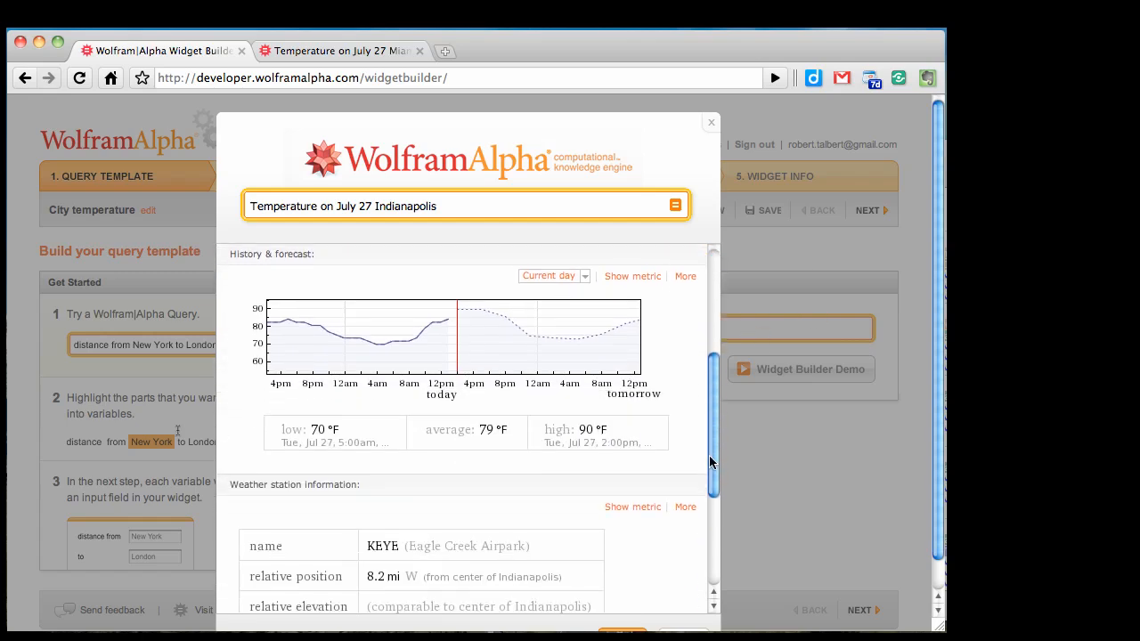
{"action": "scroll", "scroll_direction": "down", "scroll_amount": 3}
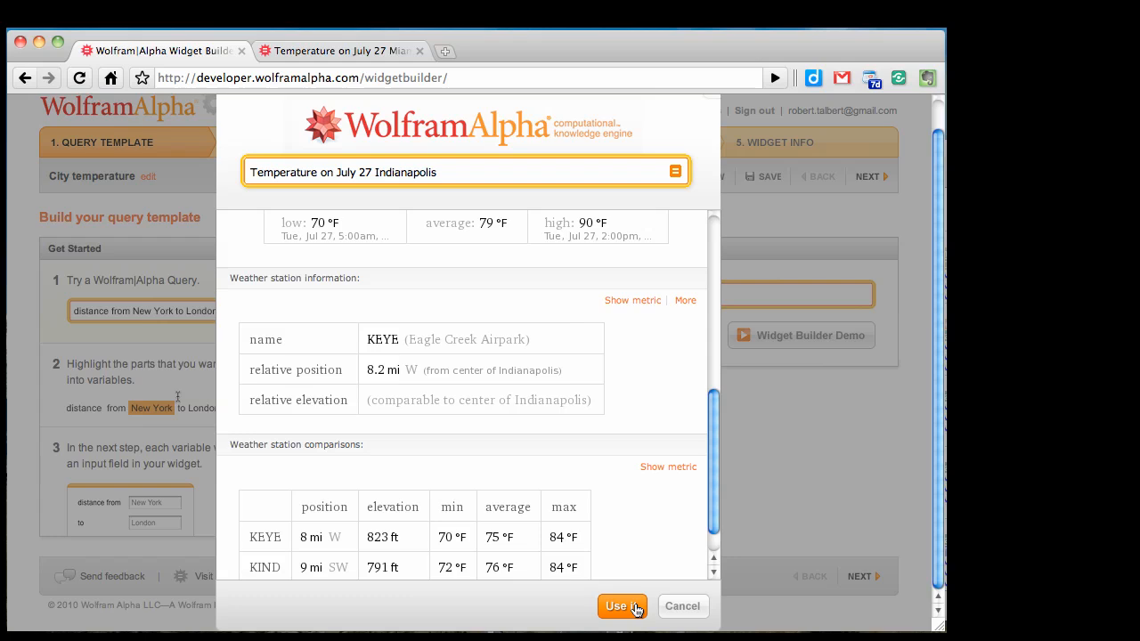
{"action": "left_click", "coordinate": [620, 605]}
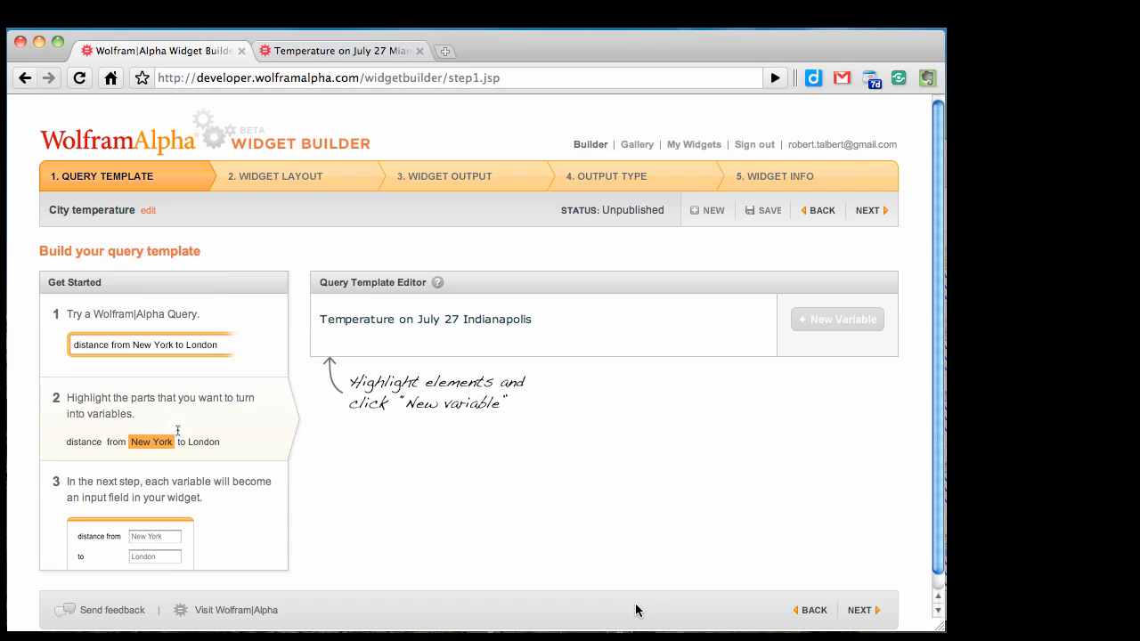
{"action": "mouse_move", "coordinate": [805, 478]}
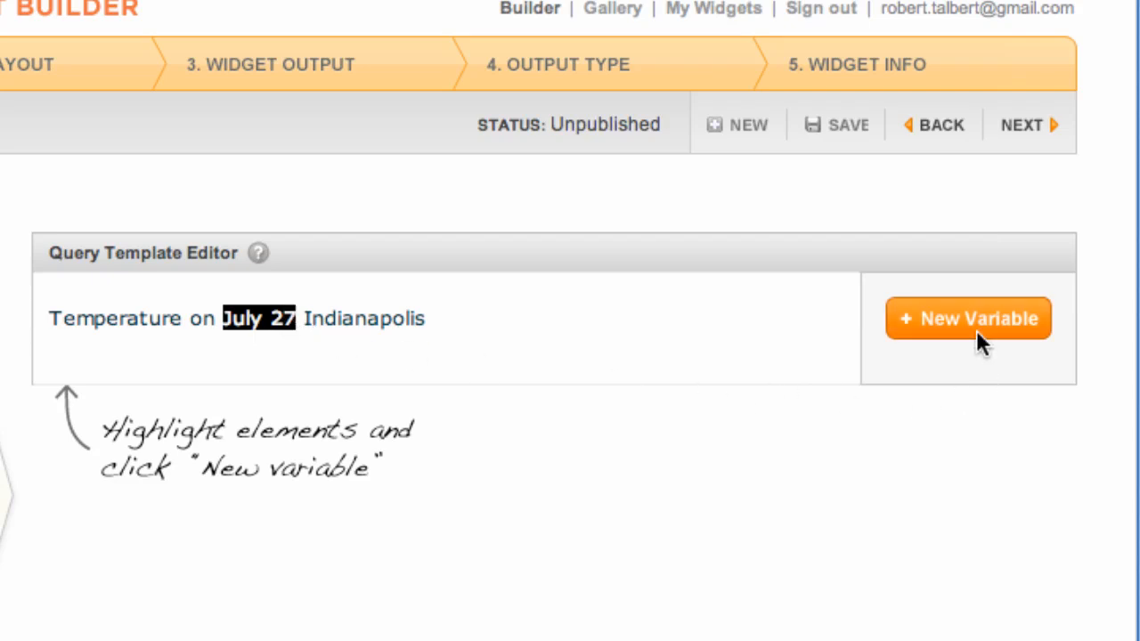
Step: Make July 27 a variable named date with default value January 1
{"action": "left_click", "coordinate": [969, 317]}
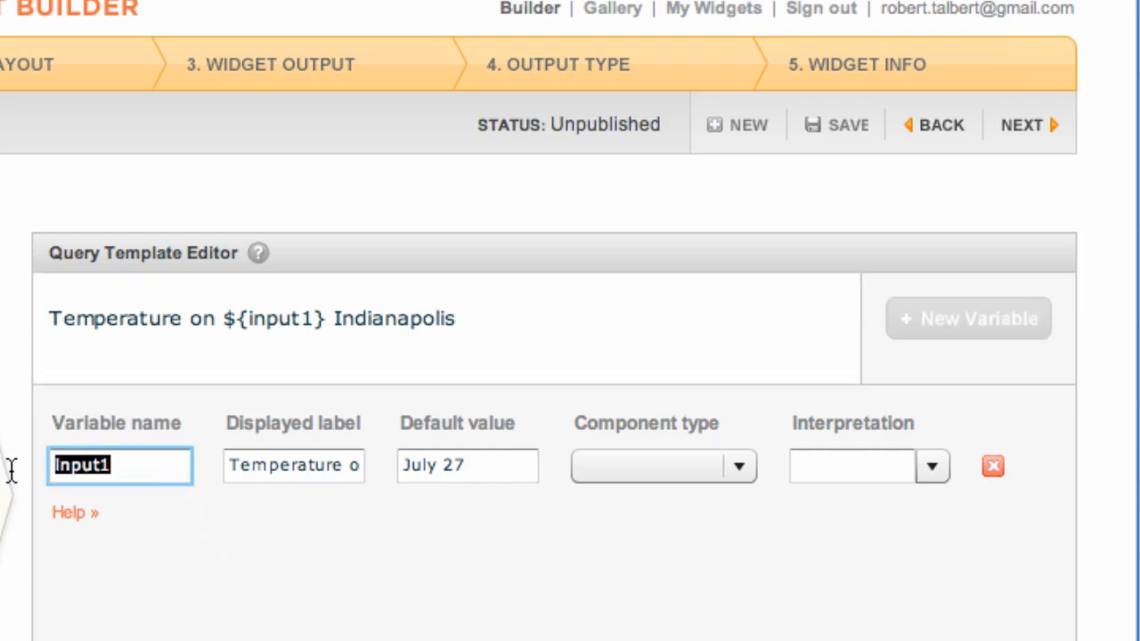
{"action": "type", "text": "date"}
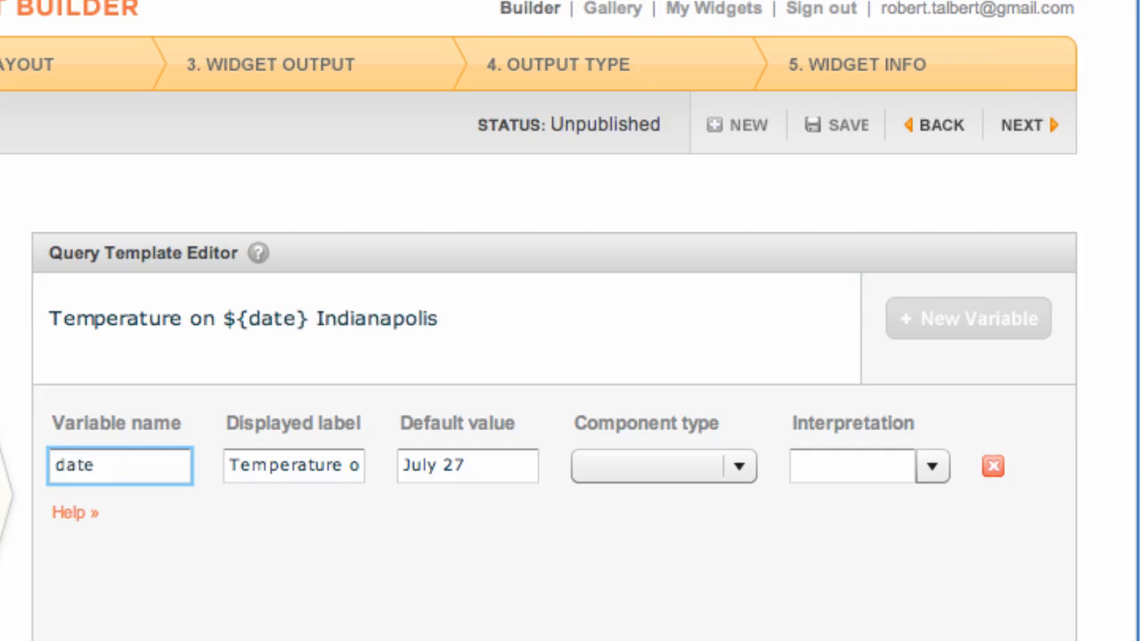
{"action": "triple_click", "coordinate": [467, 466]}
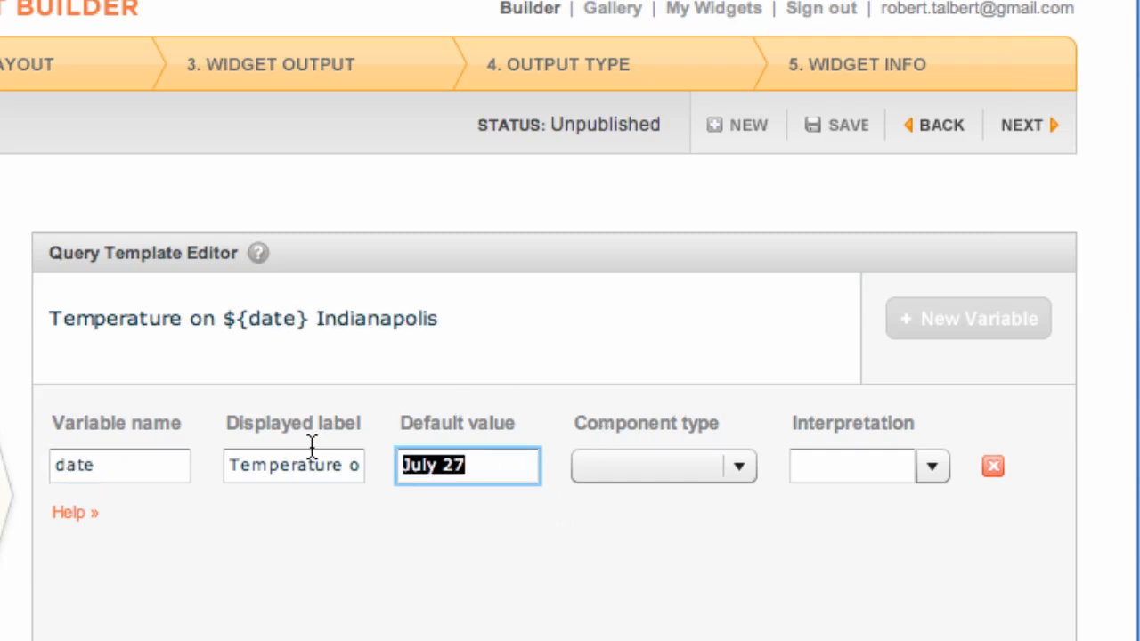
{"action": "type", "text": "Januar"}
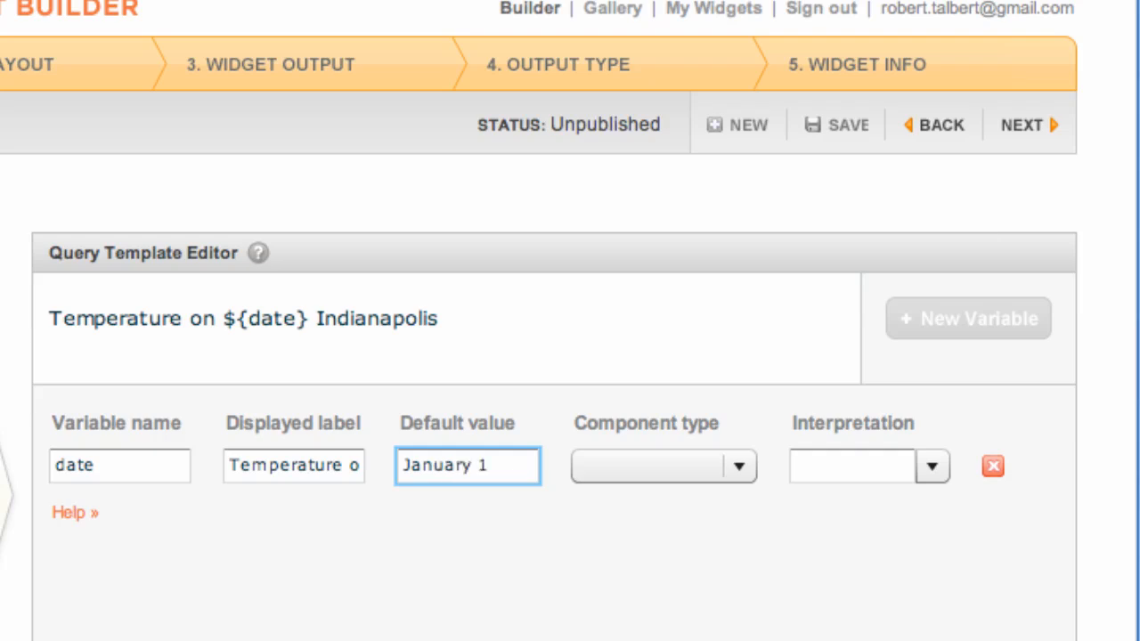
Step: Set the date variable's component type to Input Field and interpretation to date
{"action": "left_click", "coordinate": [662, 466]}
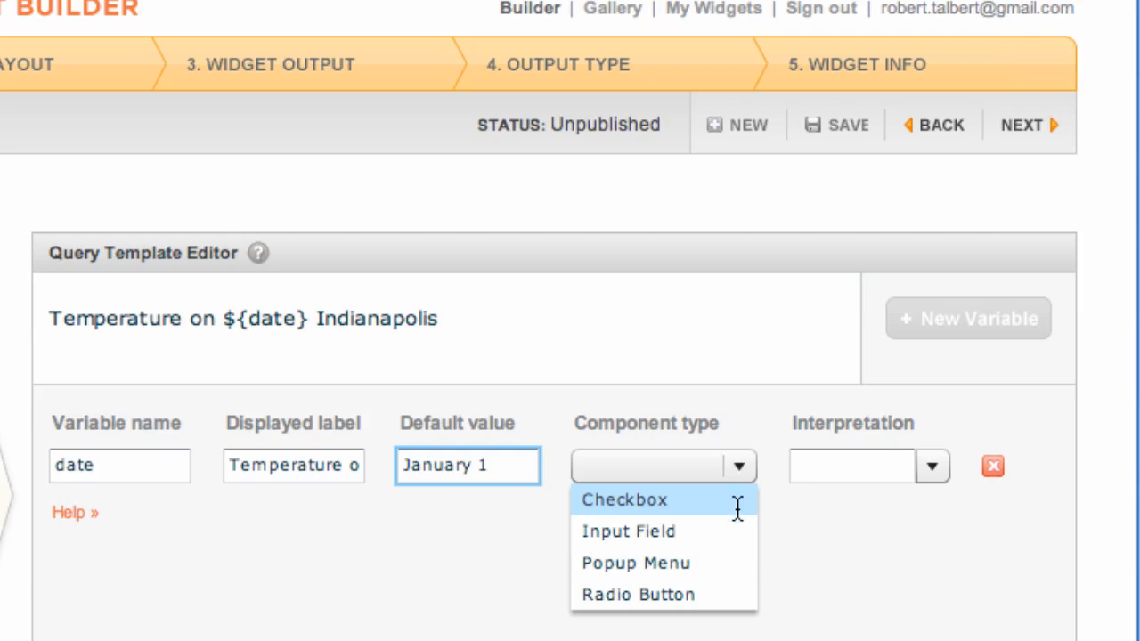
{"action": "left_click", "coordinate": [626, 531]}
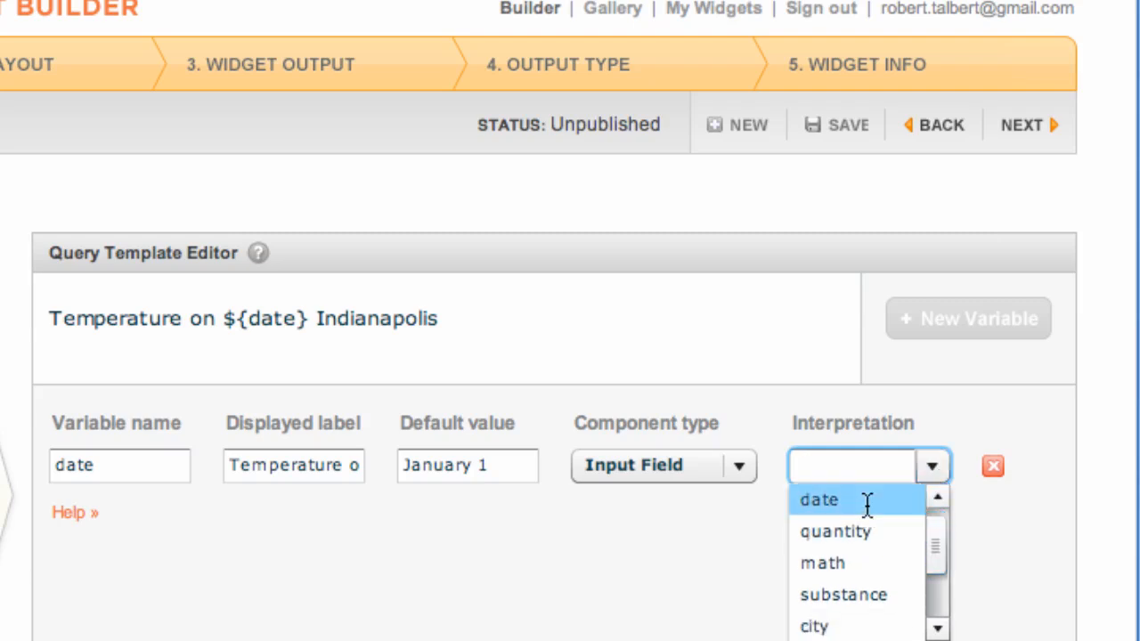
{"action": "left_click", "coordinate": [818, 498]}
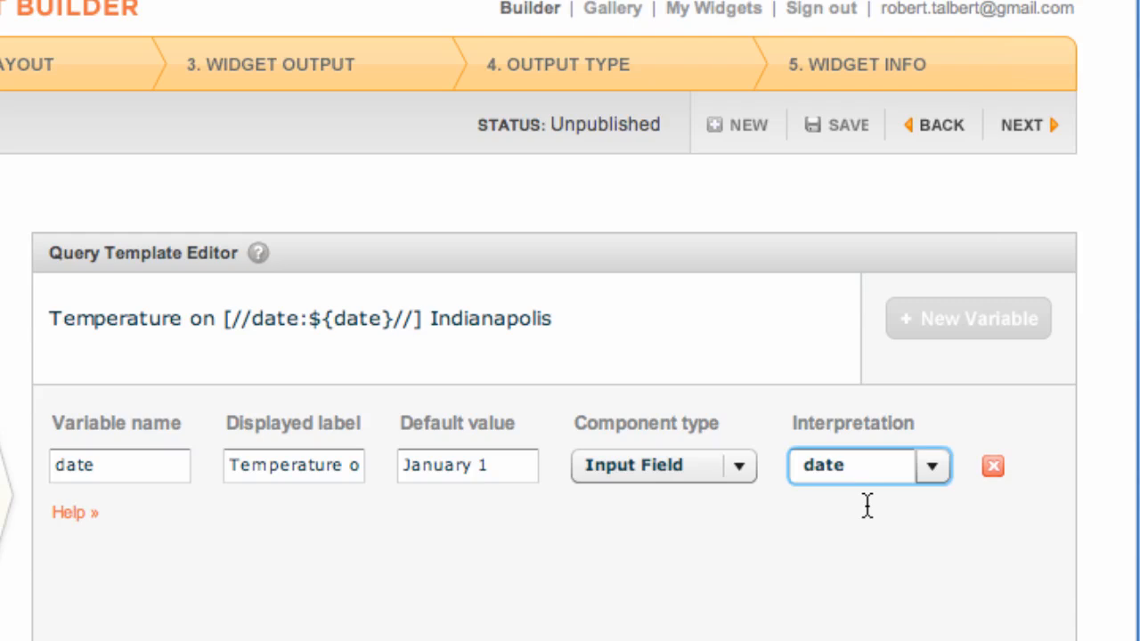
{"action": "mouse_move", "coordinate": [473, 328]}
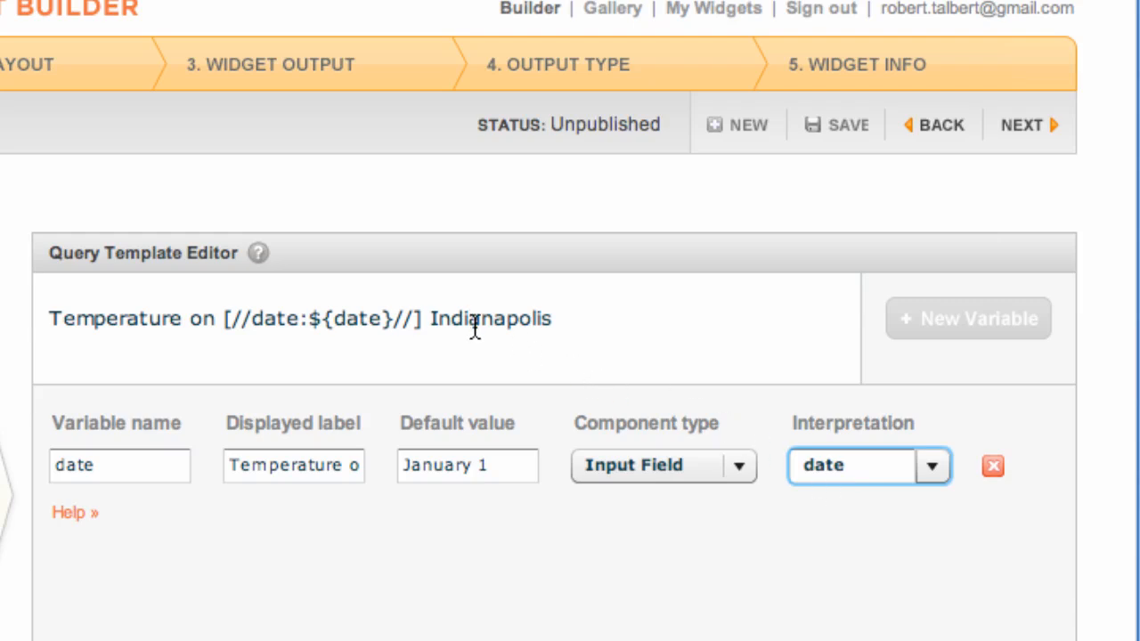
Step: Make Indianapolis a variable named city
{"action": "double_click", "coordinate": [460, 317]}
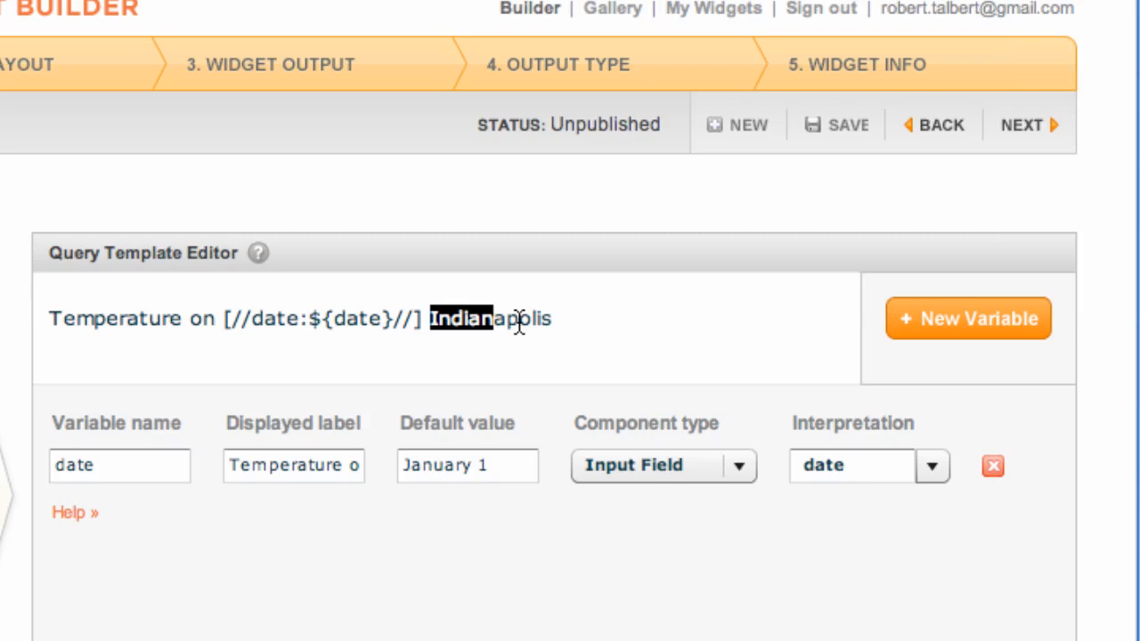
{"action": "left_click", "coordinate": [967, 319]}
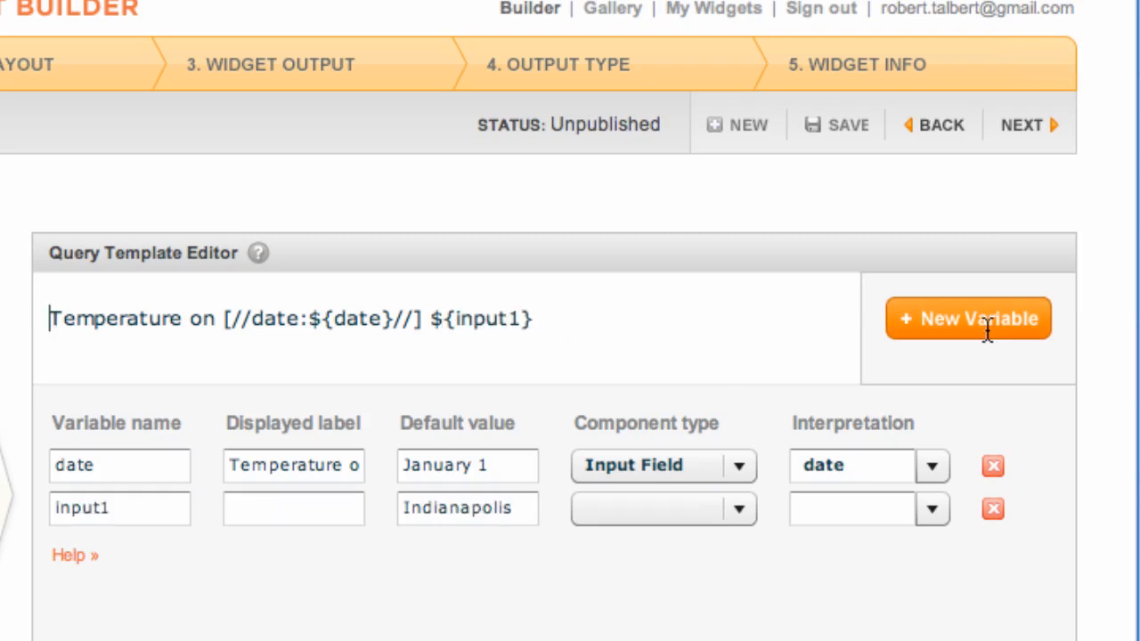
{"action": "left_click", "coordinate": [119, 507]}
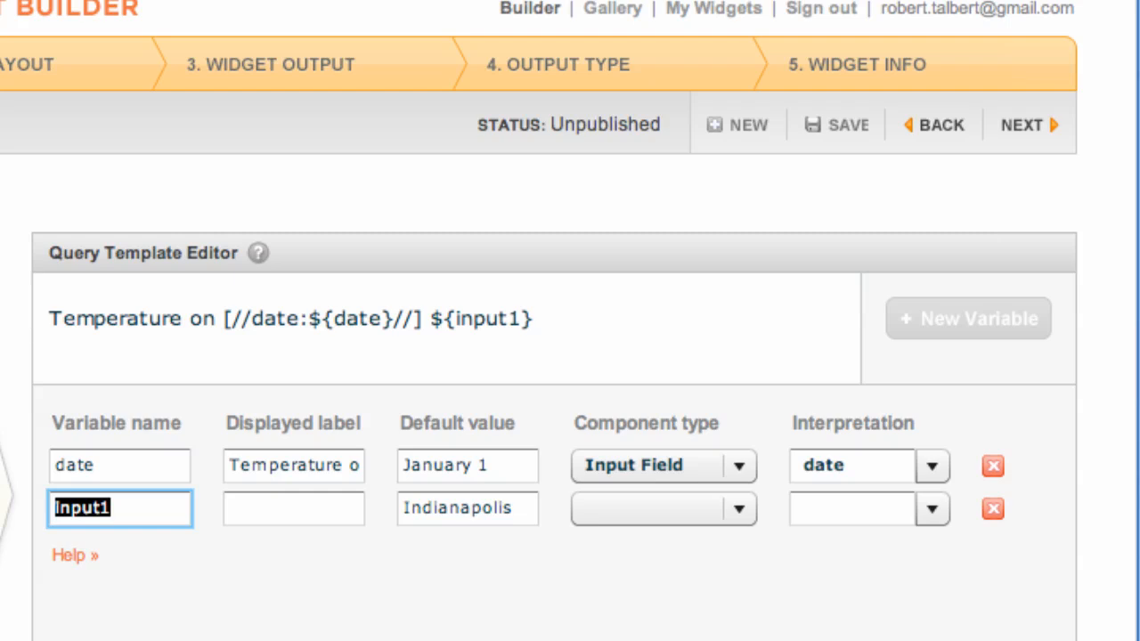
{"action": "type", "text": "city"}
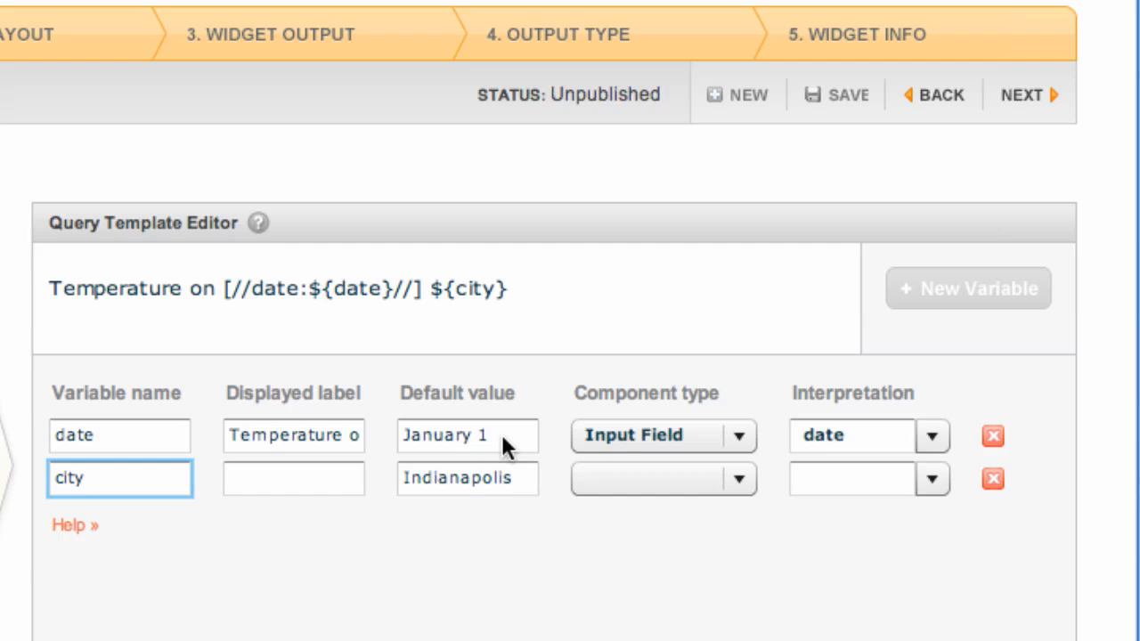
Step: Set the city variable's component type to Popup Menu and interpretation to city
{"action": "left_click", "coordinate": [662, 479]}
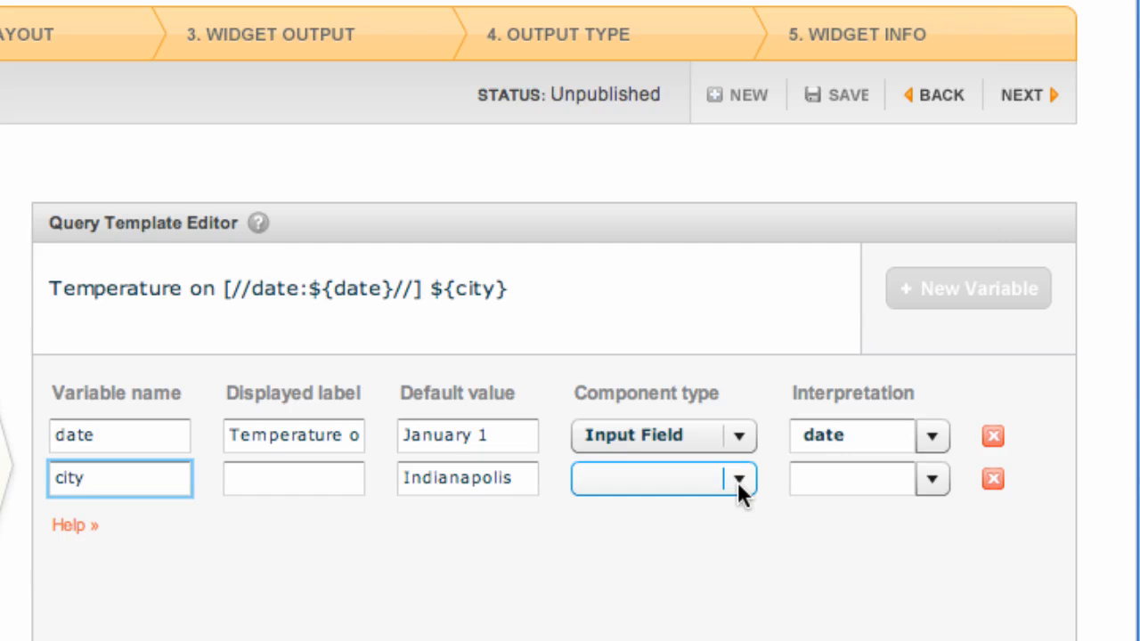
{"action": "left_click", "coordinate": [737, 479]}
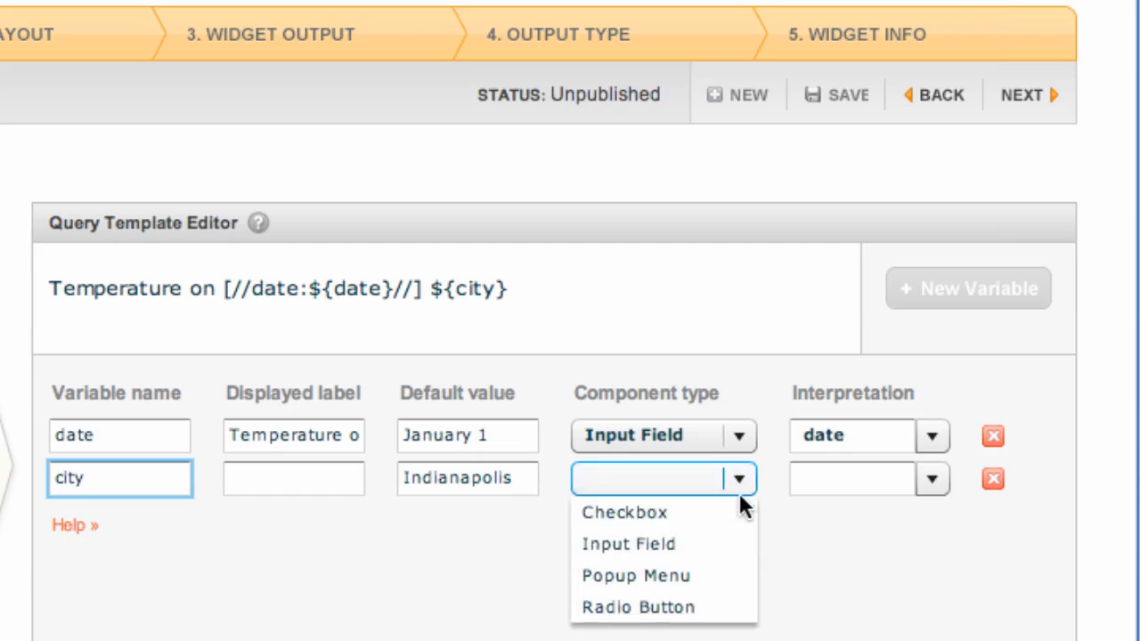
{"action": "left_click", "coordinate": [636, 575]}
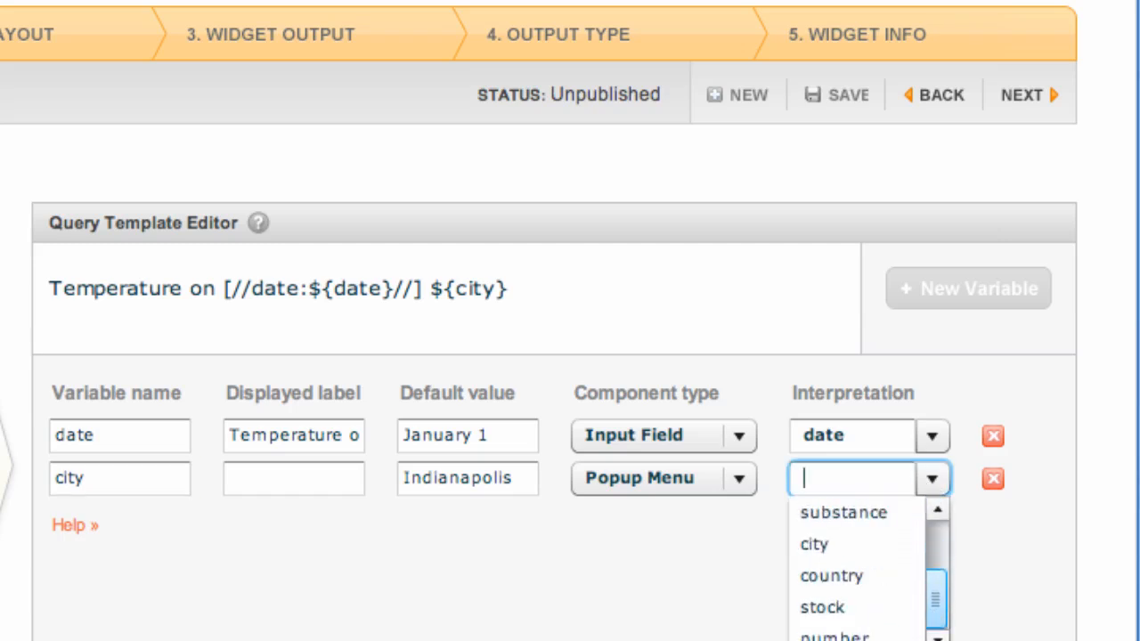
{"action": "left_click", "coordinate": [812, 545]}
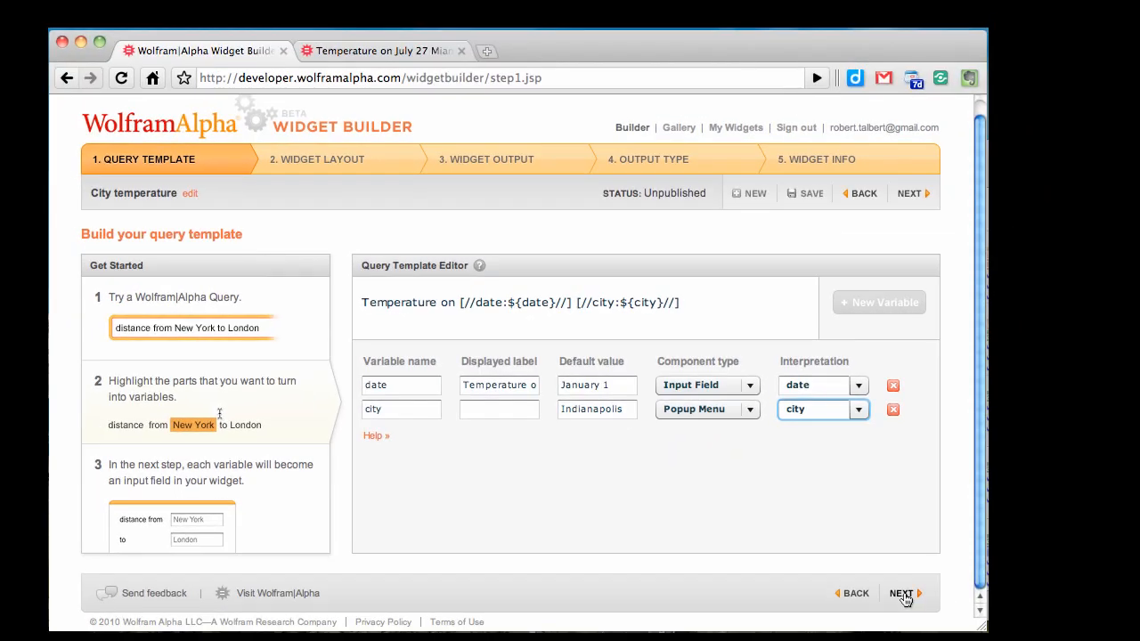
Step: On the Widget Layout step, title the widget 'City temperature' and apply the blue theme
{"action": "left_click", "coordinate": [905, 593]}
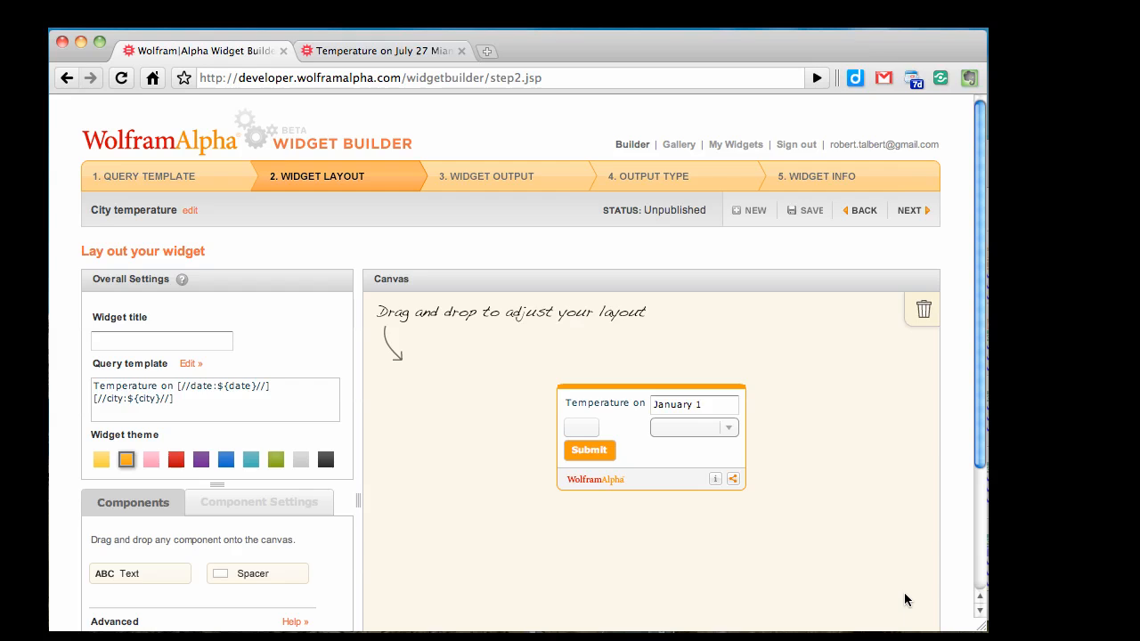
{"action": "mouse_move", "coordinate": [650, 517]}
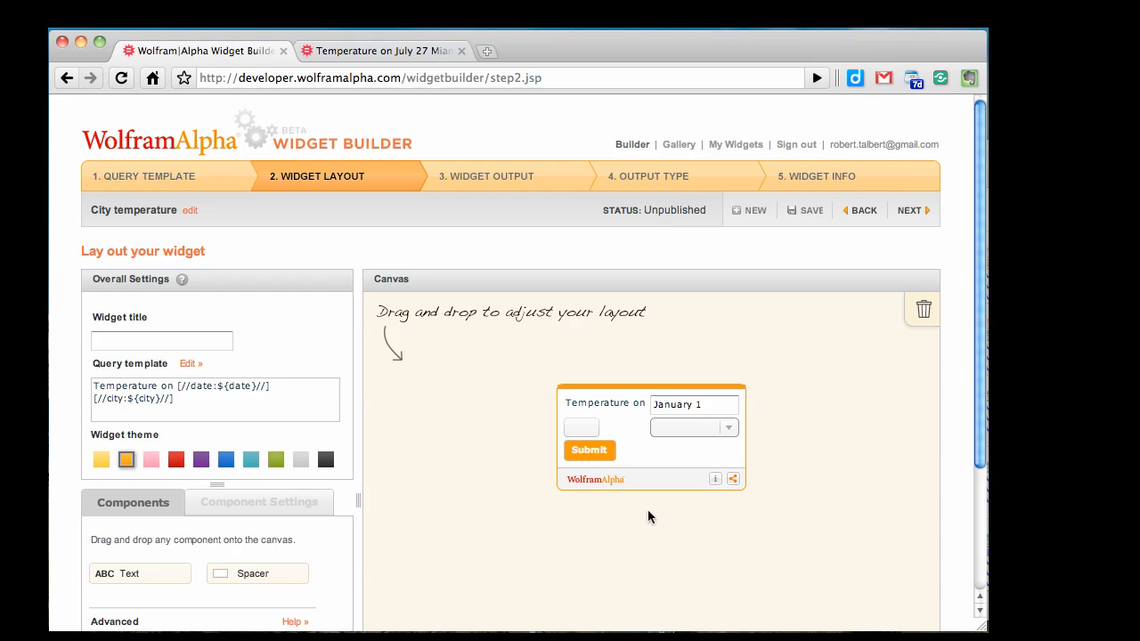
{"action": "mouse_move", "coordinate": [385, 486]}
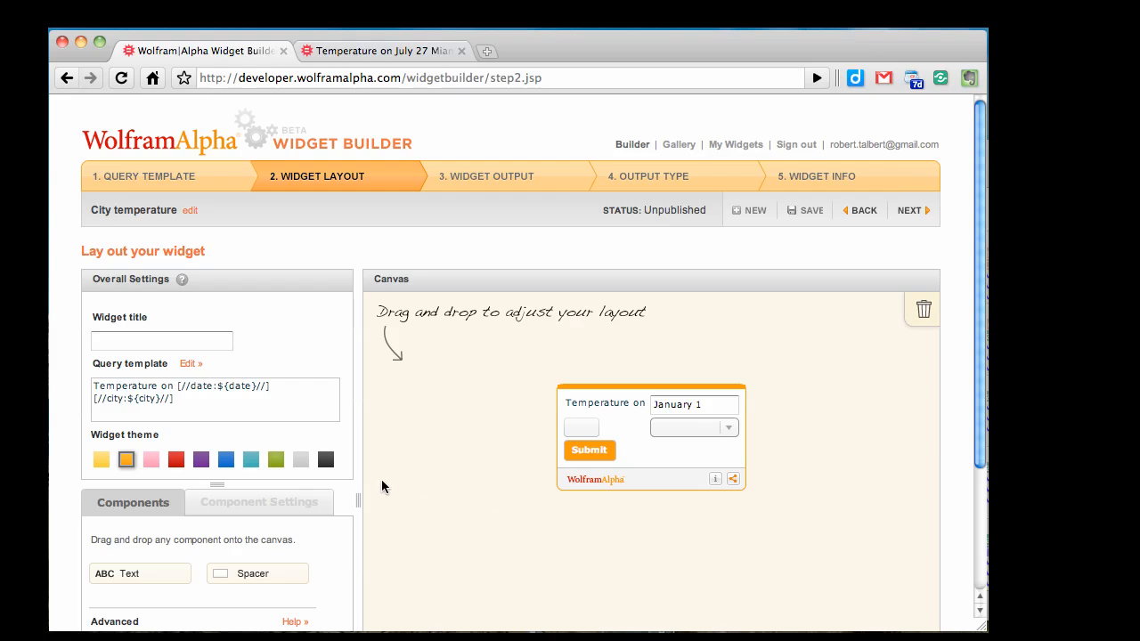
{"action": "left_click", "coordinate": [162, 342]}
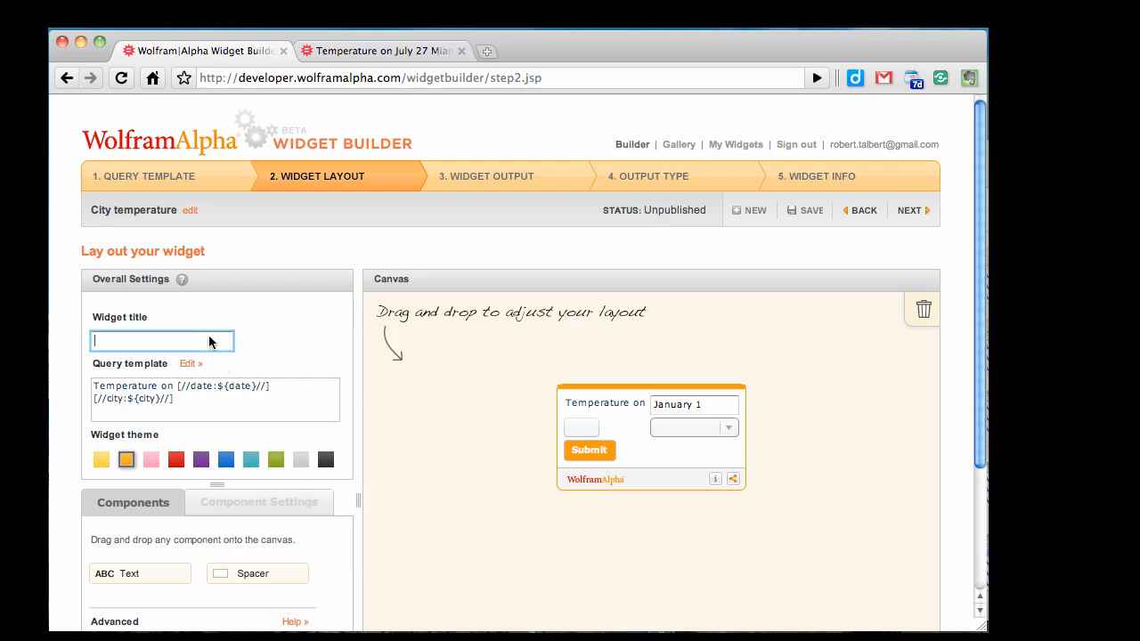
{"action": "type", "text": "City teme"}
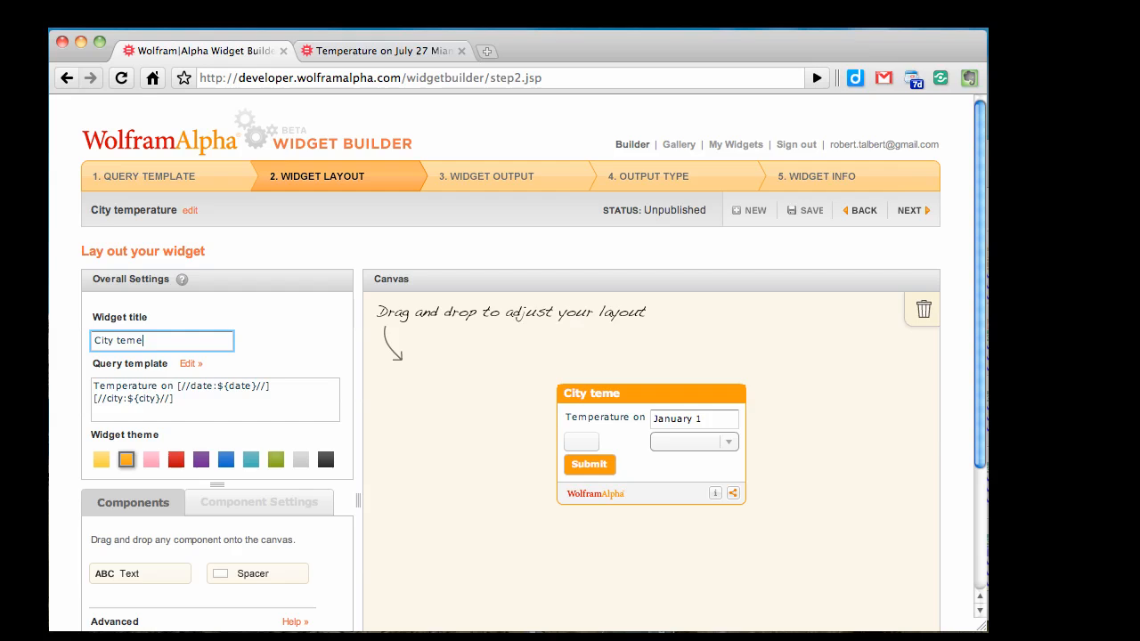
{"action": "type", "text": "rature"}
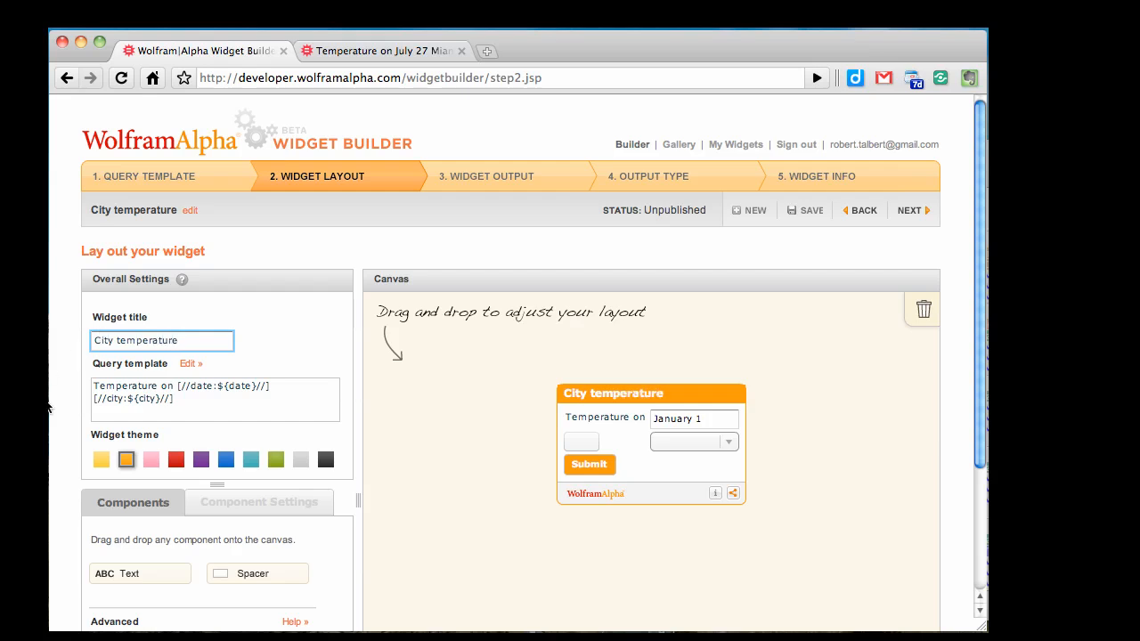
{"action": "left_click", "coordinate": [224, 460]}
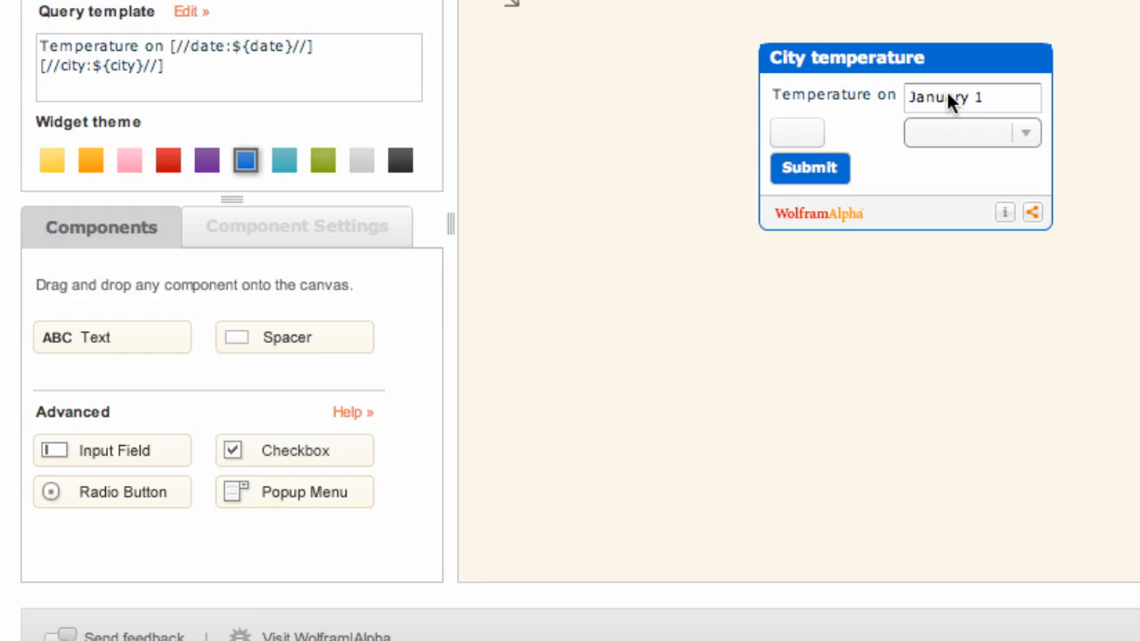
Step: In the city popup menu's settings, set the first choice's label and value to Indianapolis
{"action": "left_click", "coordinate": [972, 96]}
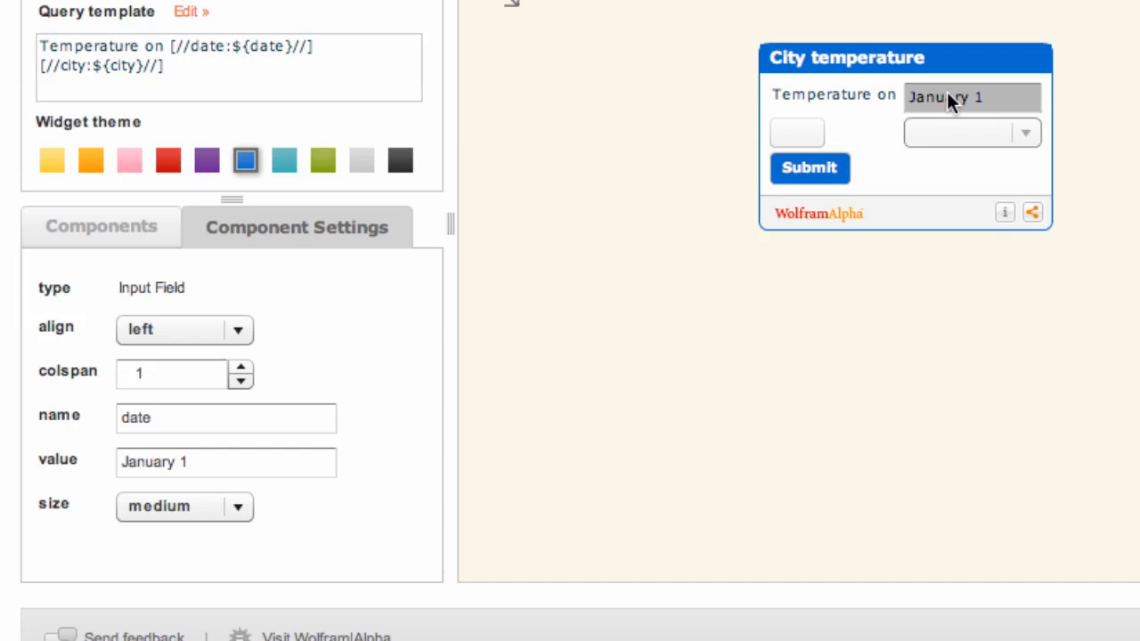
{"action": "mouse_move", "coordinate": [951, 141]}
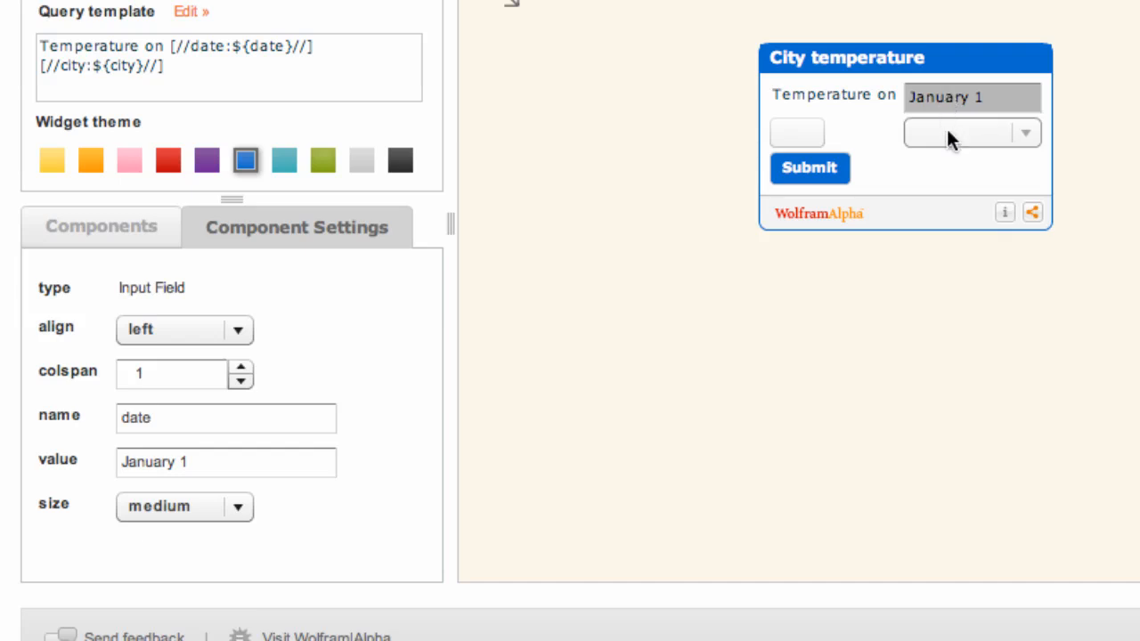
{"action": "left_click", "coordinate": [971, 132]}
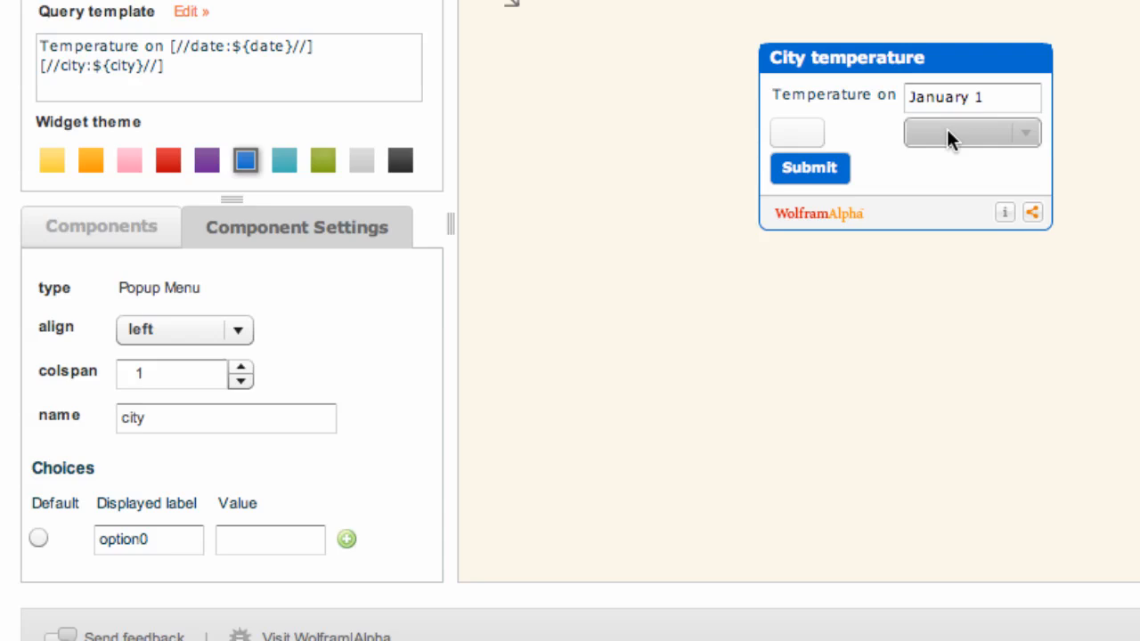
{"action": "mouse_move", "coordinate": [107, 471]}
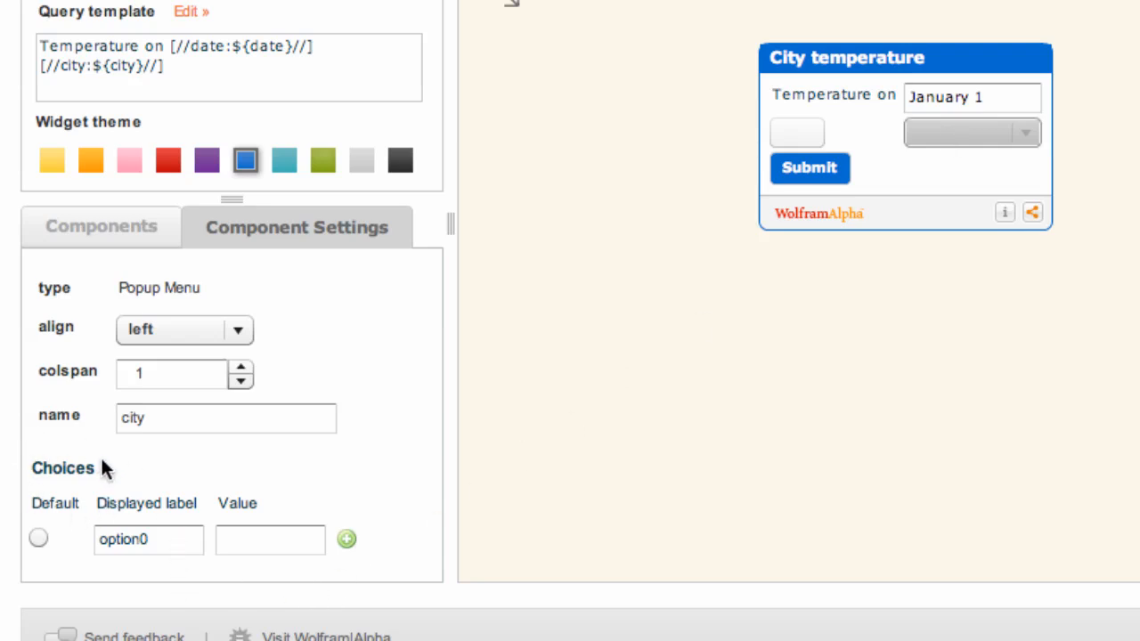
{"action": "mouse_move", "coordinate": [158, 596]}
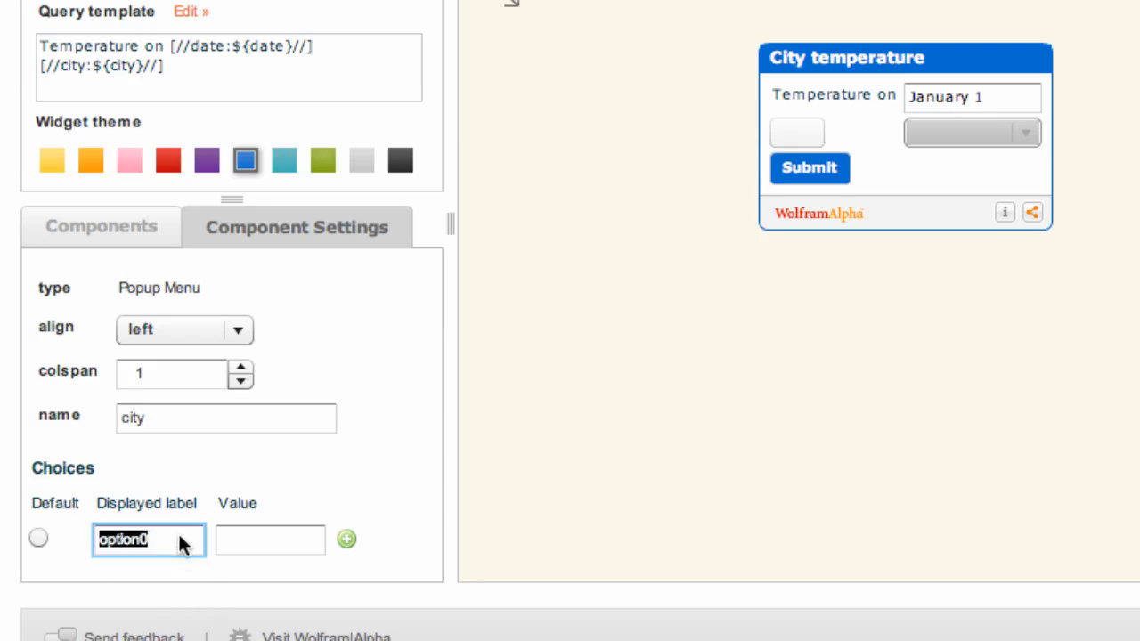
{"action": "type", "text": "Indianapoli"}
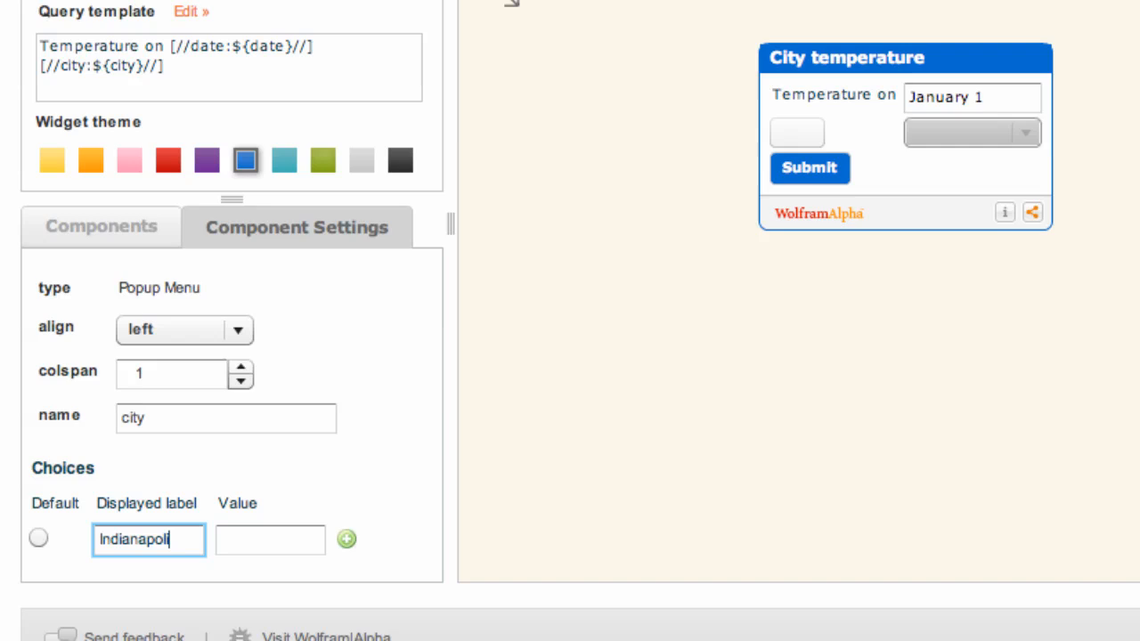
{"action": "type", "text": "s"}
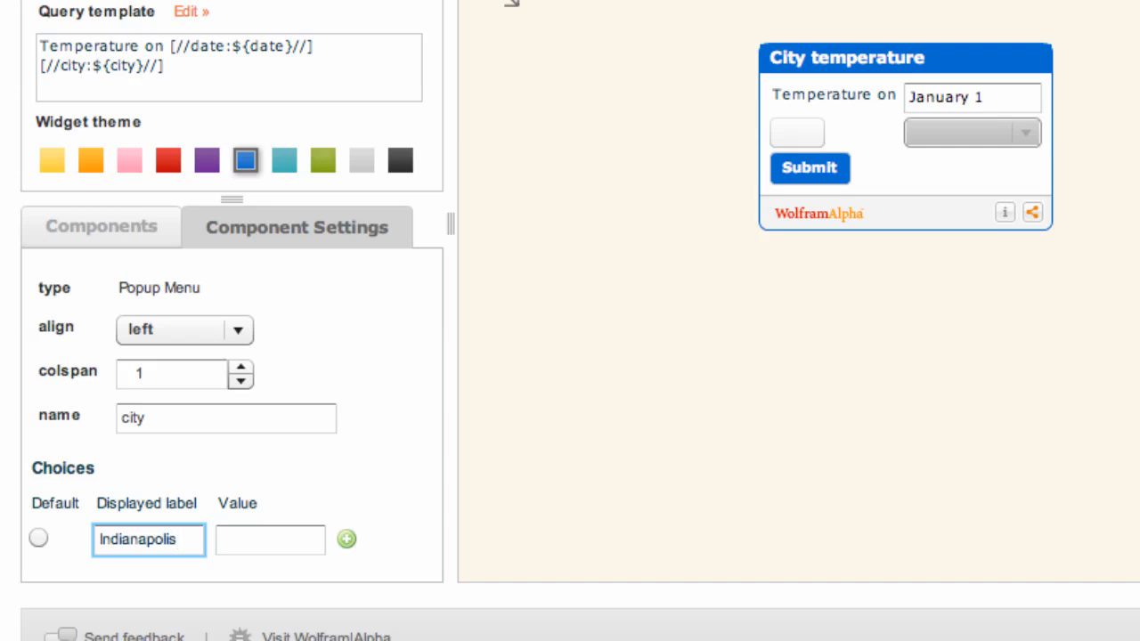
{"action": "left_click", "coordinate": [270, 539]}
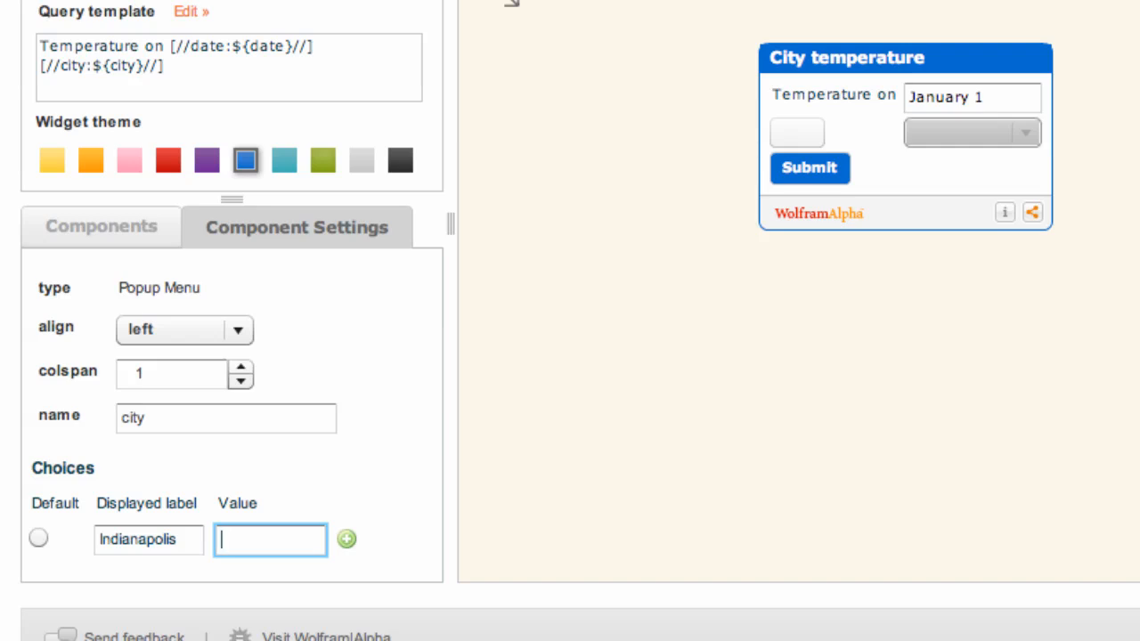
{"action": "type", "text": "Indianapolis"}
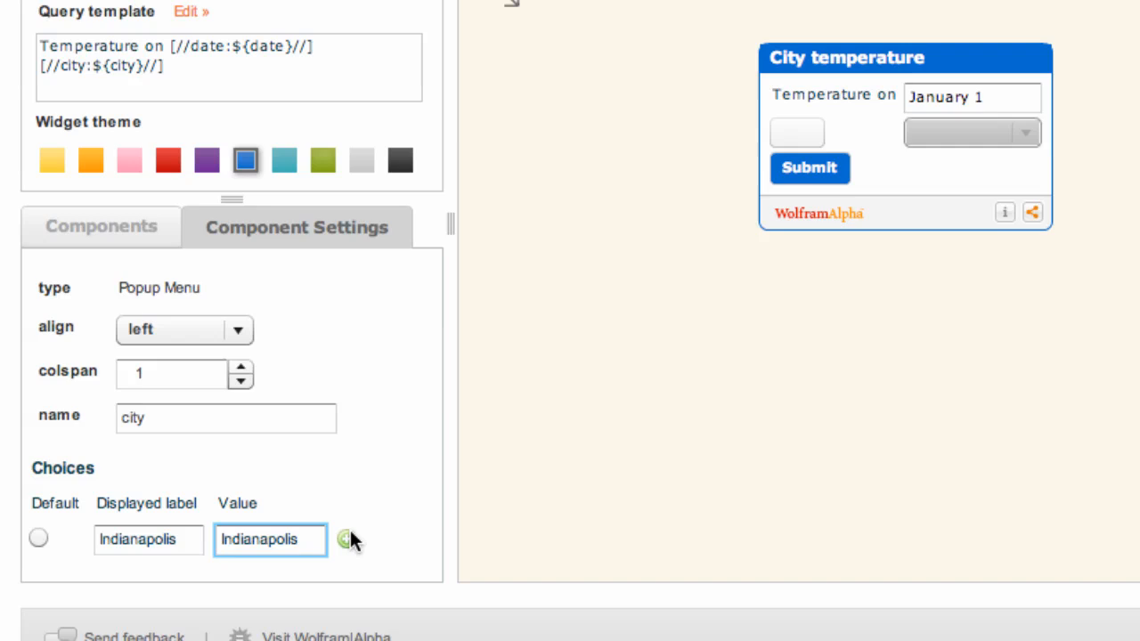
Step: Add a second choice Springfield with value Springfield, Illinois
{"action": "left_click", "coordinate": [346, 538]}
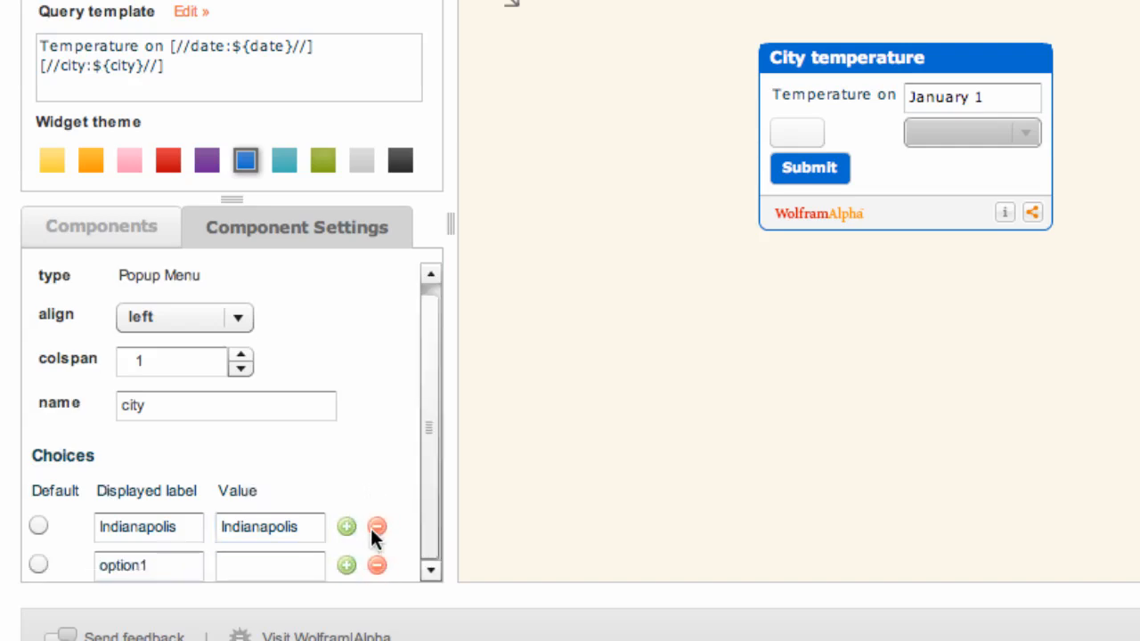
{"action": "left_click", "coordinate": [150, 567]}
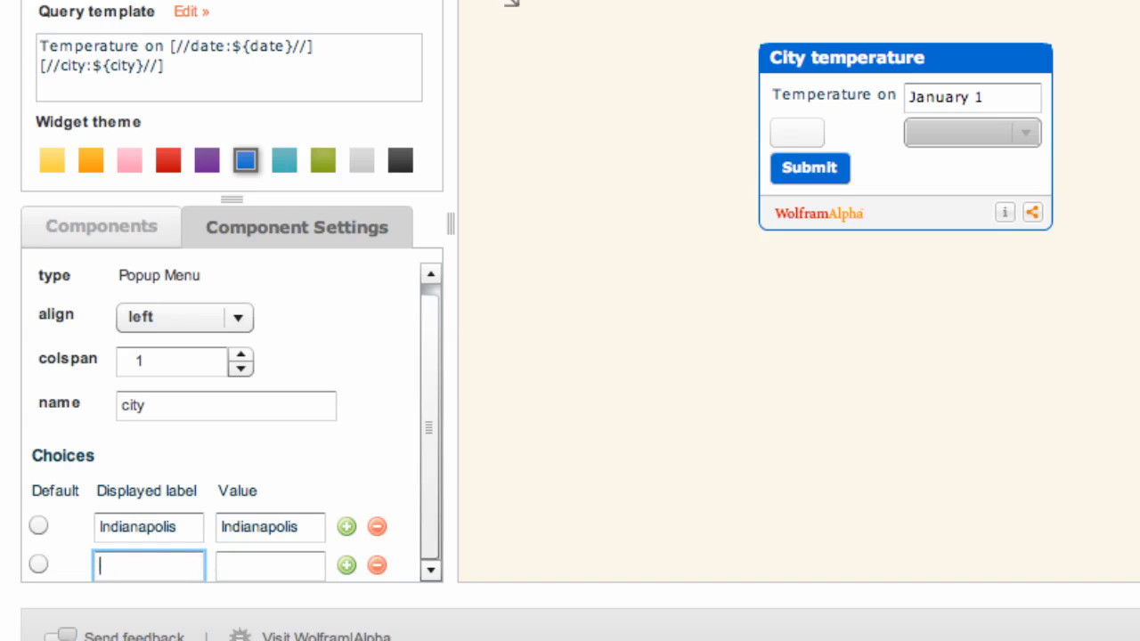
{"action": "type", "text": "Springfield"}
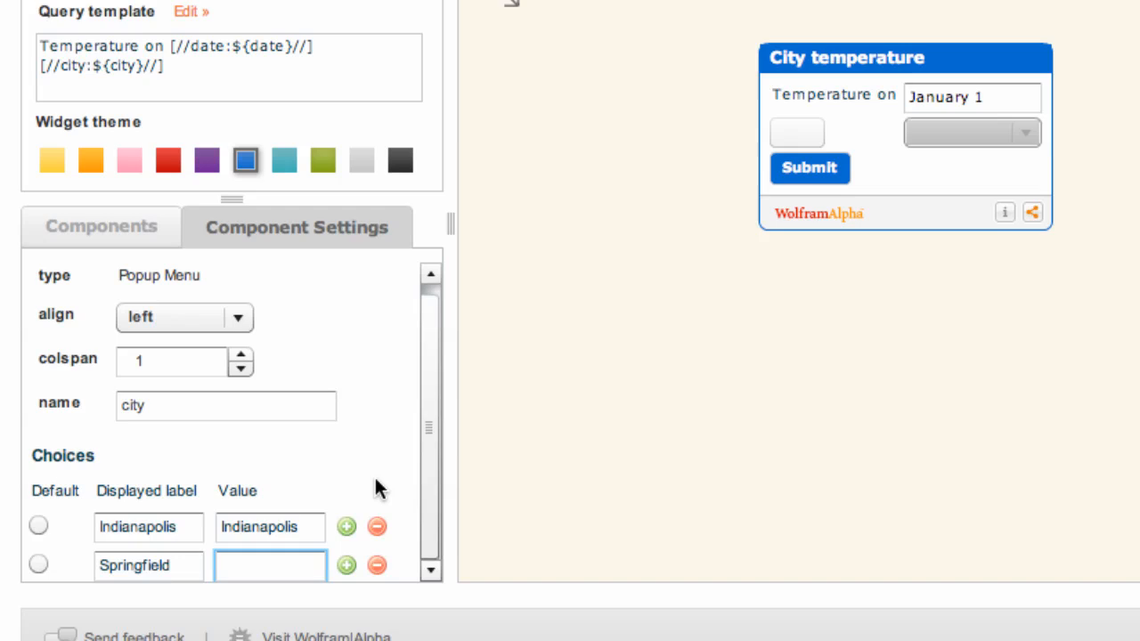
{"action": "left_click", "coordinate": [271, 566]}
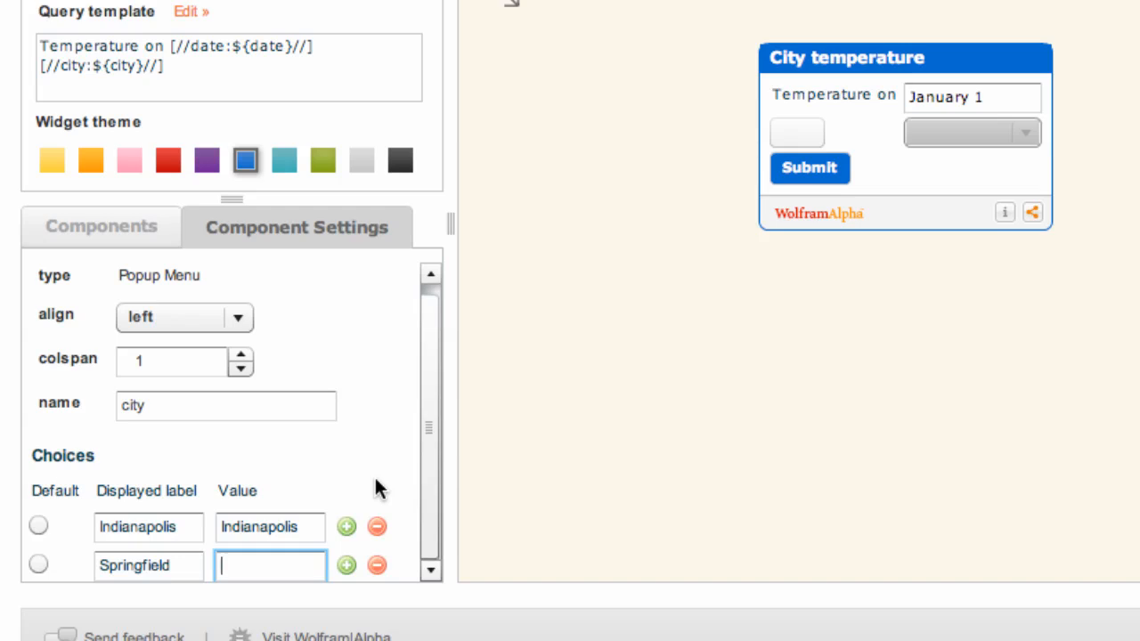
{"action": "type", "text": "Sprin"}
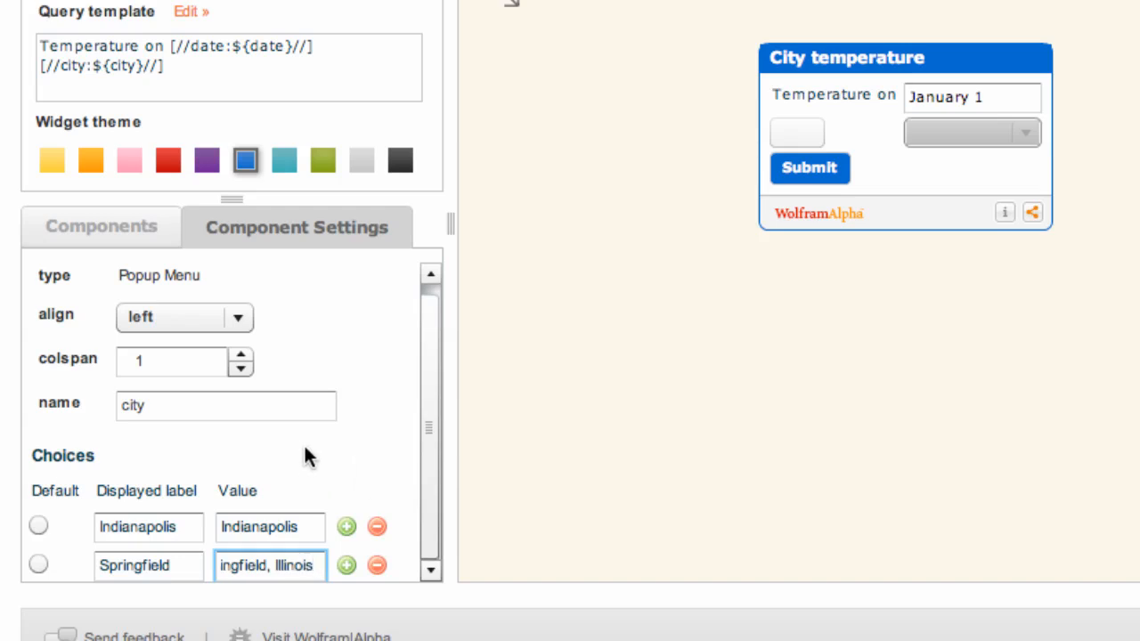
Step: Add a third choice Miami and mark Indianapolis as the default
{"action": "left_click", "coordinate": [271, 566]}
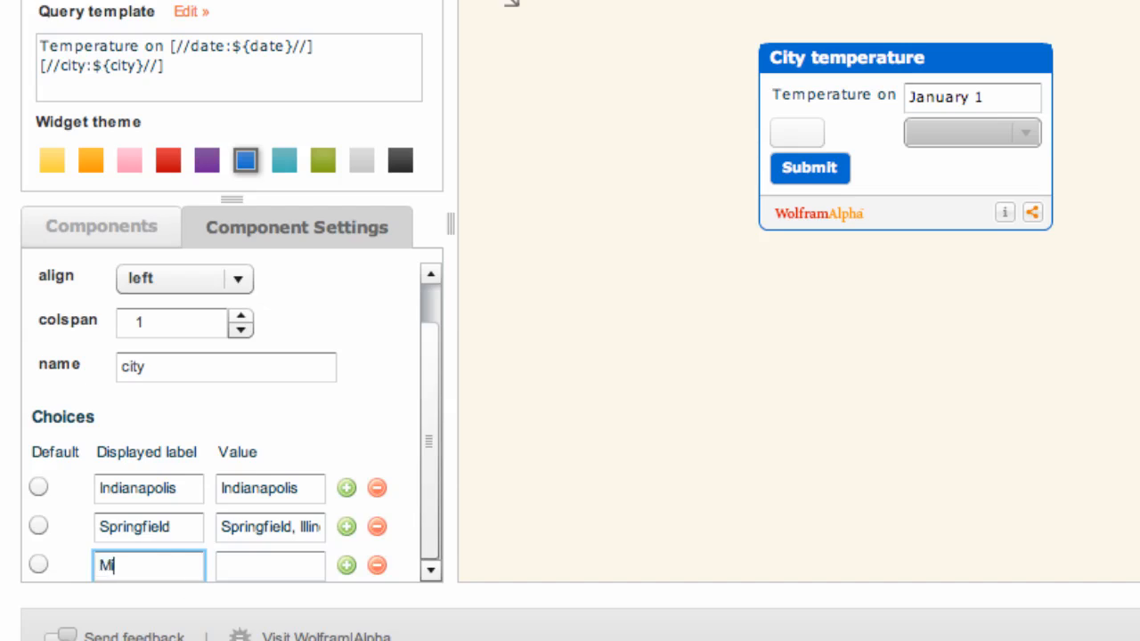
{"action": "type", "text": "Miami"}
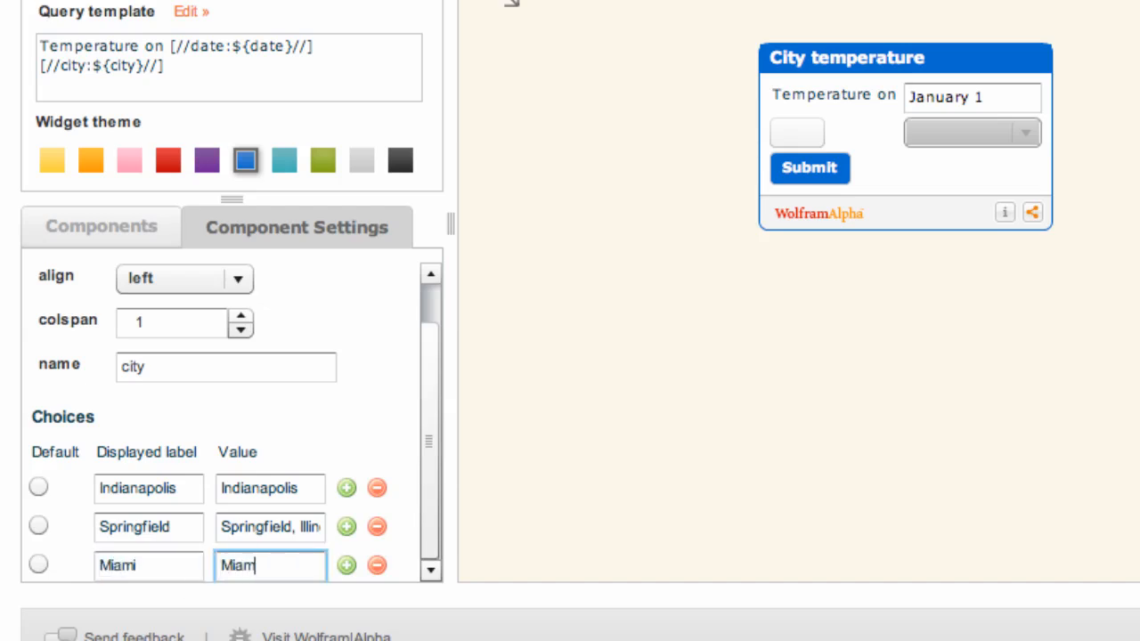
{"action": "left_click", "coordinate": [39, 488]}
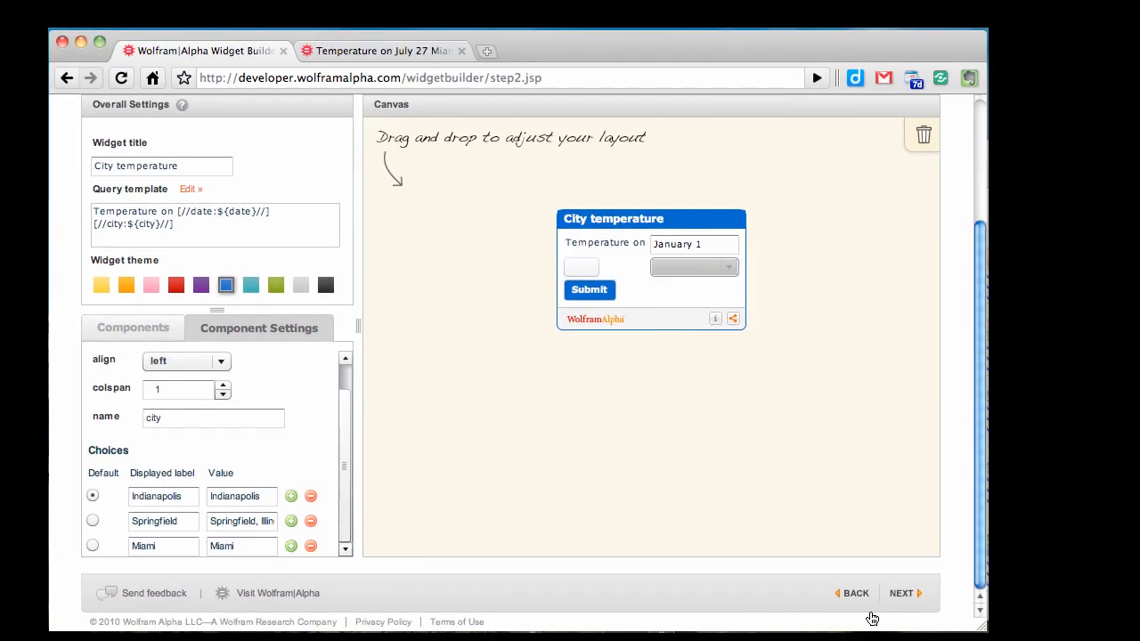
Step: On the Widget Output step, choose to include only specific output
{"action": "left_click", "coordinate": [901, 593]}
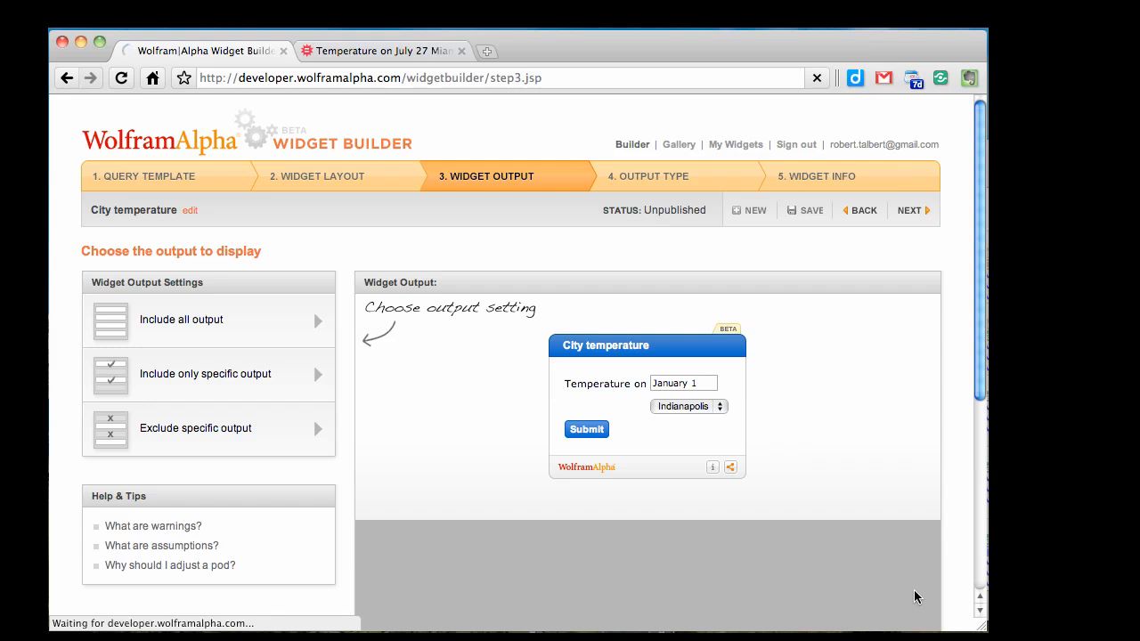
{"action": "mouse_move", "coordinate": [655, 349]}
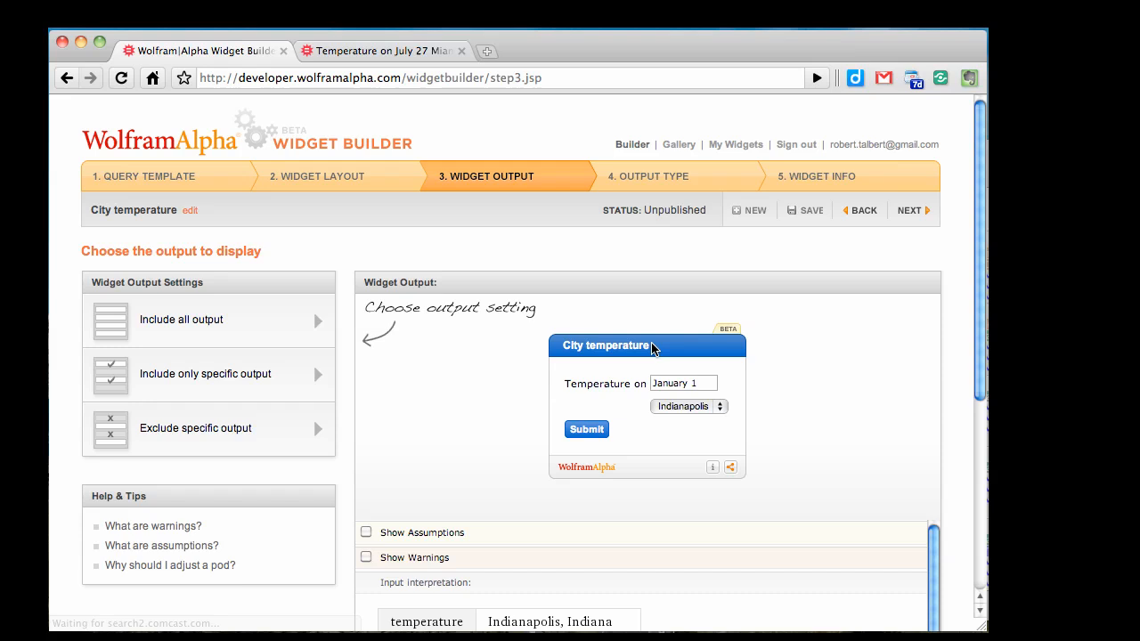
{"action": "scroll", "scroll_direction": "down", "scroll_amount": 3}
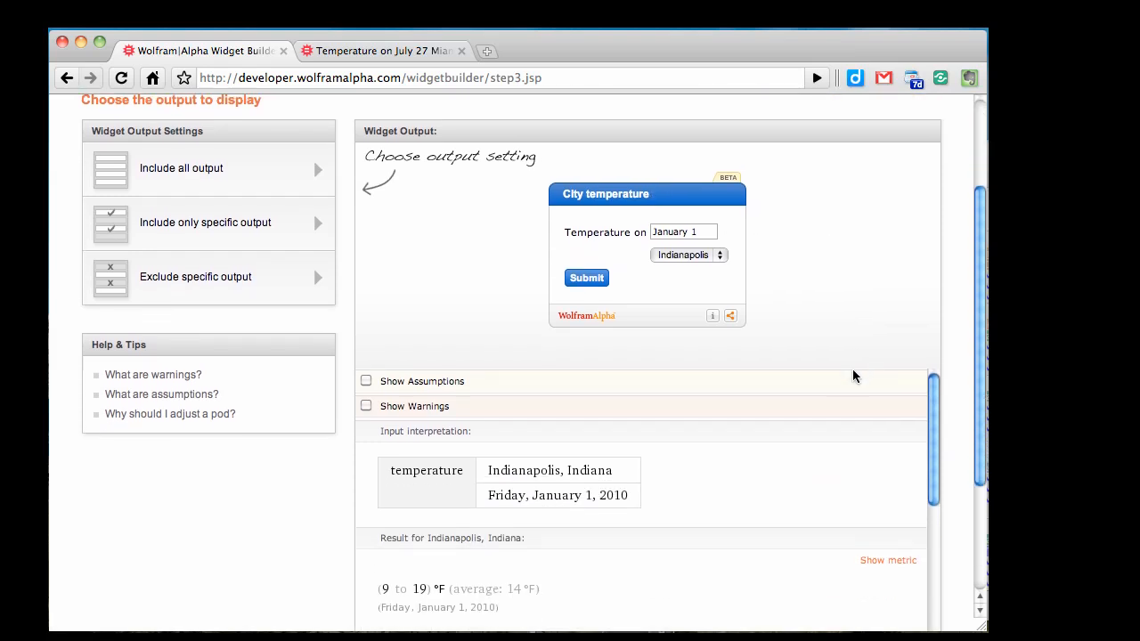
{"action": "scroll", "scroll_direction": "down", "scroll_amount": 3}
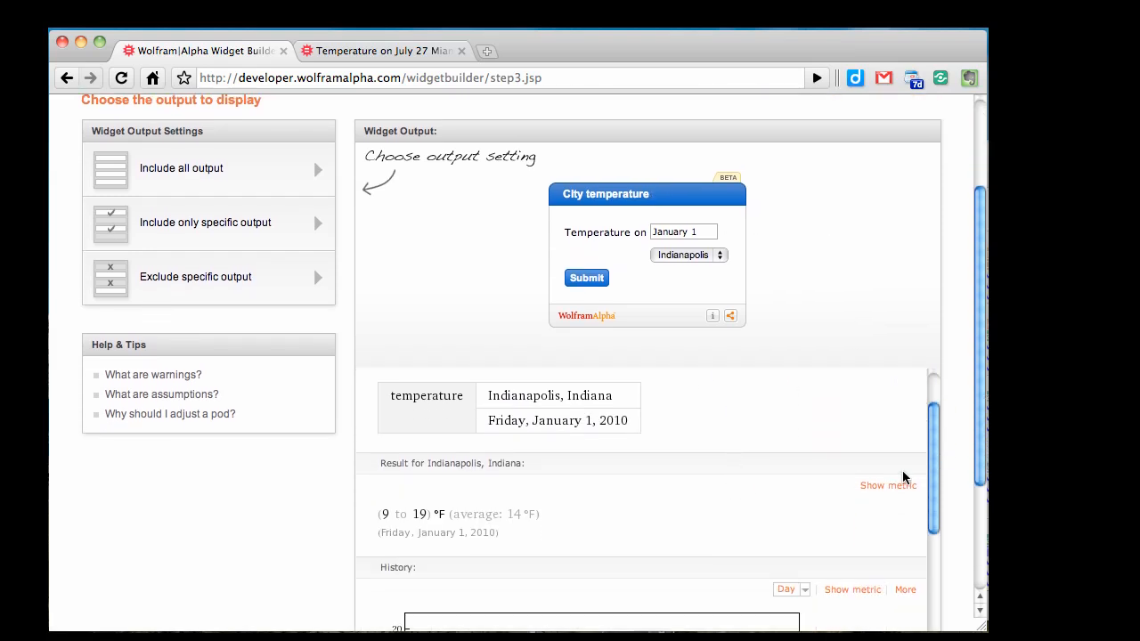
{"action": "scroll", "scroll_direction": "down", "scroll_amount": 3}
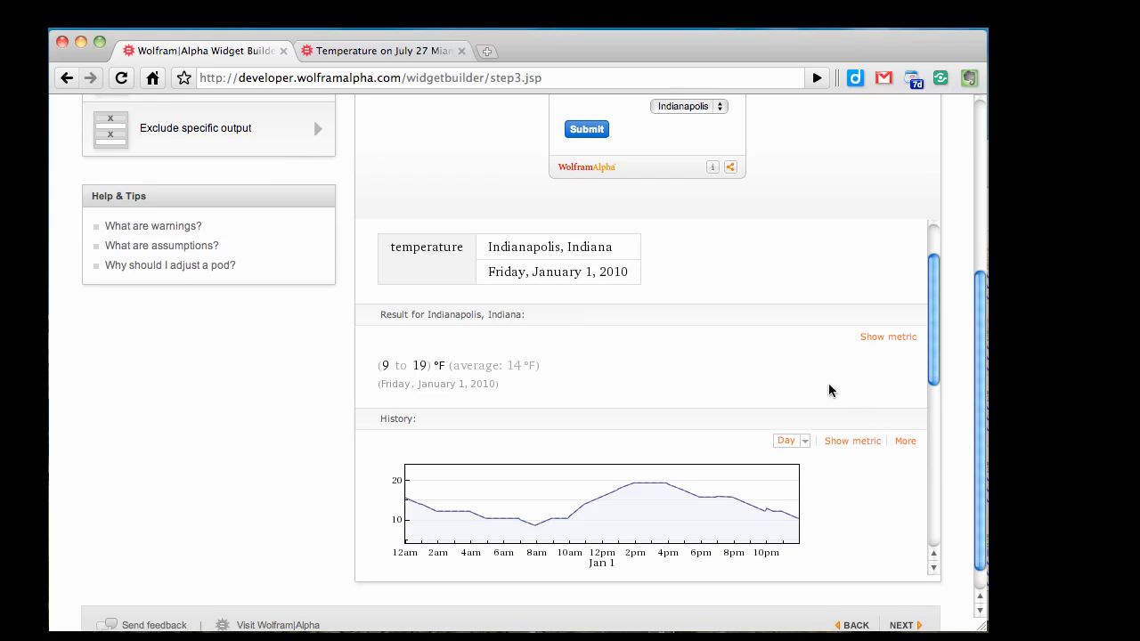
{"action": "scroll", "scroll_direction": "down", "scroll_amount": 3}
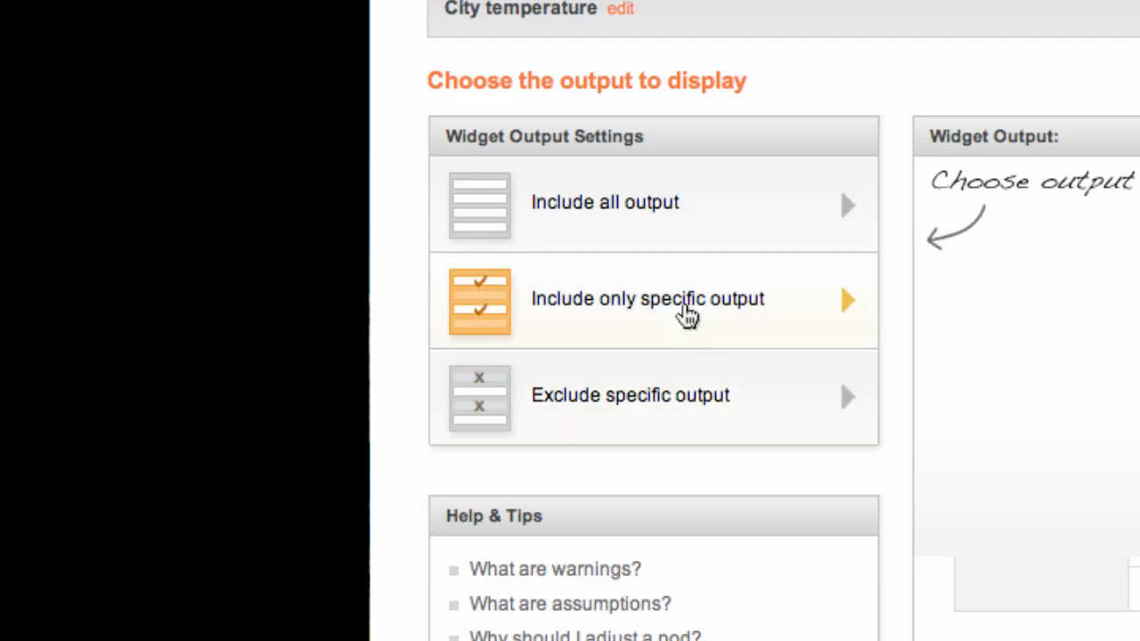
{"action": "left_click", "coordinate": [649, 299]}
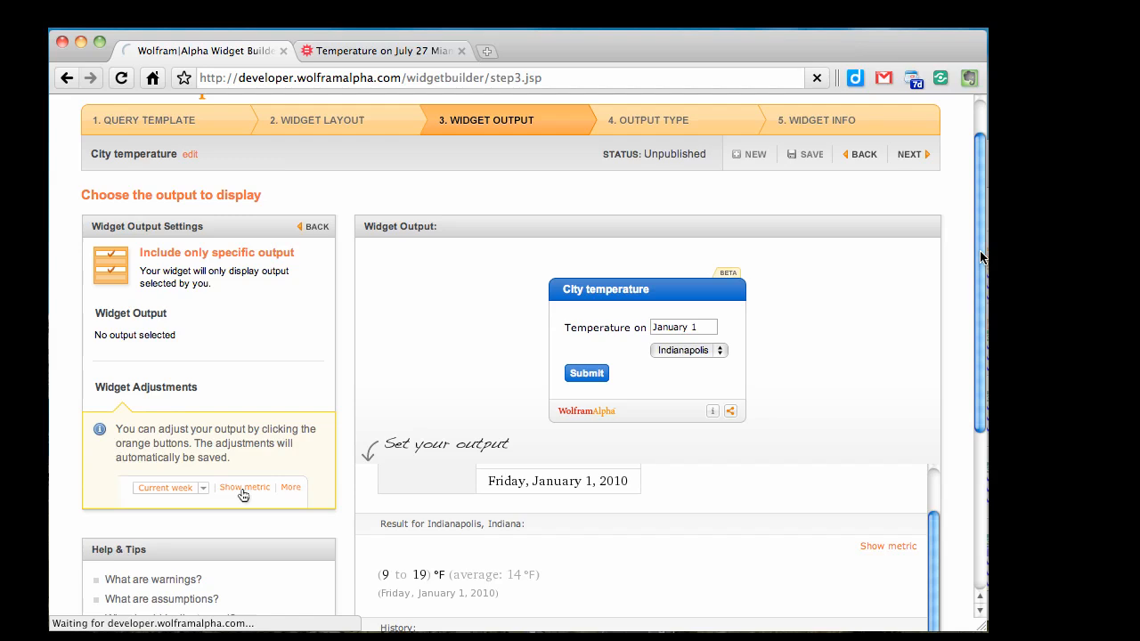
Step: Select the History temperature graph pod as the widget's only output and proceed to the output type step
{"action": "scroll", "scroll_direction": "down", "scroll_amount": 3}
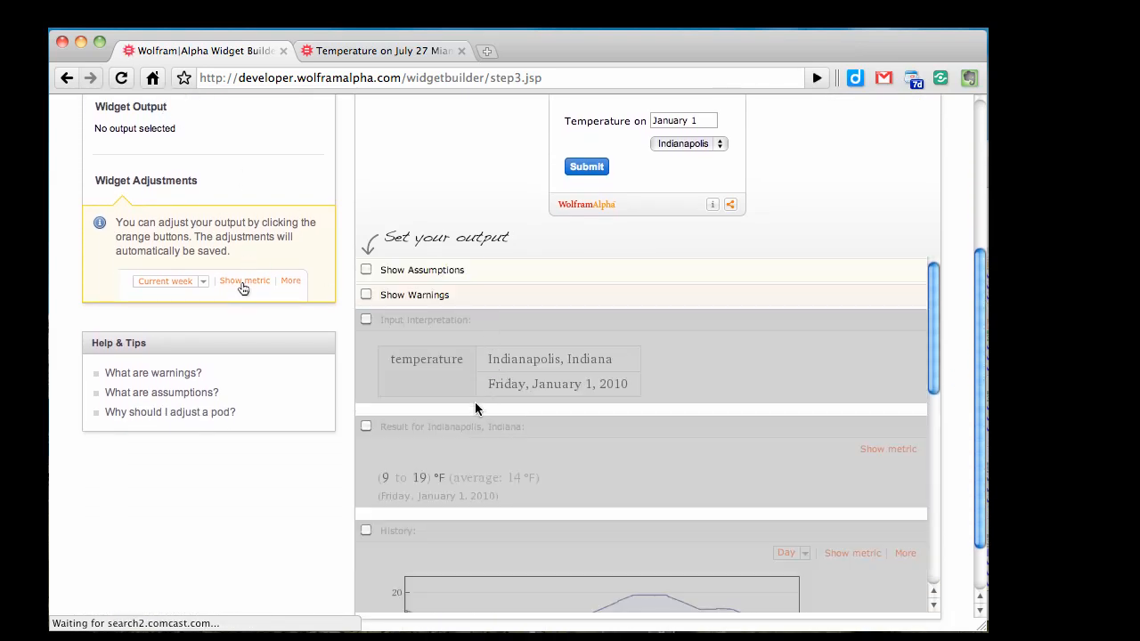
{"action": "scroll", "scroll_direction": "down", "scroll_amount": 3}
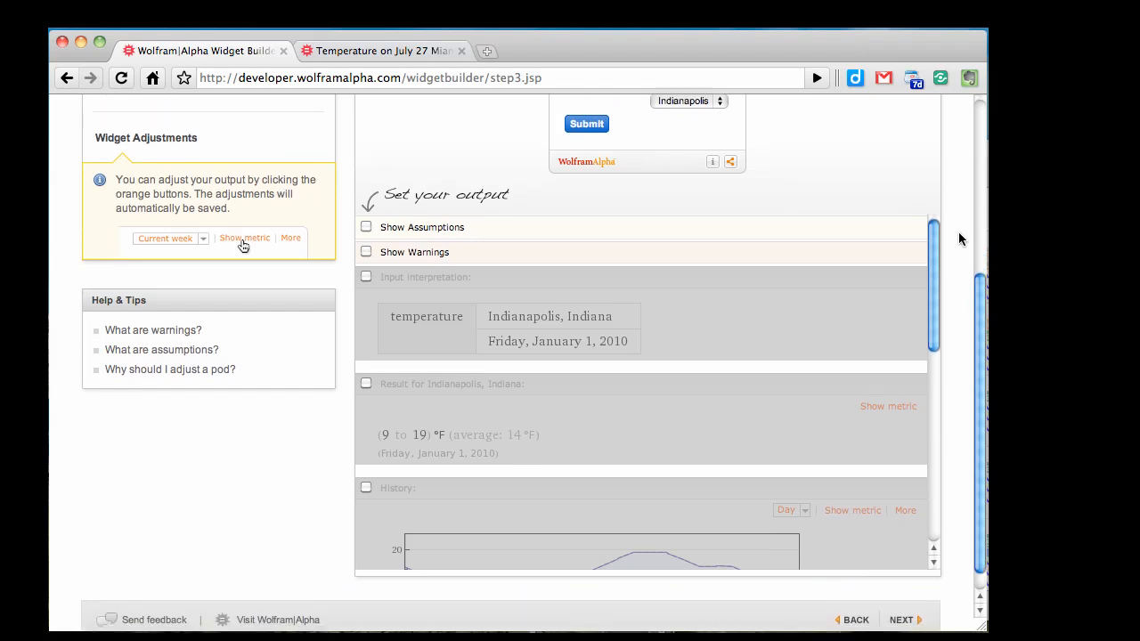
{"action": "scroll", "scroll_direction": "down", "scroll_amount": 3}
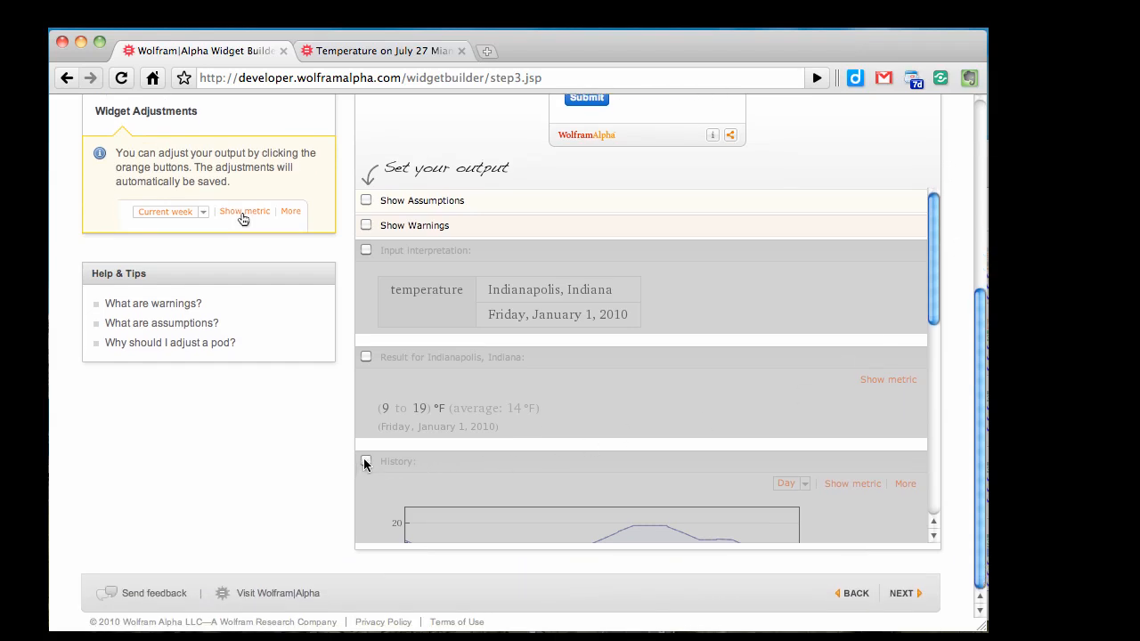
{"action": "left_click", "coordinate": [367, 459]}
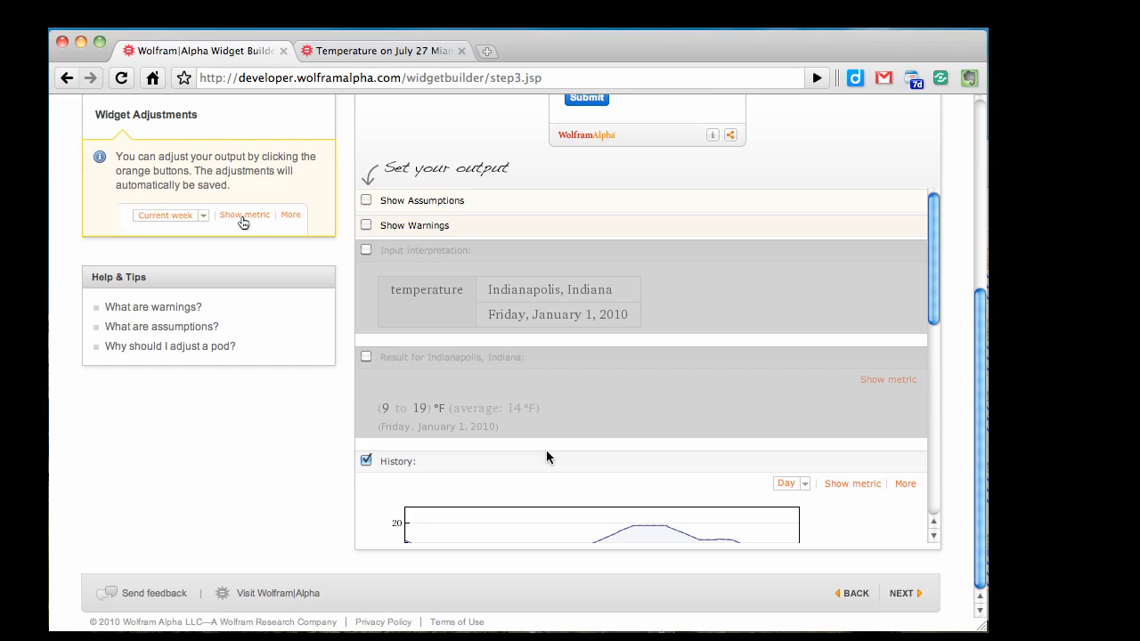
{"action": "scroll", "scroll_direction": "down", "scroll_amount": 3}
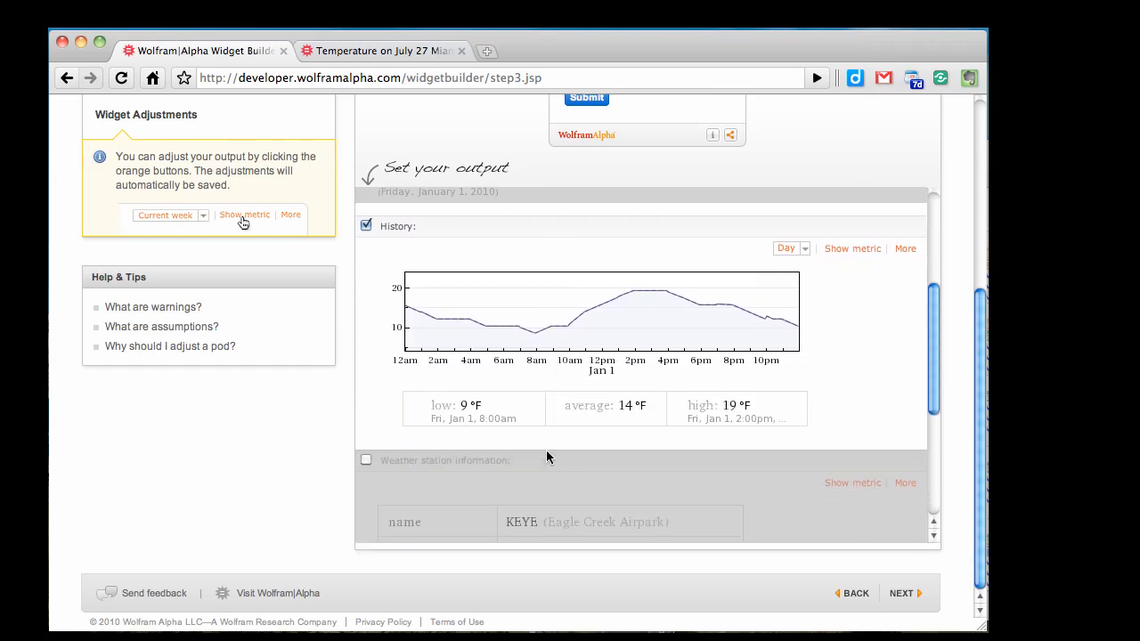
{"action": "scroll", "scroll_direction": "down", "scroll_amount": 3}
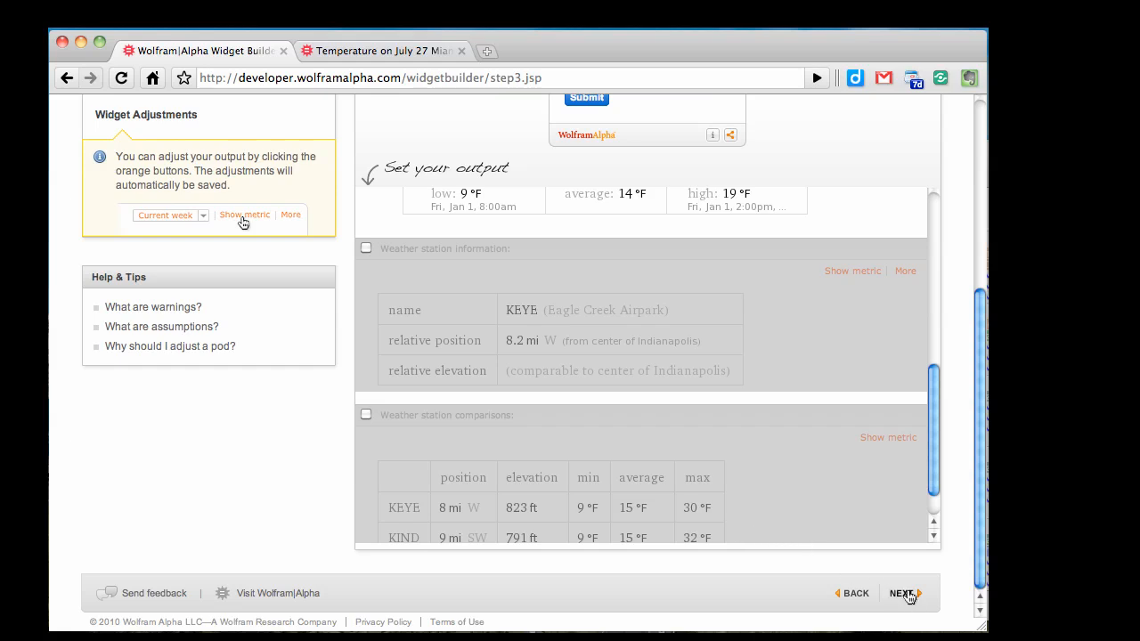
{"action": "left_click", "coordinate": [905, 593]}
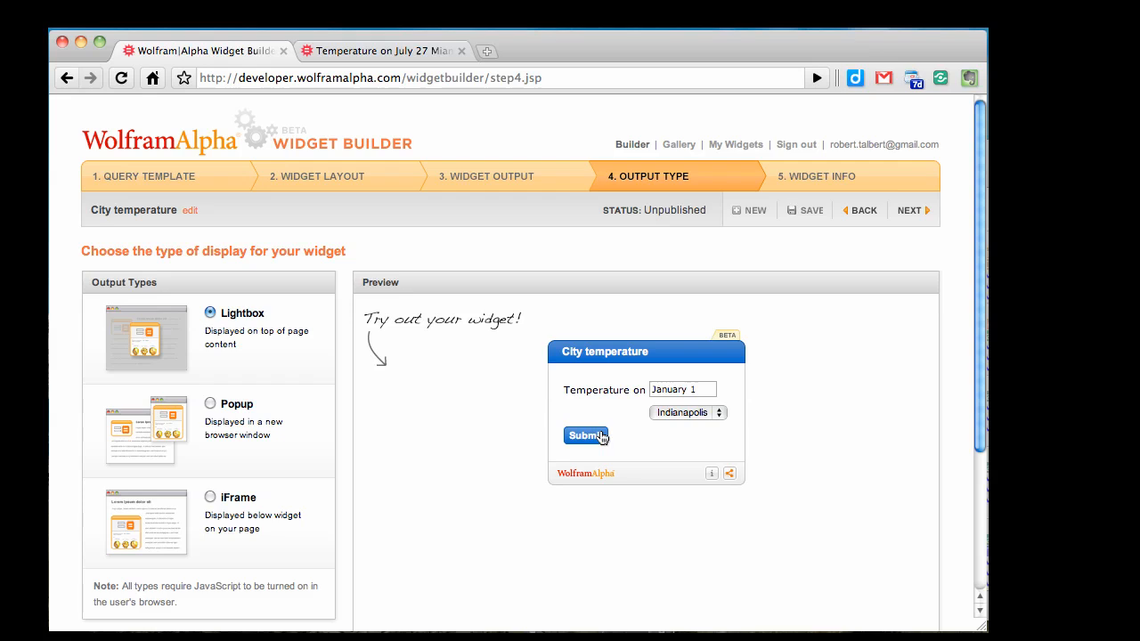
Step: Run the lightbox preview with the date set to March 1 for the default city, Indianapolis
{"action": "left_click", "coordinate": [682, 389]}
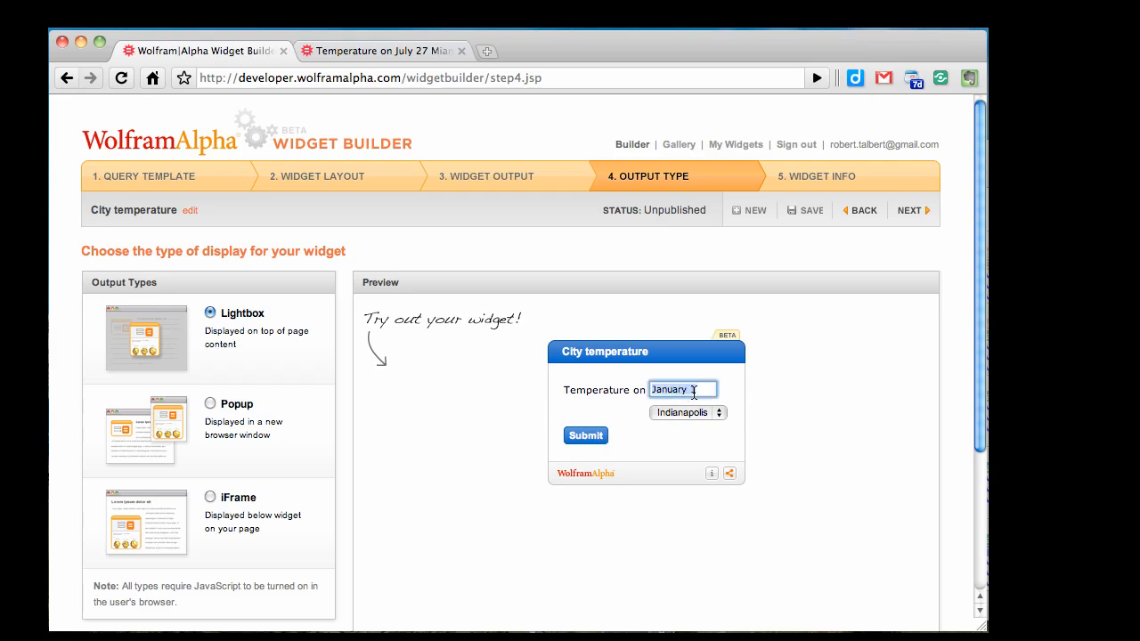
{"action": "type", "text": "March 1"}
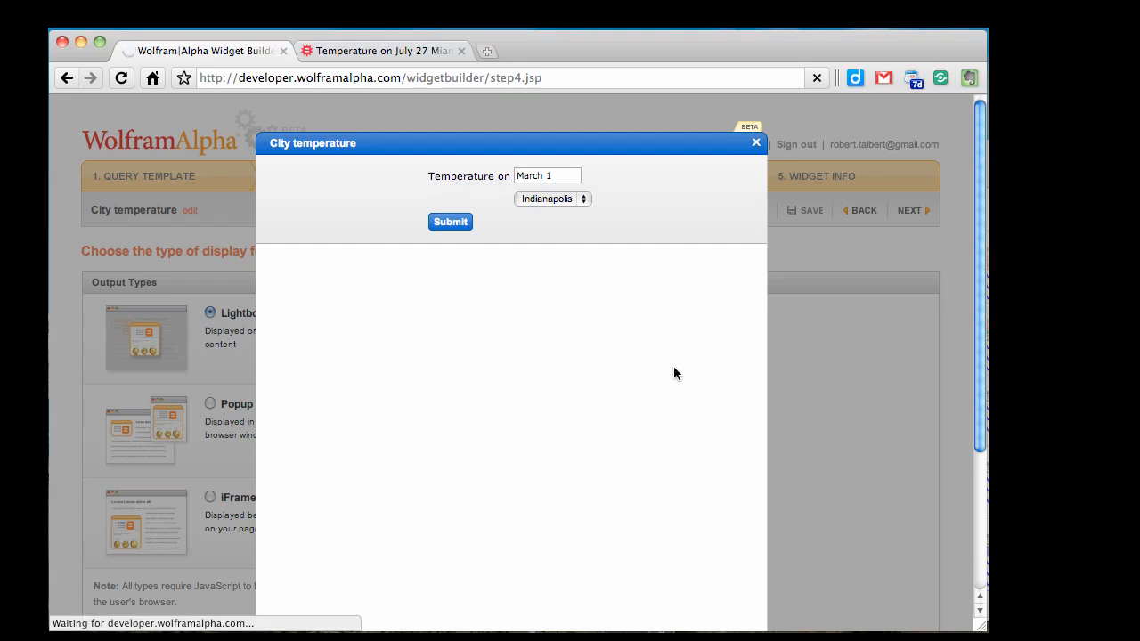
{"action": "left_click", "coordinate": [449, 221]}
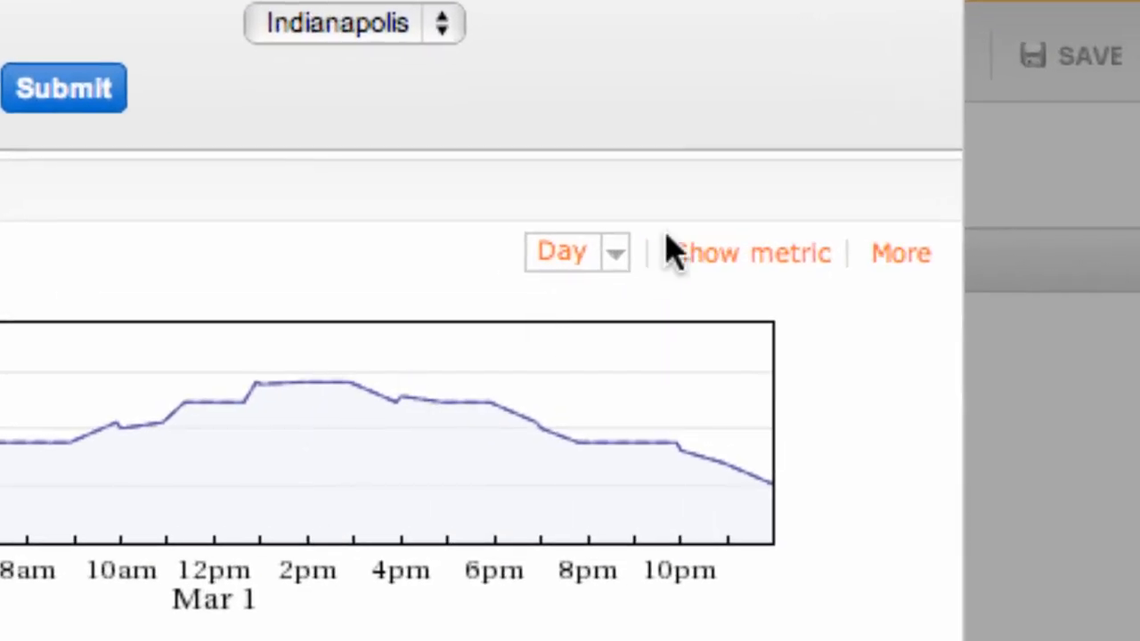
{"action": "left_click", "coordinate": [613, 253]}
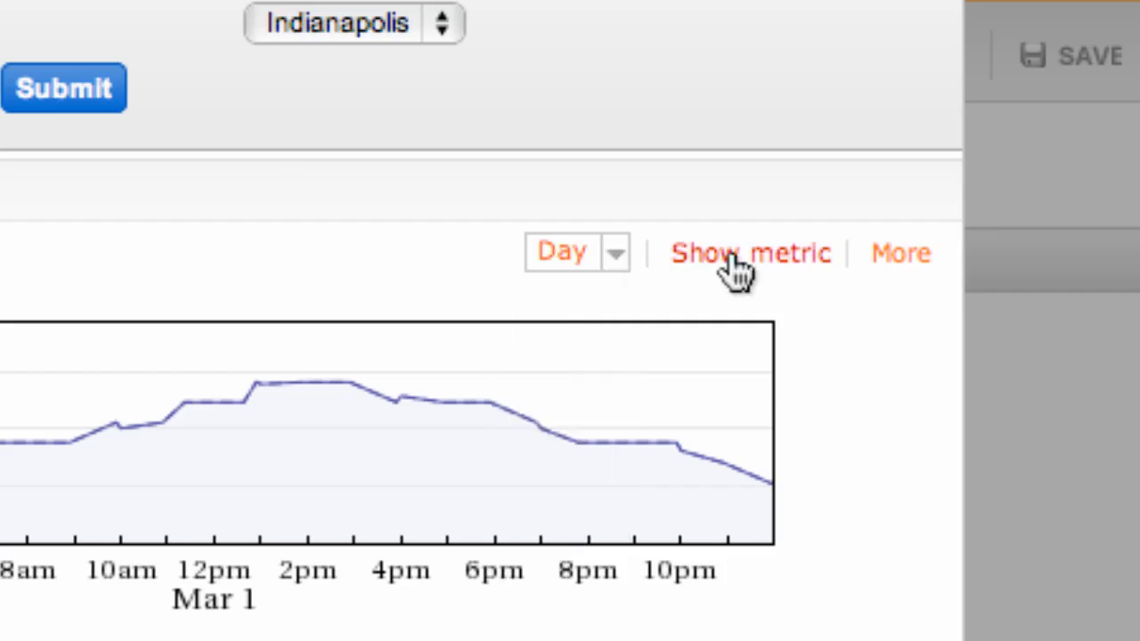
{"action": "left_click", "coordinate": [614, 253]}
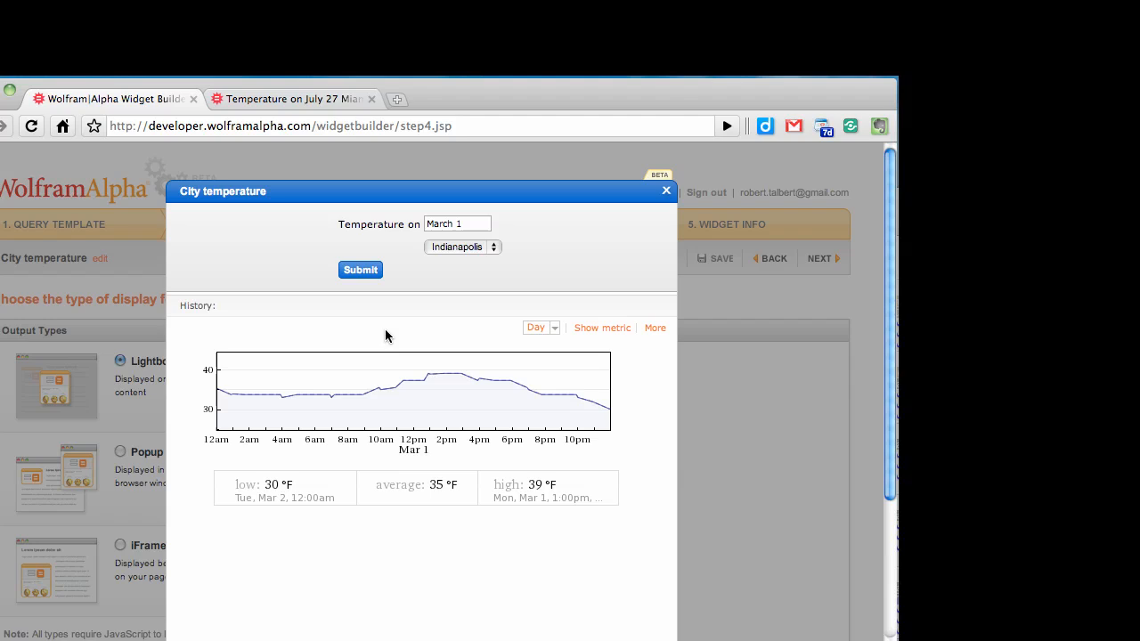
Step: Rerun the preview for Miami, check its March 1 temperature history, and close the lightbox
{"action": "left_click", "coordinate": [464, 246]}
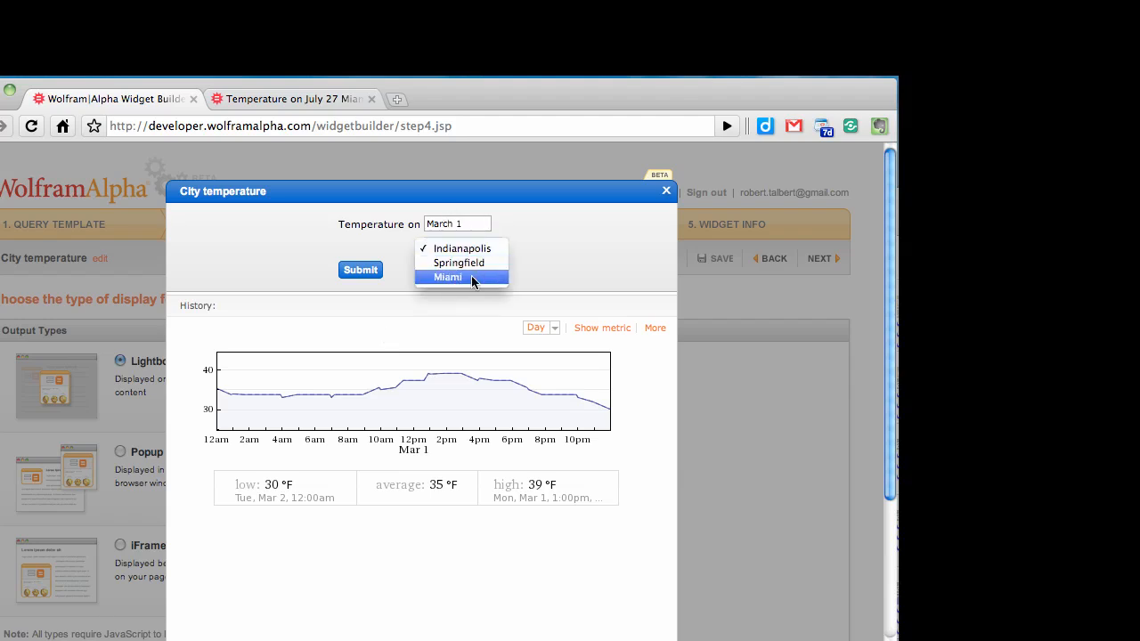
{"action": "left_click", "coordinate": [447, 278]}
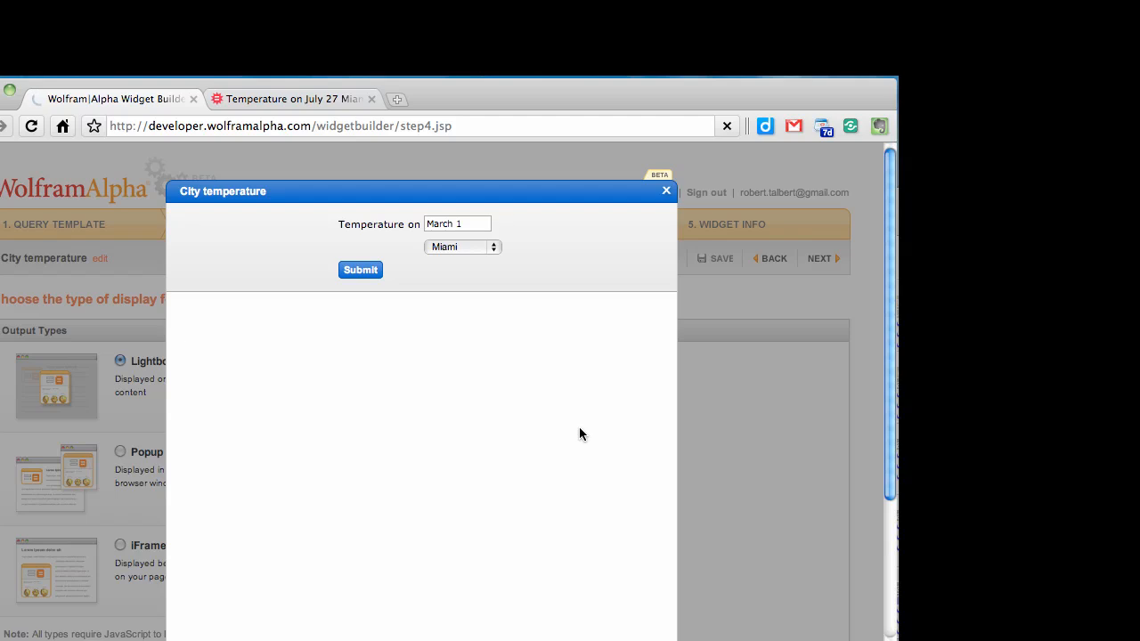
{"action": "left_click", "coordinate": [359, 271]}
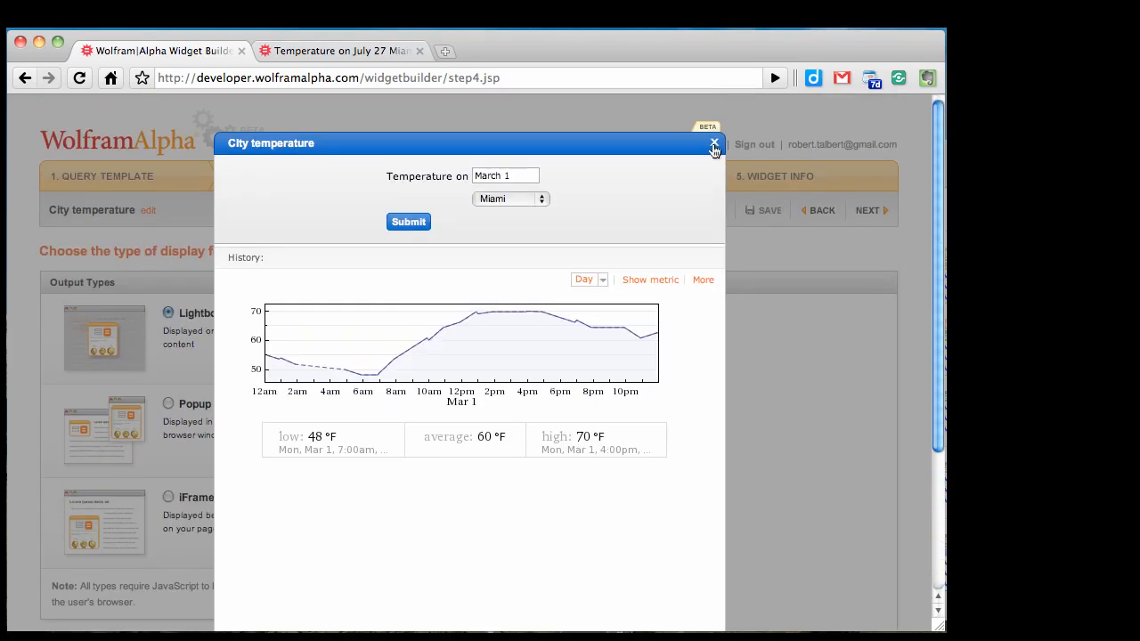
{"action": "left_click", "coordinate": [712, 144]}
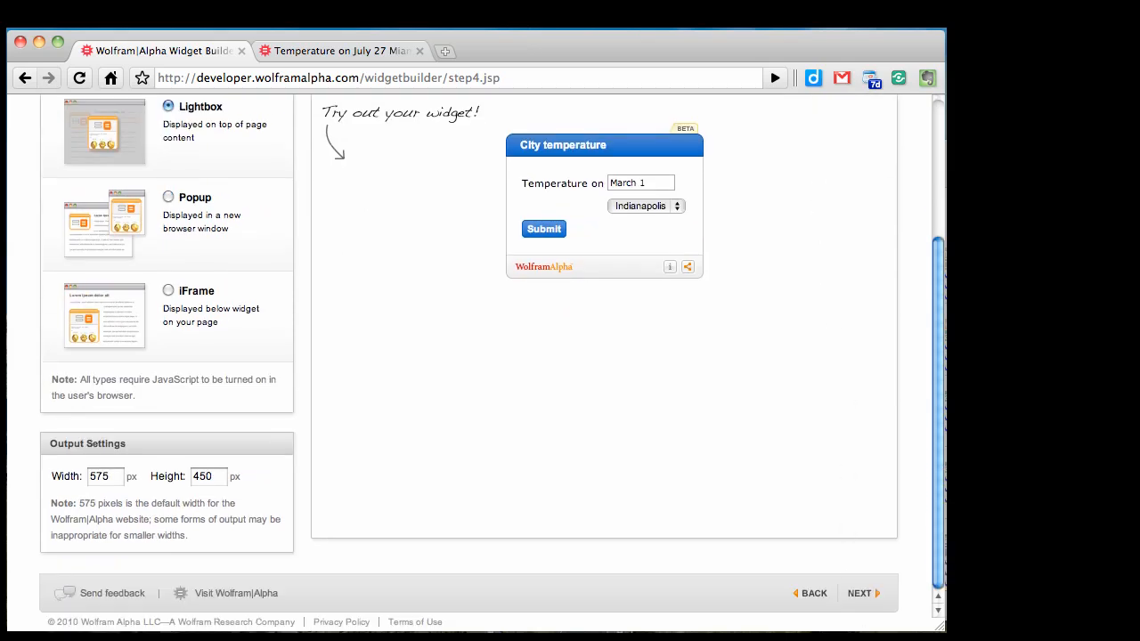
Step: Advance to the Widget Info step for 'City temperature' and browse the gallery categories
{"action": "left_click", "coordinate": [858, 593]}
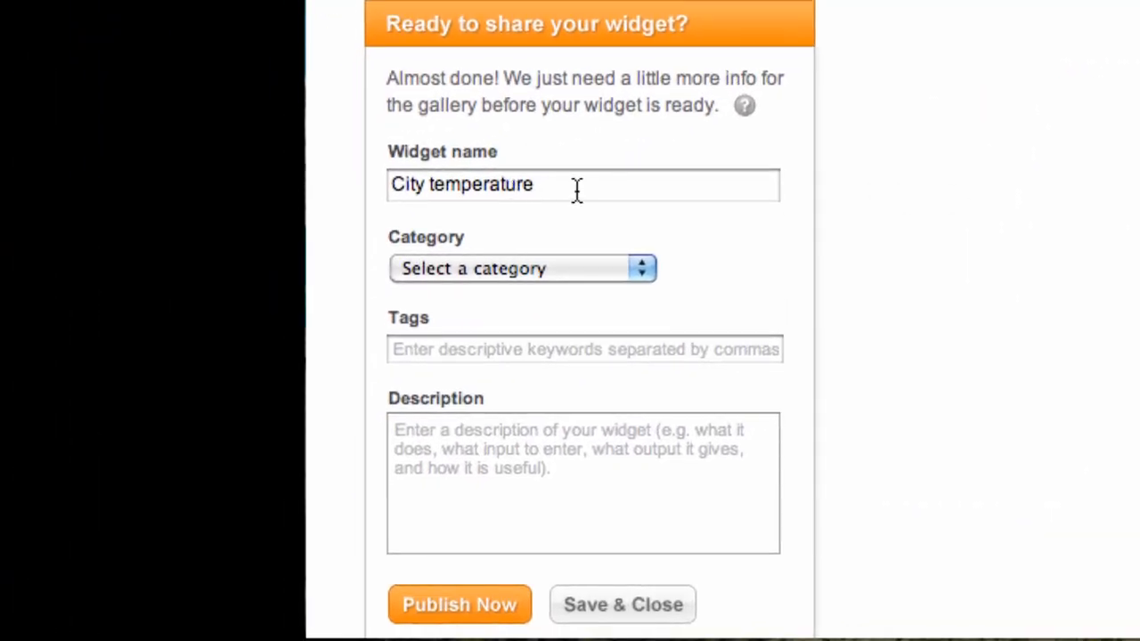
{"action": "left_click", "coordinate": [523, 268]}
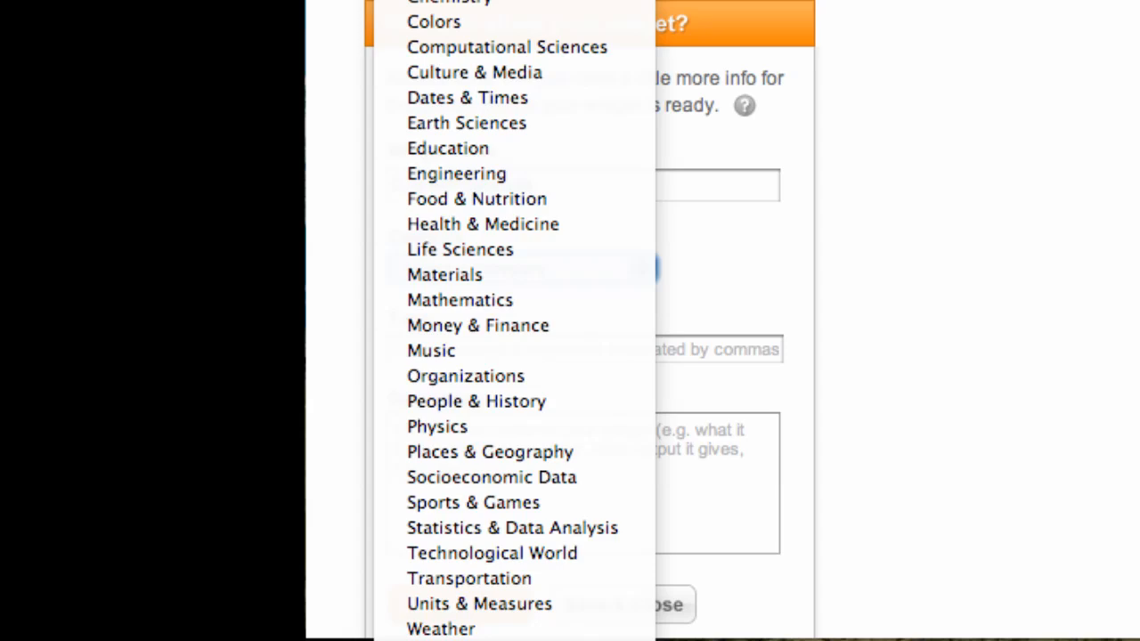
Step: Set the category to Weather and enter the tags 'weather city temperature'
{"action": "left_click", "coordinate": [441, 627]}
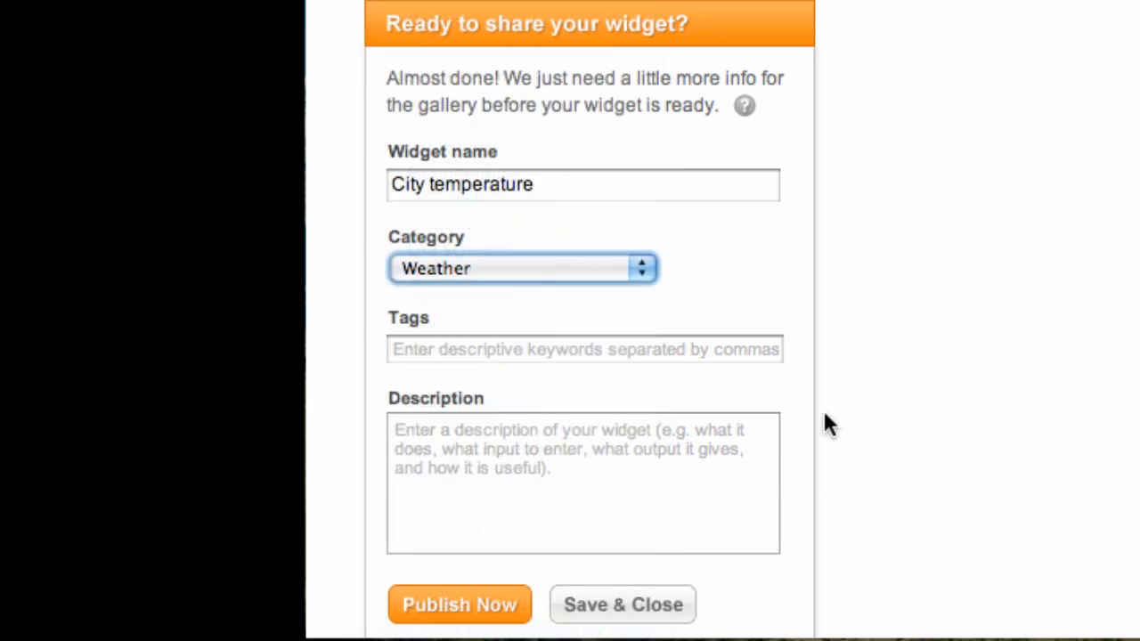
{"action": "type", "text": "w"}
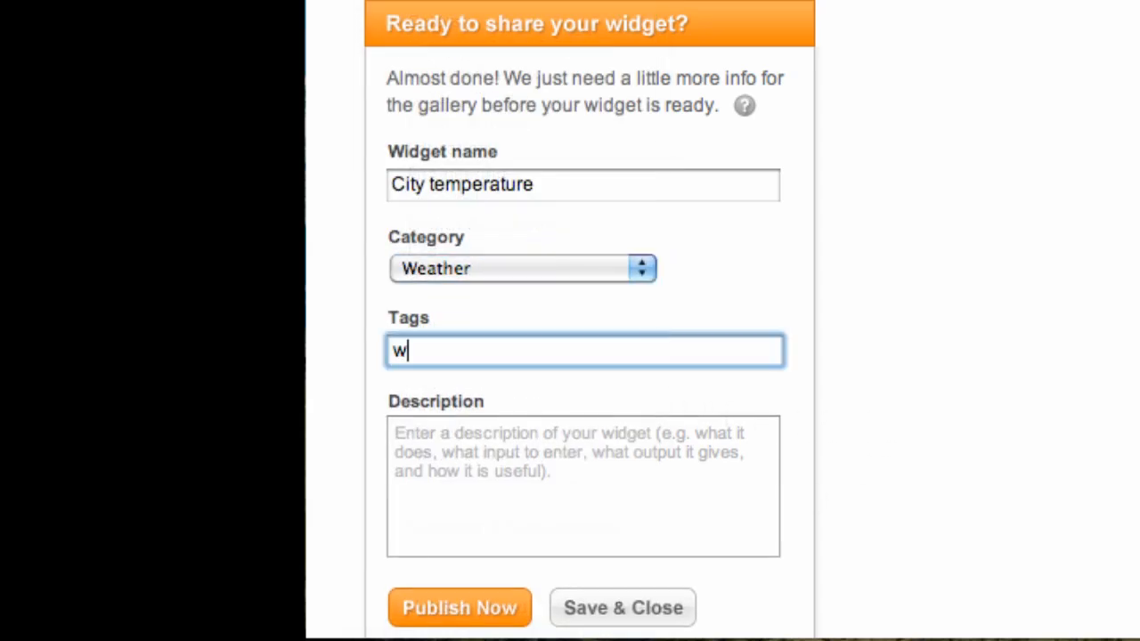
{"action": "type", "text": "eather ci"}
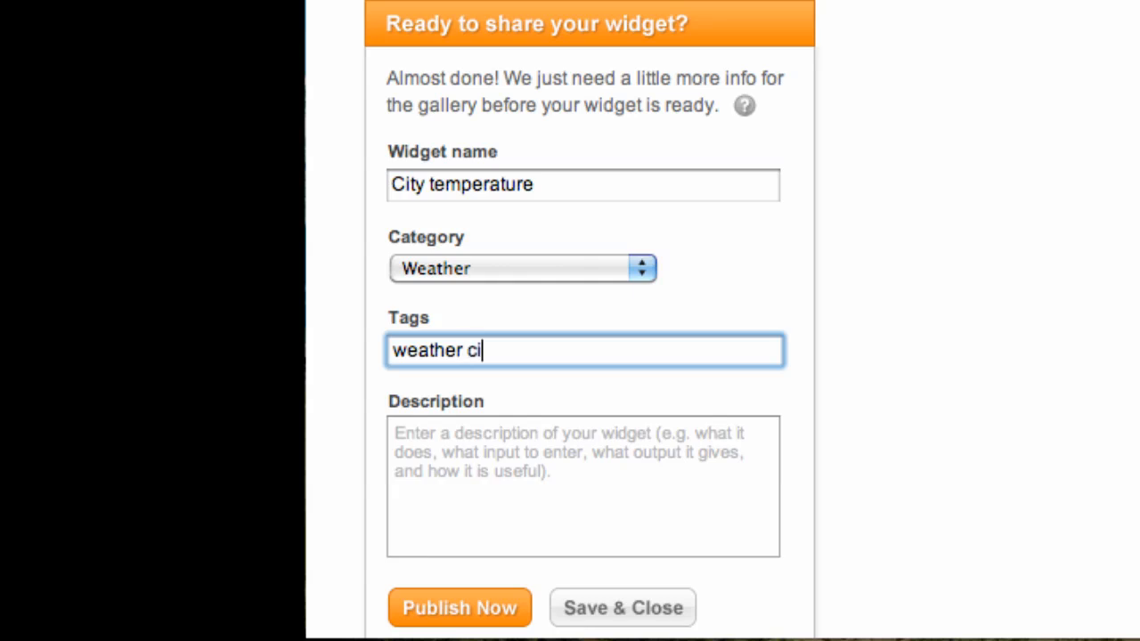
{"action": "type", "text": "ty"}
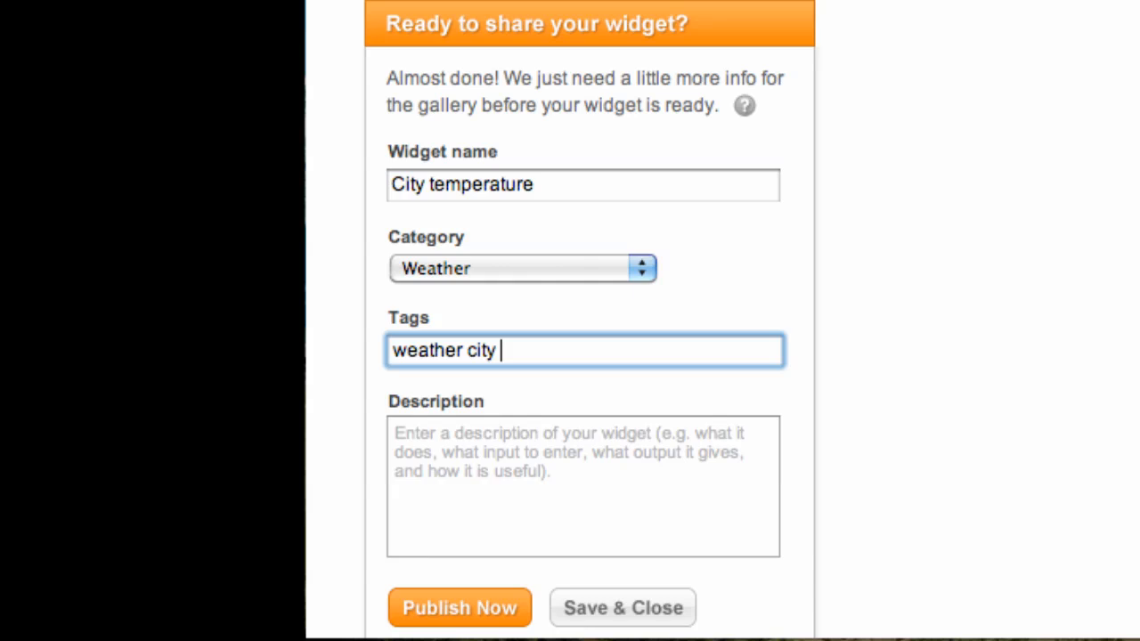
{"action": "type", "text": "temperau"}
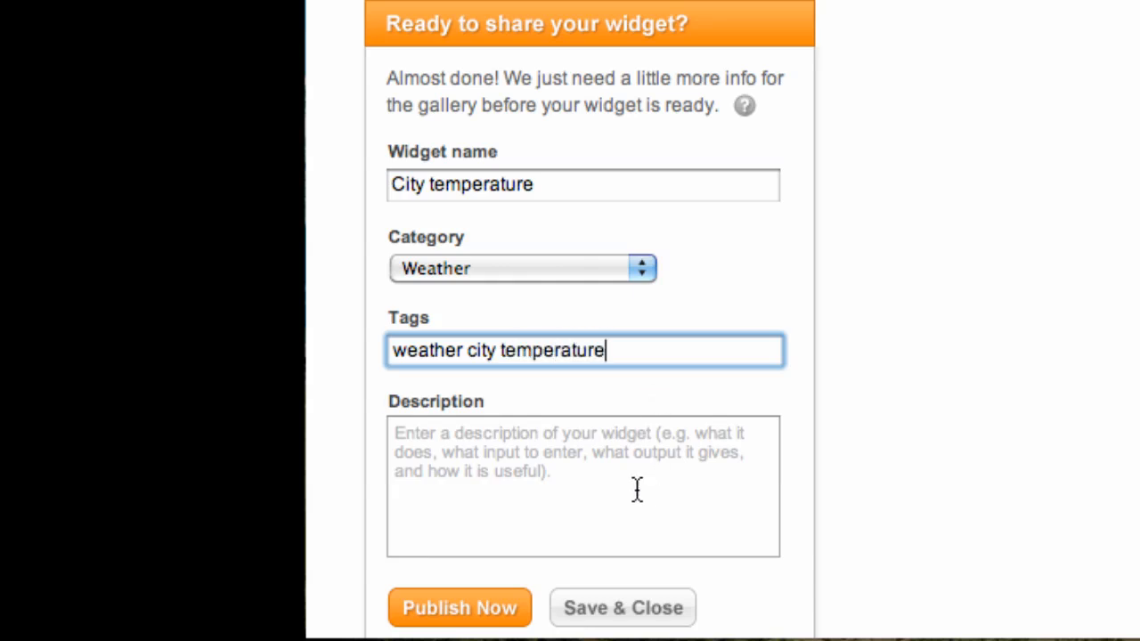
Step: Describe the widget as producing a graph of different cities' temperatures on a specified date, then publish it
{"action": "type", "text": "C"}
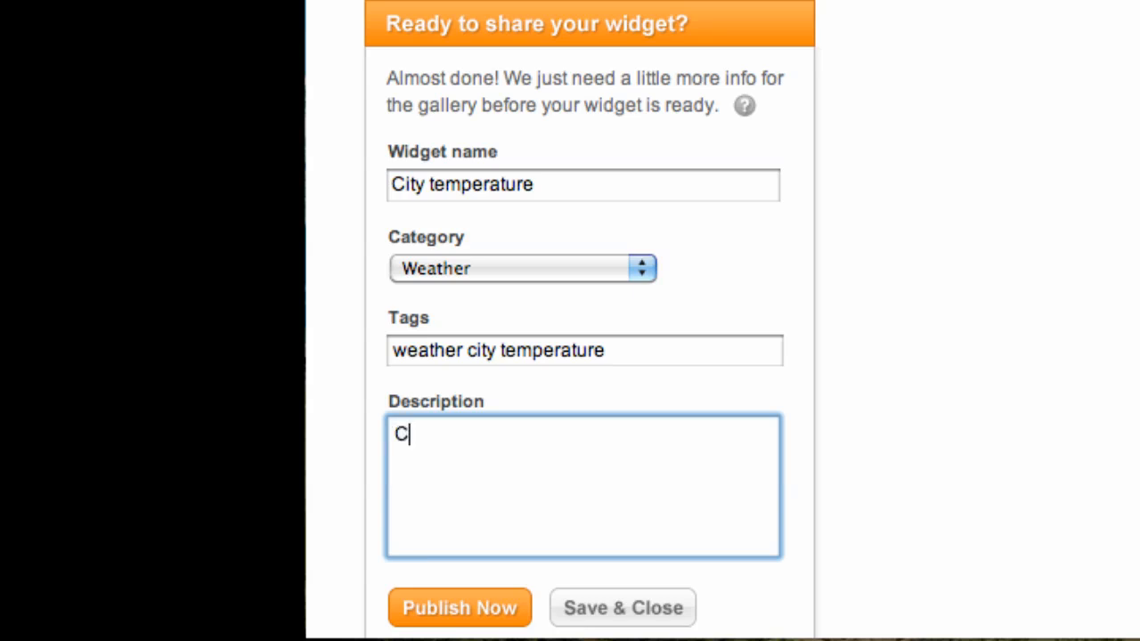
{"action": "type", "text": "P"}
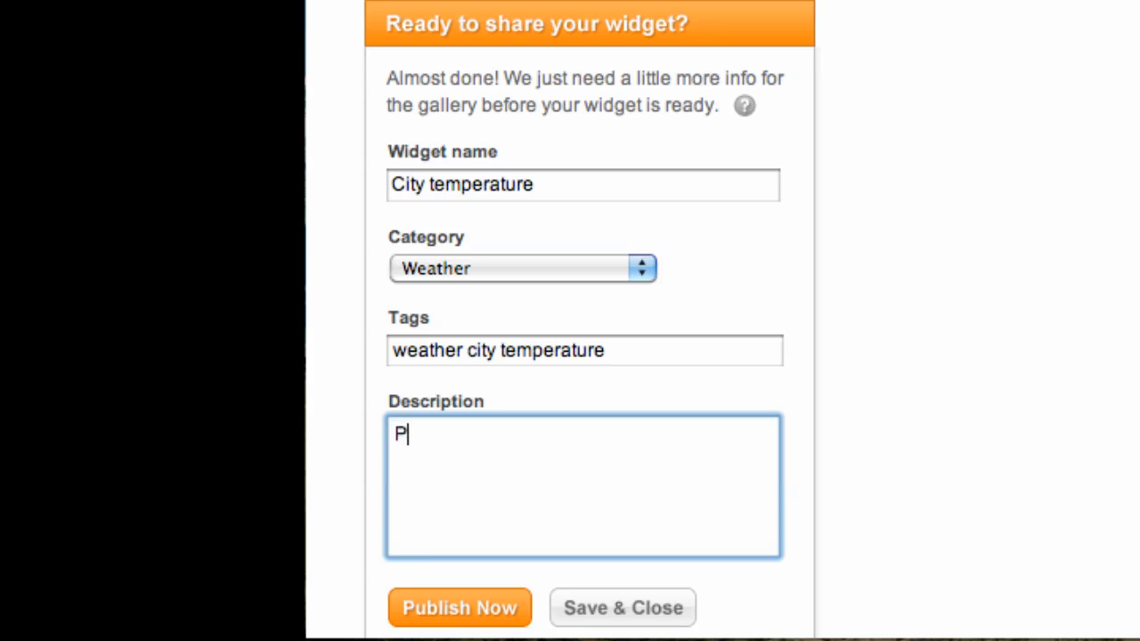
{"action": "type", "text": "roduces a graph of temperature for d"}
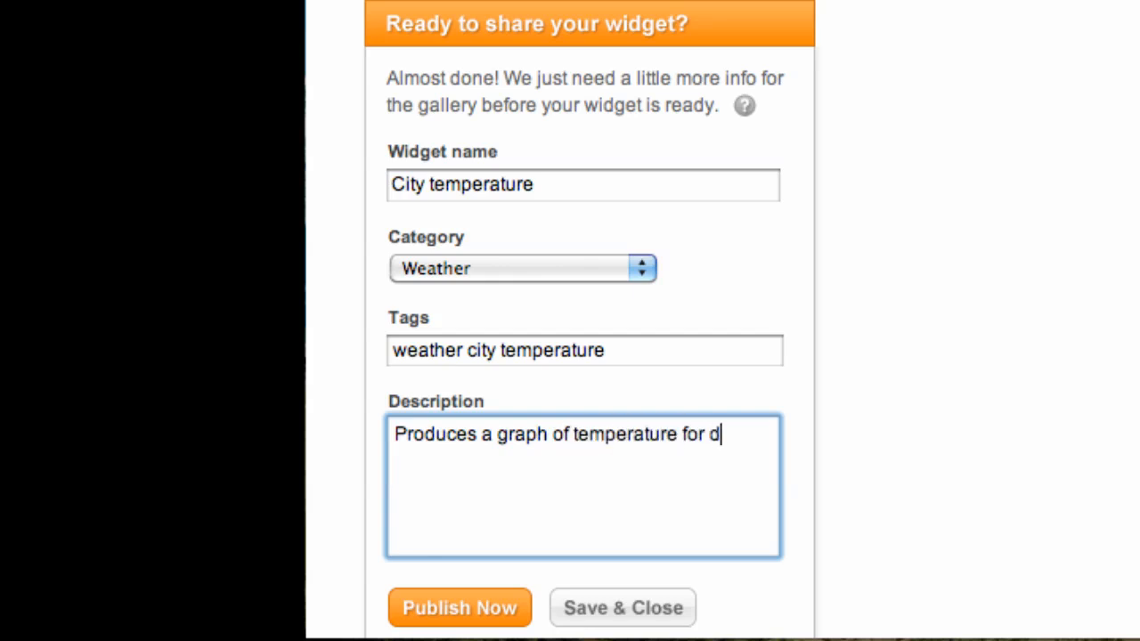
{"action": "type", "text": "ifferent cities"}
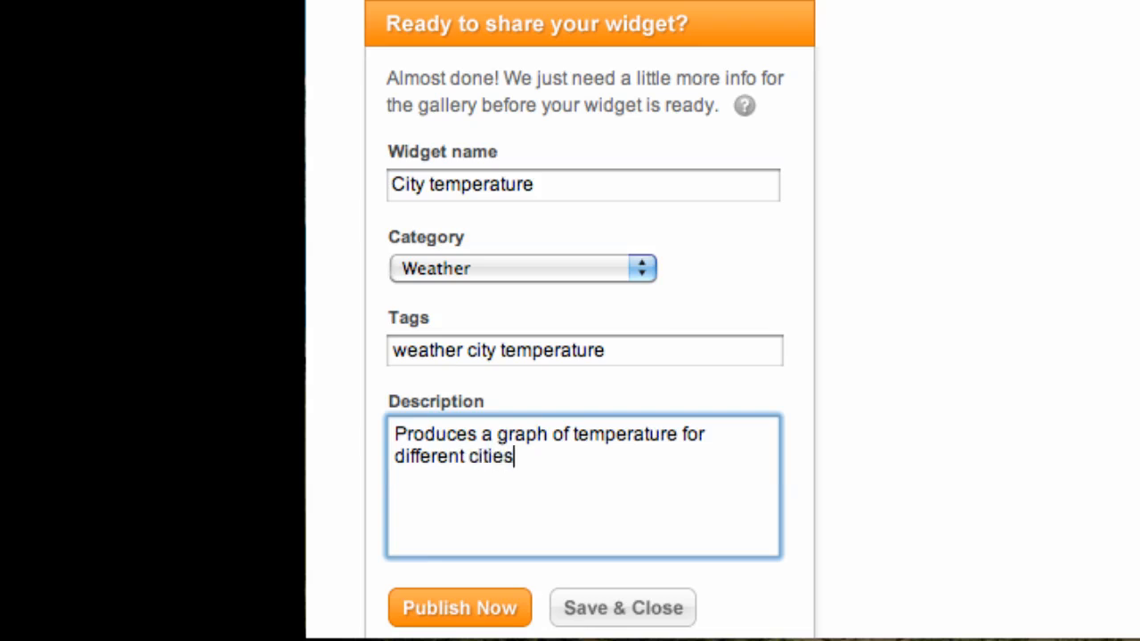
{"action": "type", "text": "on a spe"}
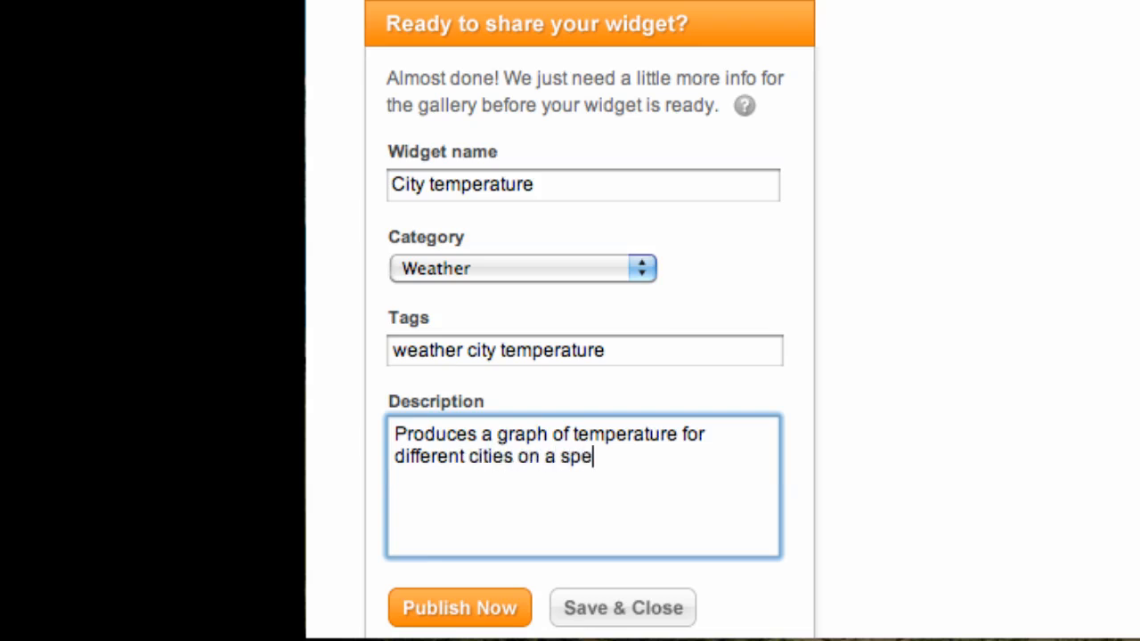
{"action": "type", "text": "cified date."}
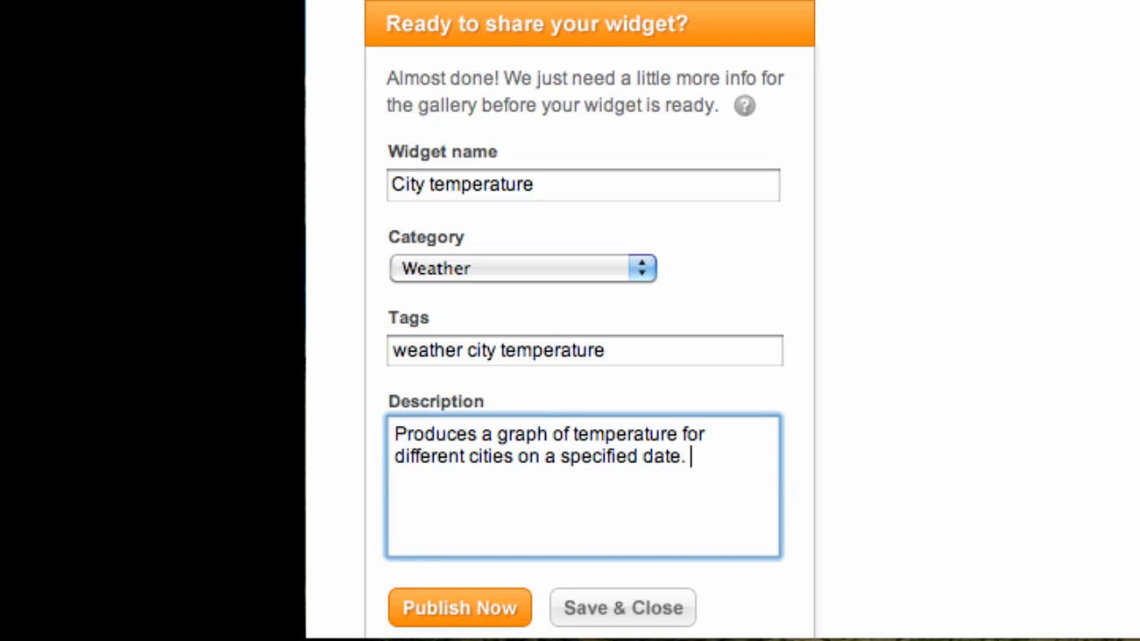
{"action": "mouse_move", "coordinate": [438, 579]}
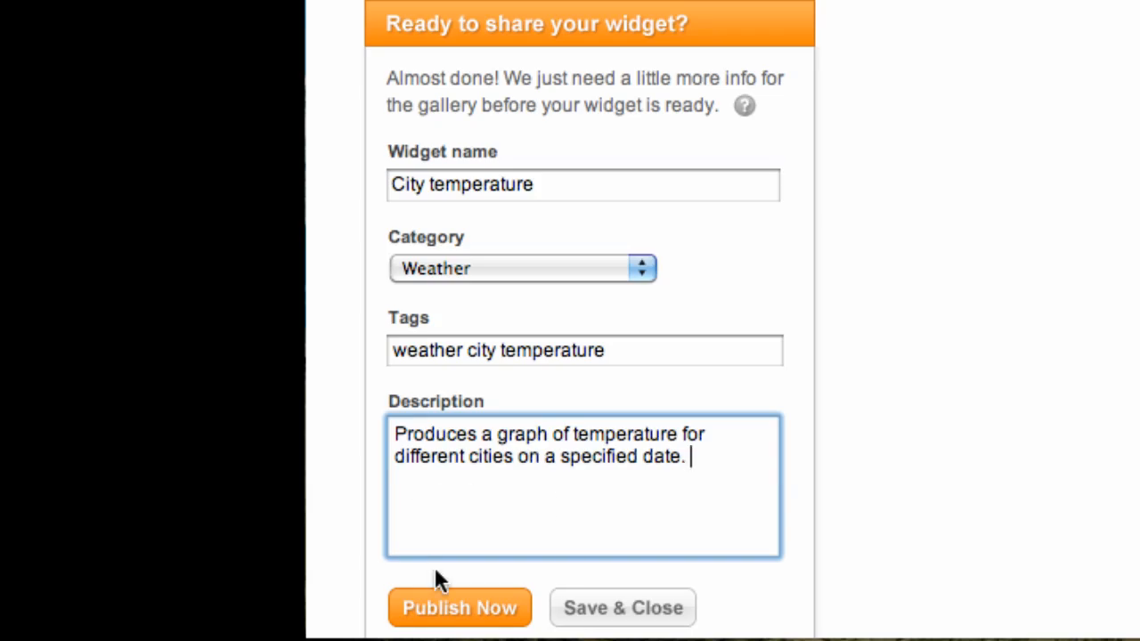
{"action": "left_click", "coordinate": [459, 609]}
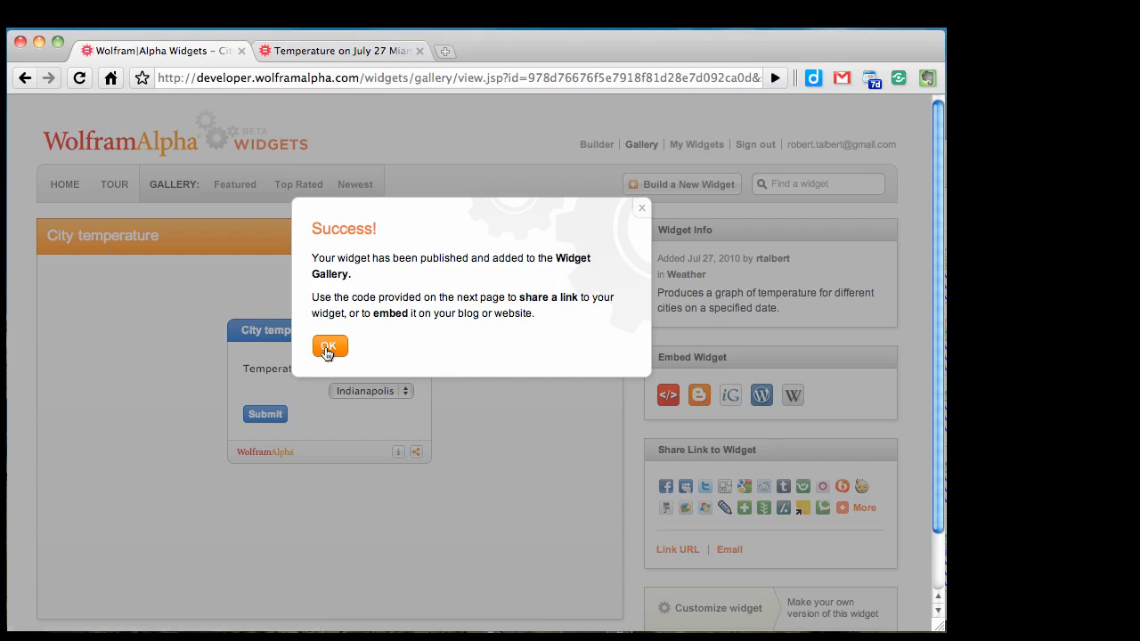
Step: Confirm the publishing success message and bring up the widget's 'Embed this widget' sharing options
{"action": "left_click", "coordinate": [329, 346]}
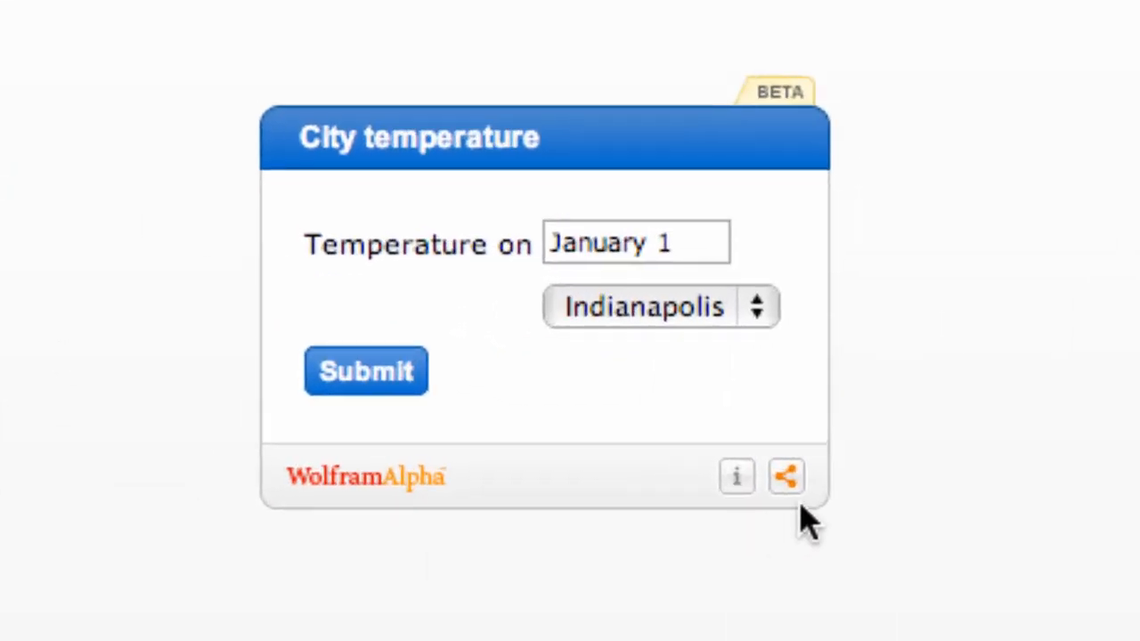
{"action": "left_click", "coordinate": [784, 478]}
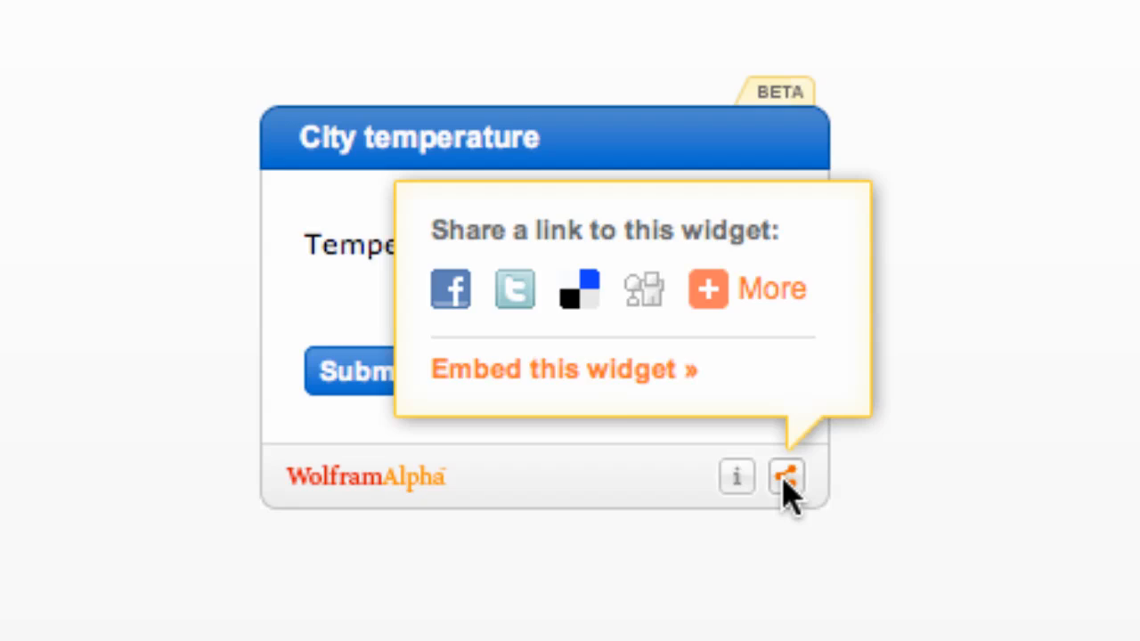
{"action": "mouse_move", "coordinate": [566, 369]}
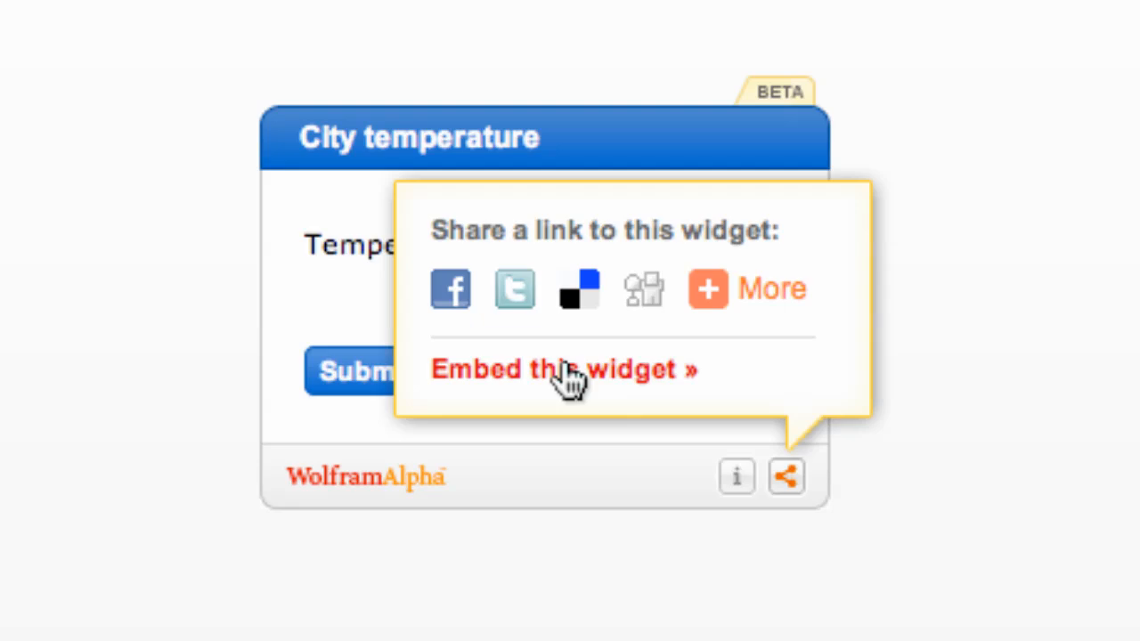
{"action": "left_click", "coordinate": [562, 368]}
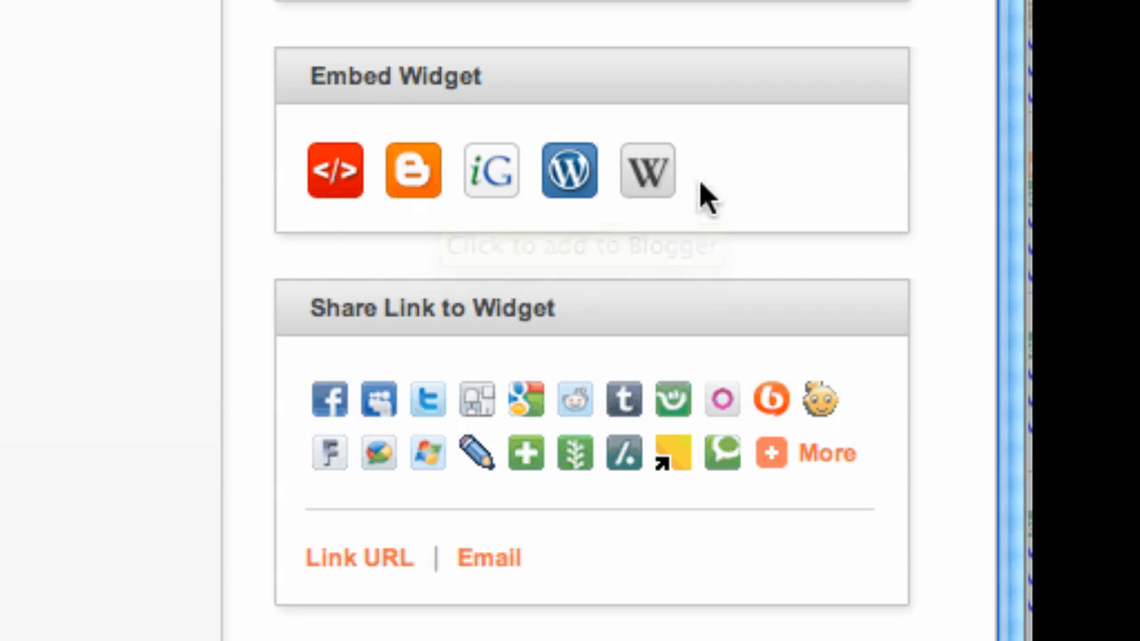
{"action": "mouse_move", "coordinate": [634, 230]}
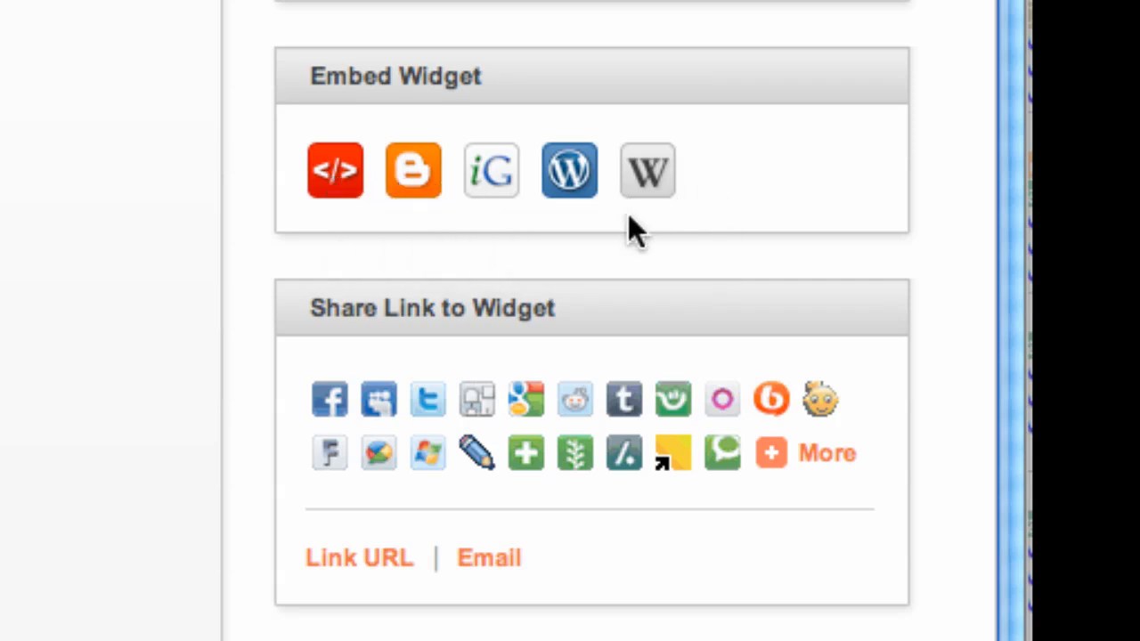